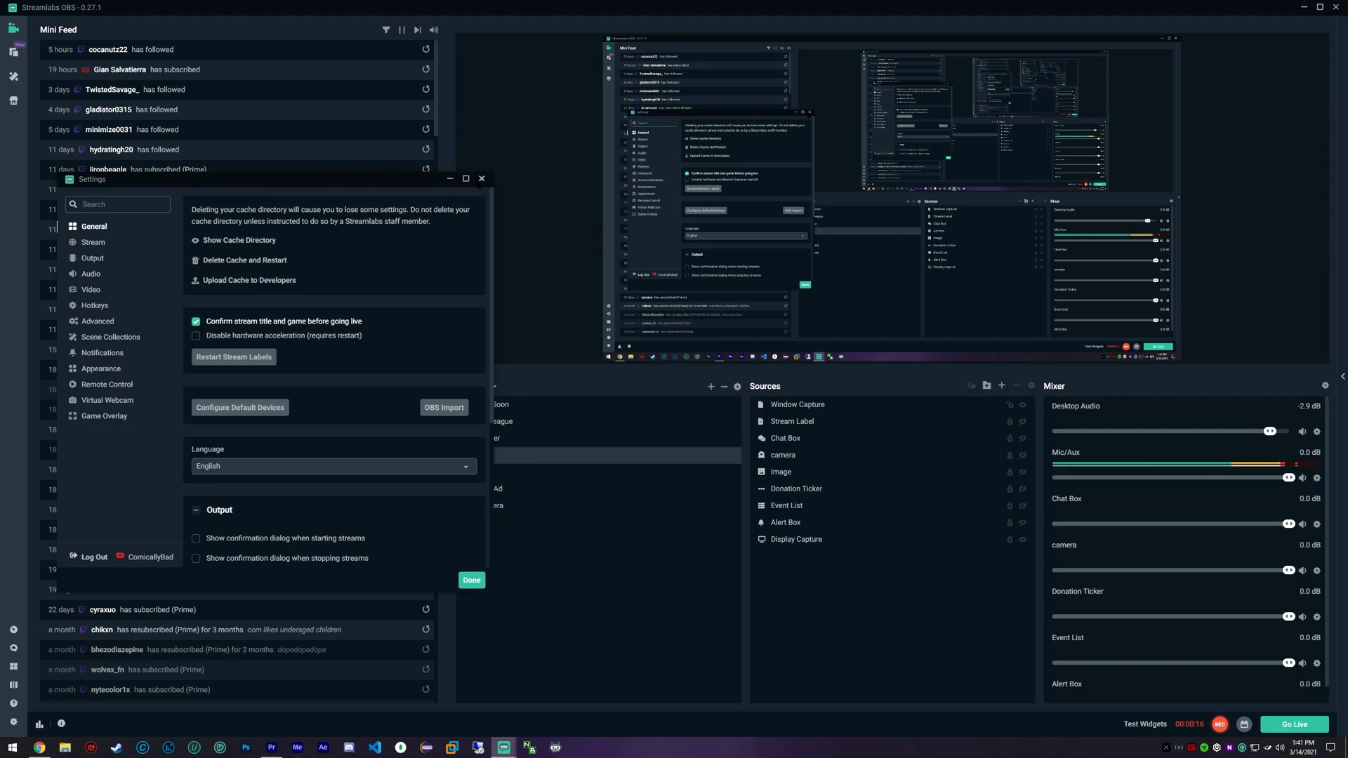
# Step: Maximize the Settings window so the General page fills the screen
pyautogui.click(467, 179)
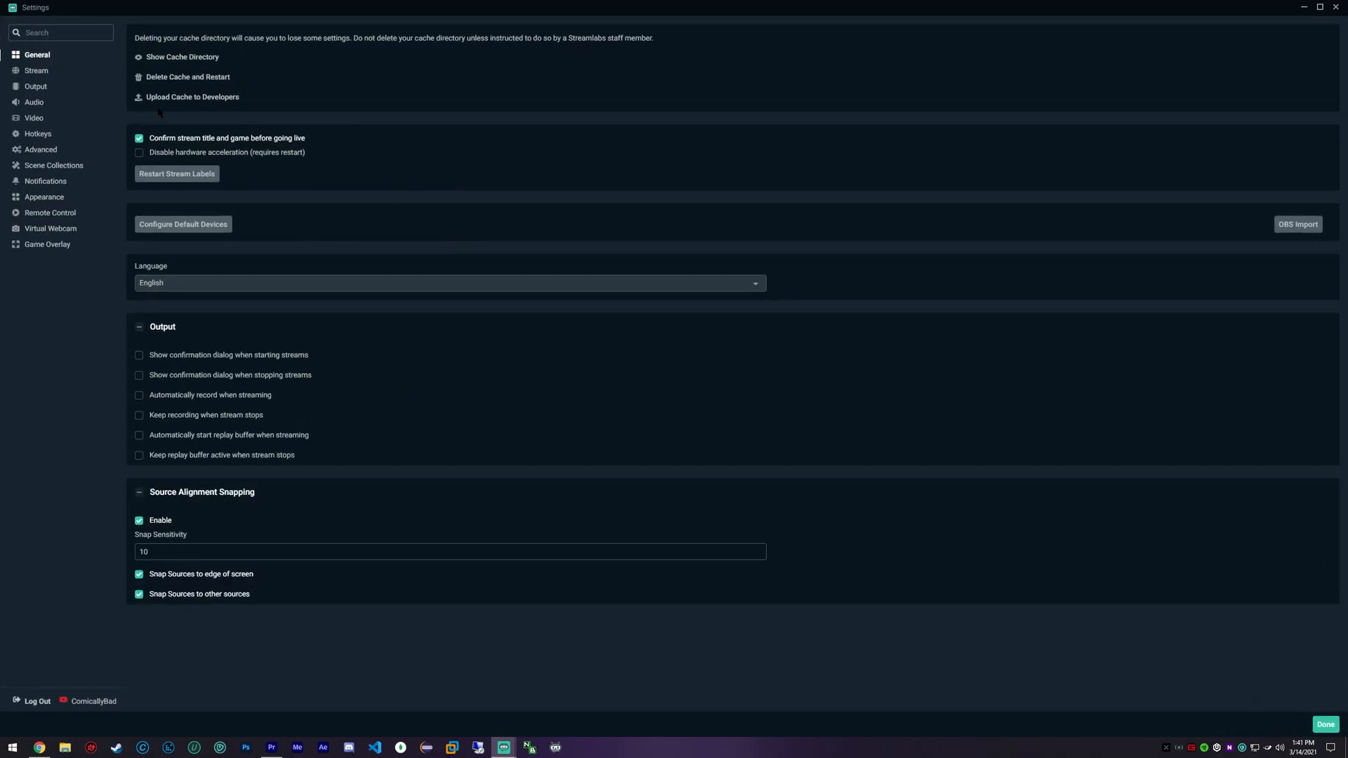
pyautogui.moveTo(55, 85)
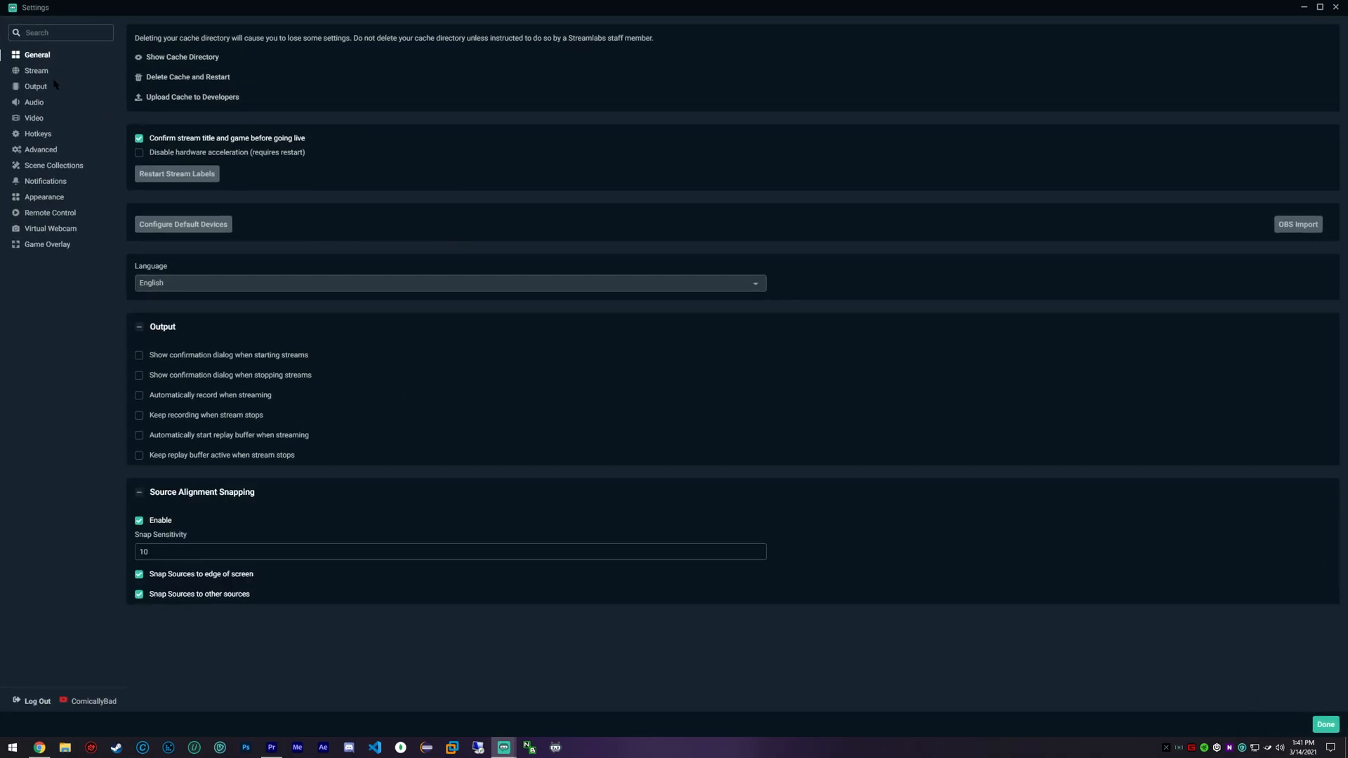
# Step: Open Video settings and keep the output (scaled) resolution at 2560x1440
pyautogui.click(34, 118)
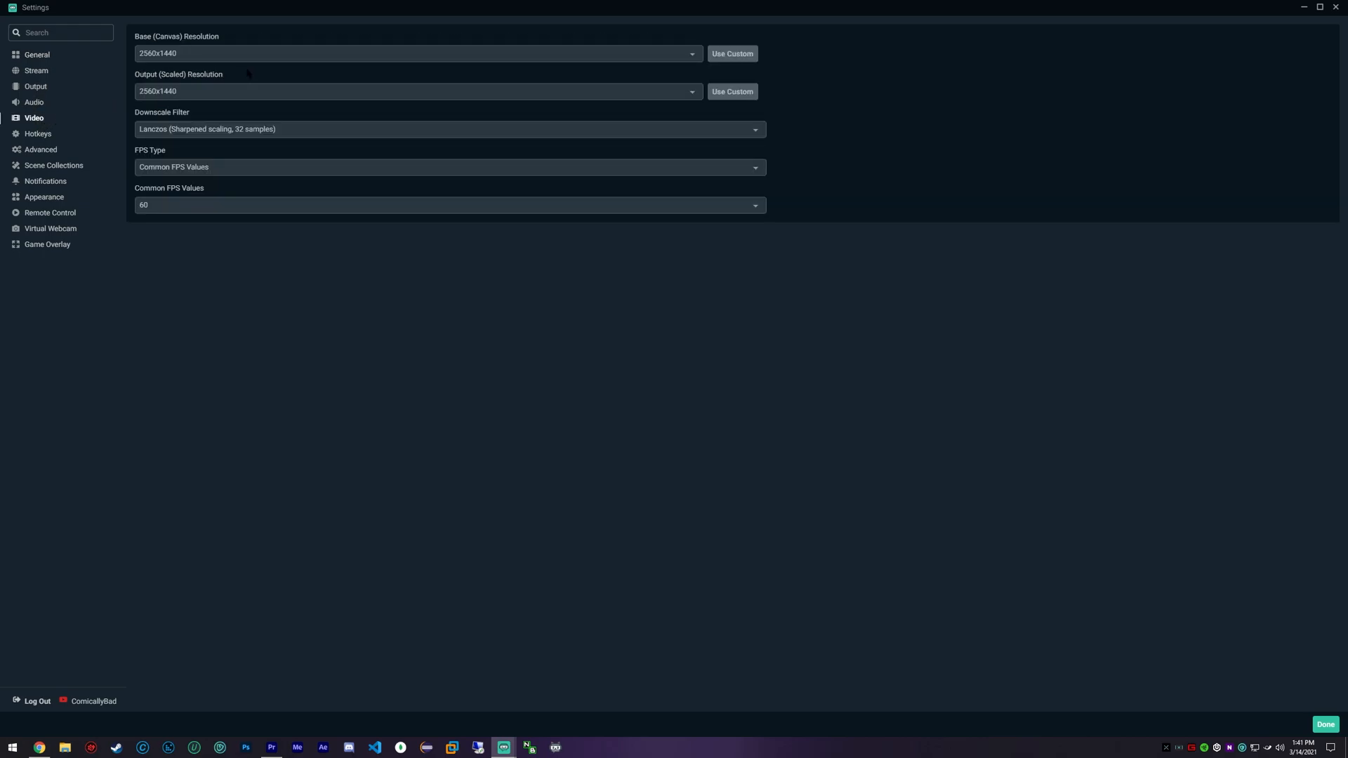
pyautogui.click(415, 91)
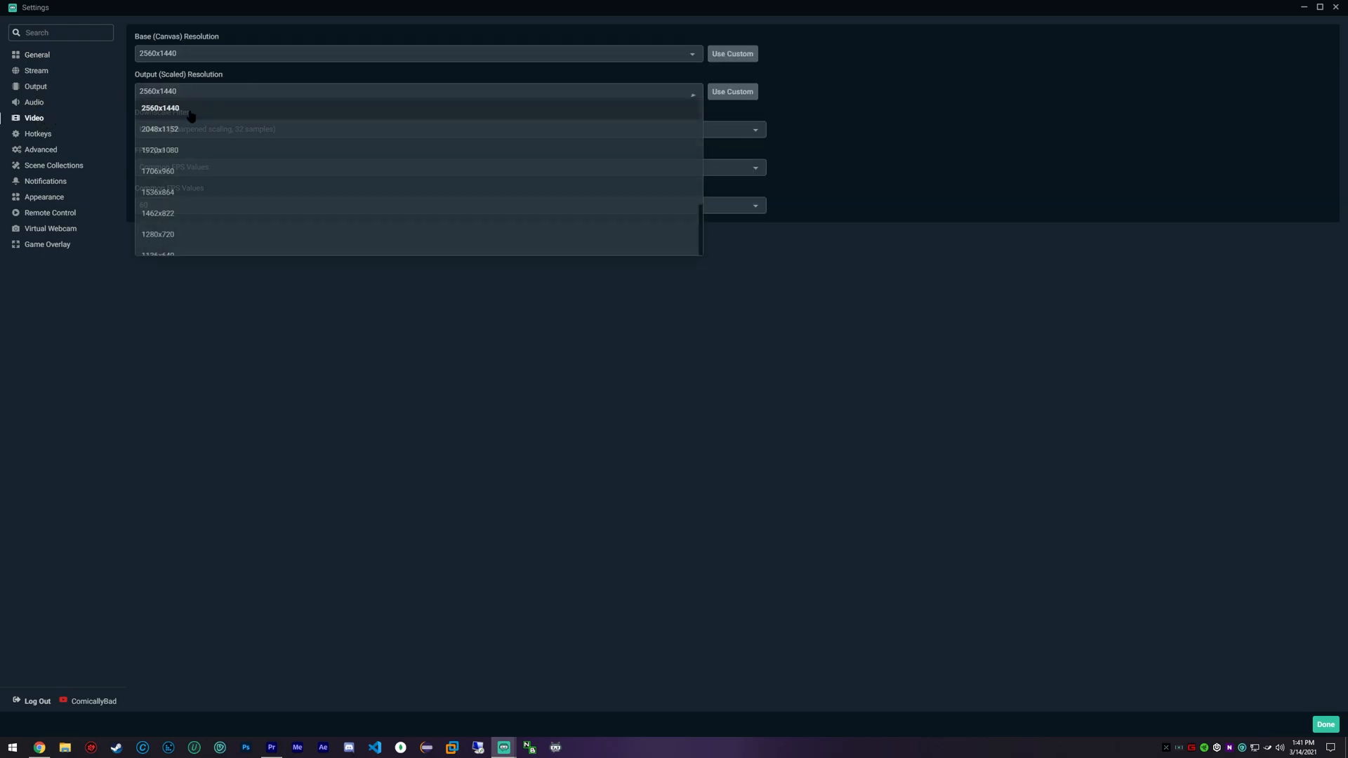
pyautogui.click(160, 107)
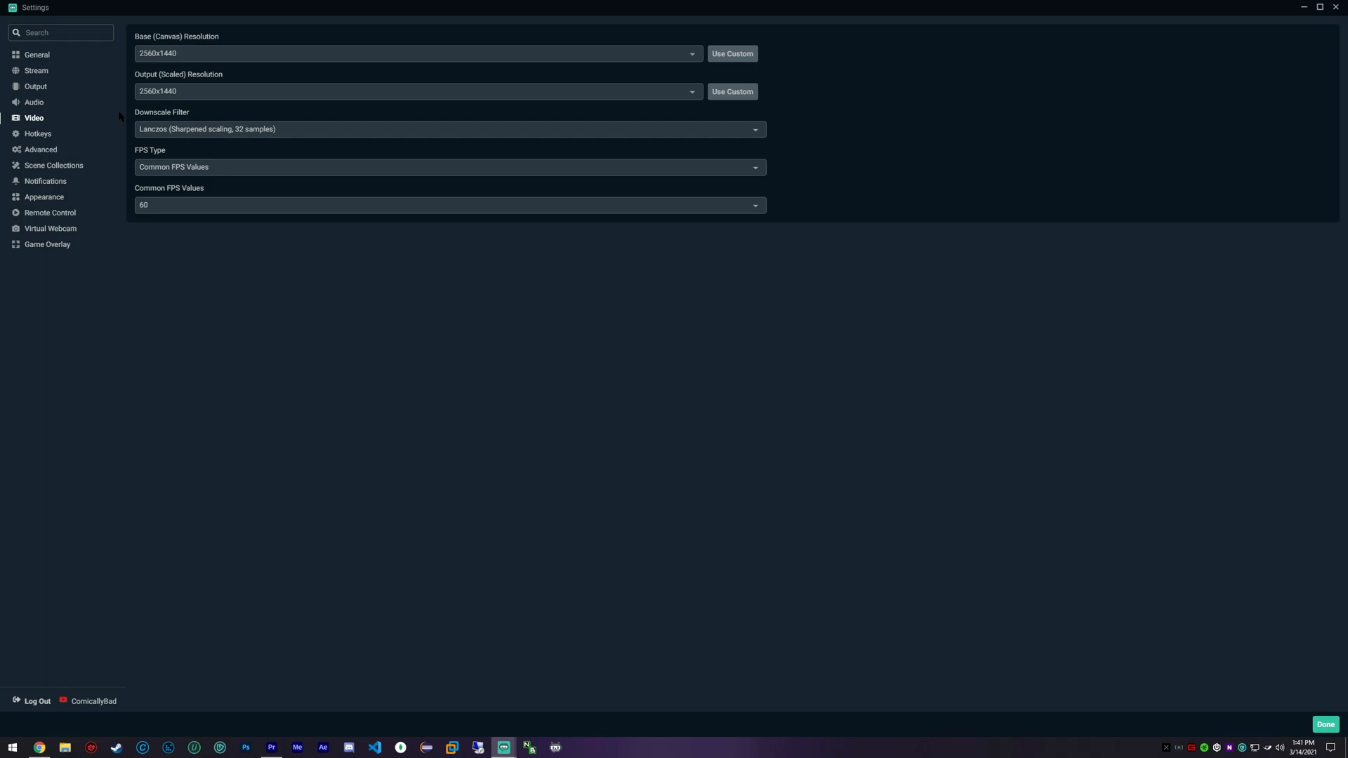
pyautogui.moveTo(122, 207)
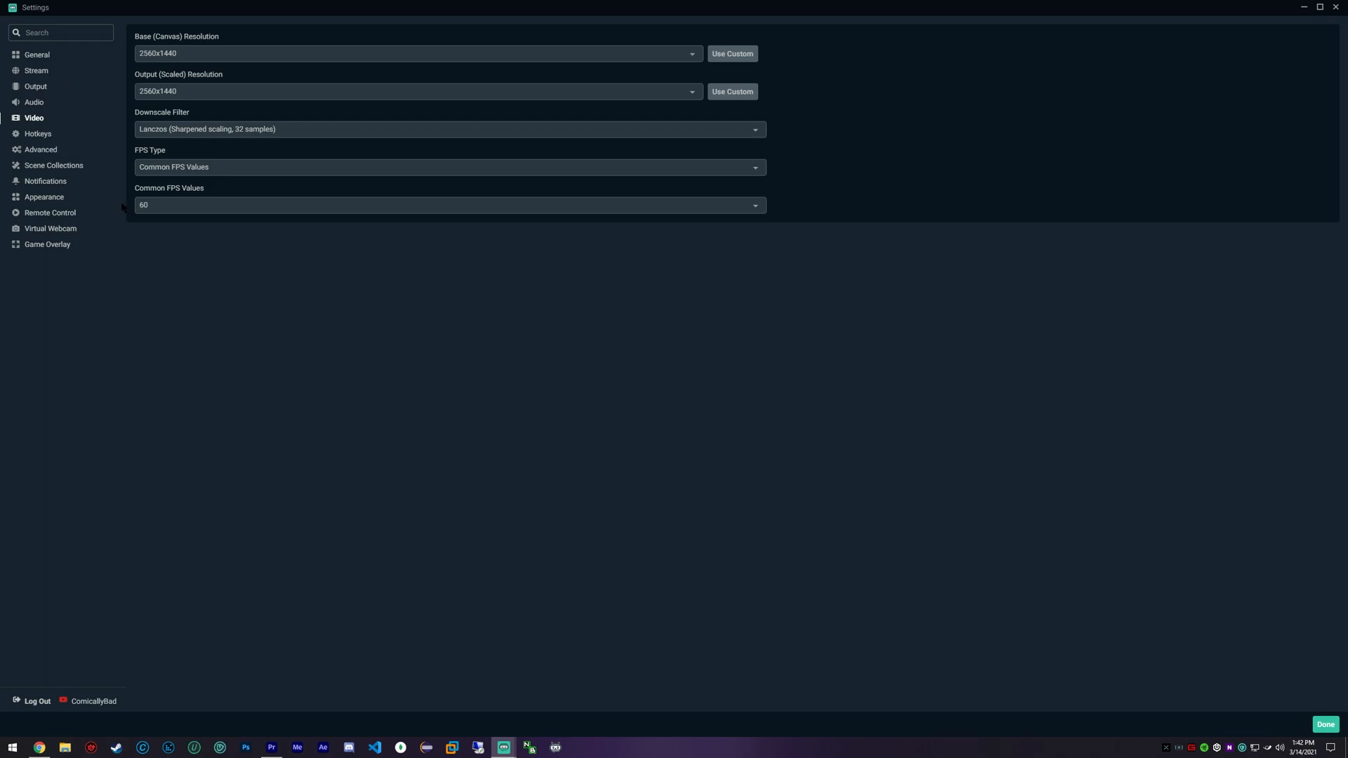
pyautogui.moveTo(68, 127)
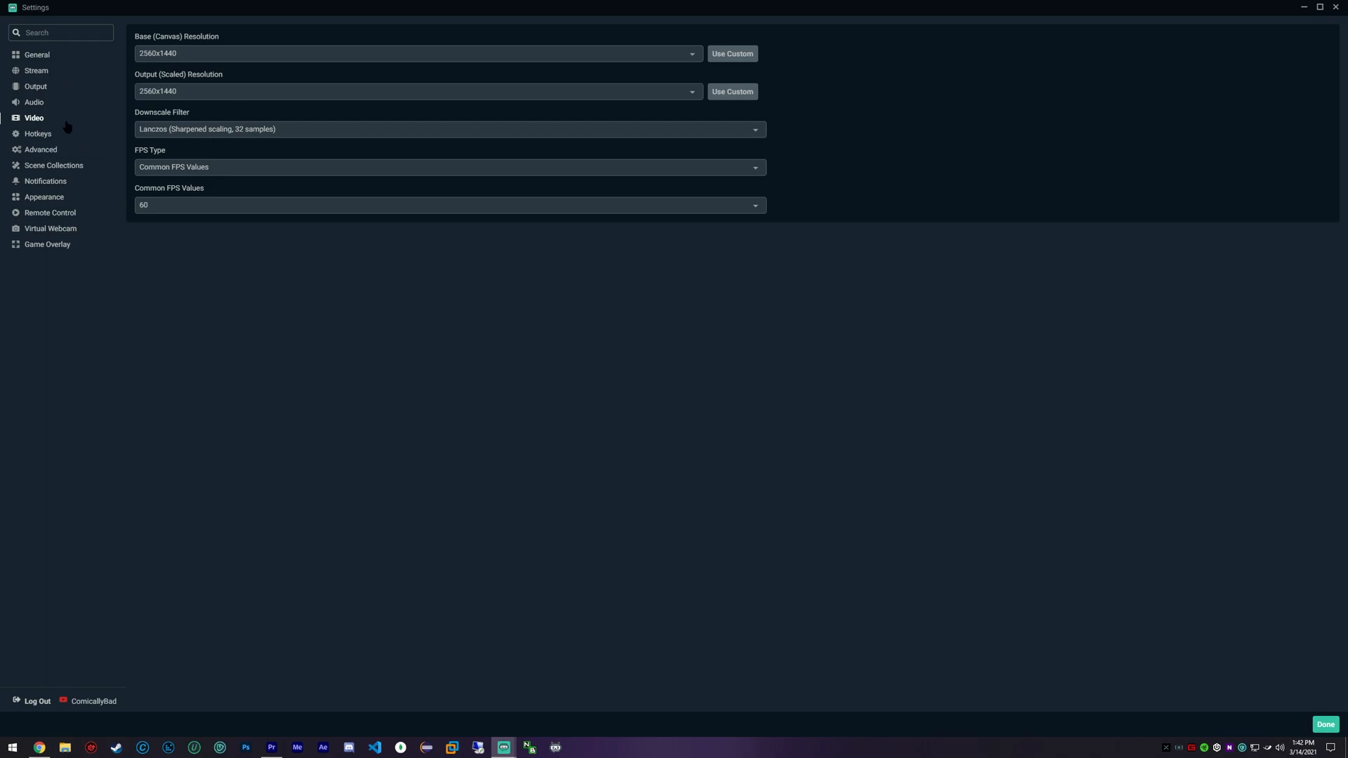
pyautogui.moveTo(76, 122)
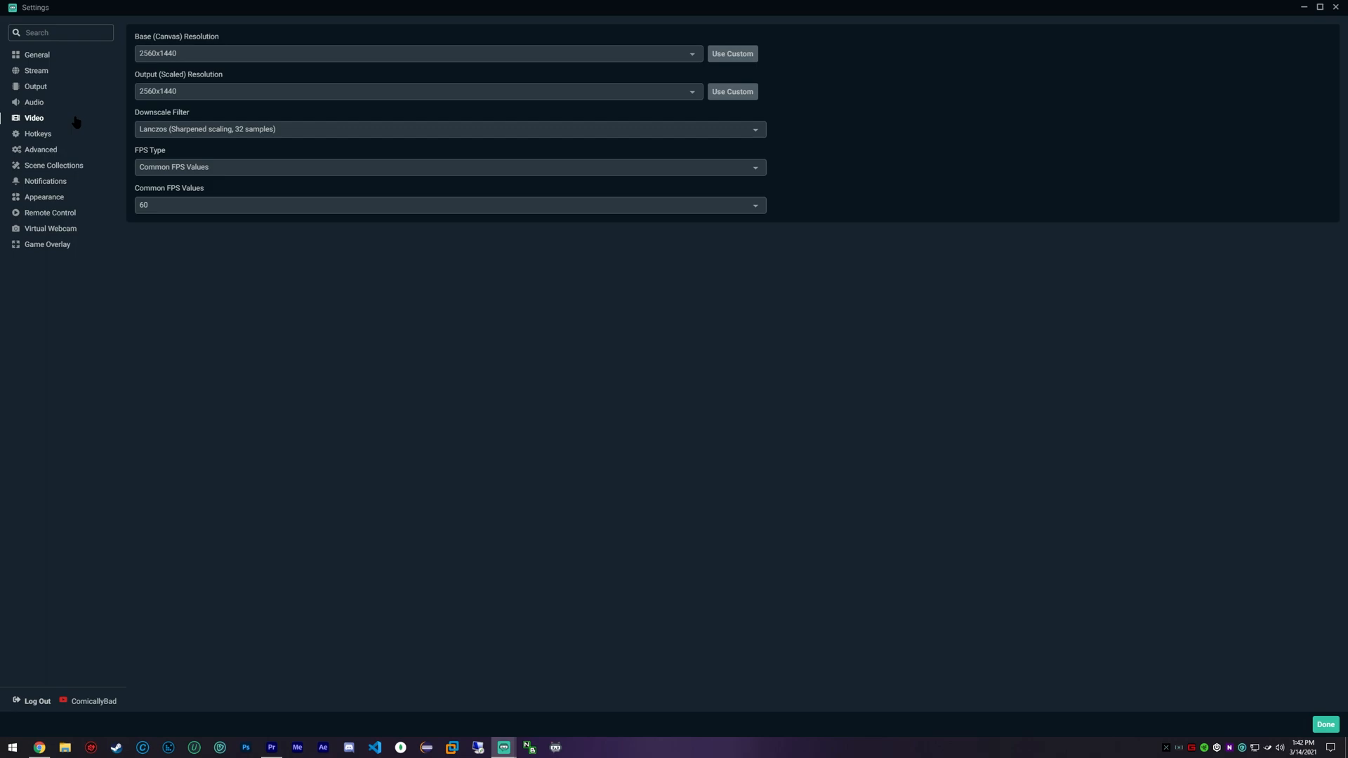
pyautogui.moveTo(34, 86)
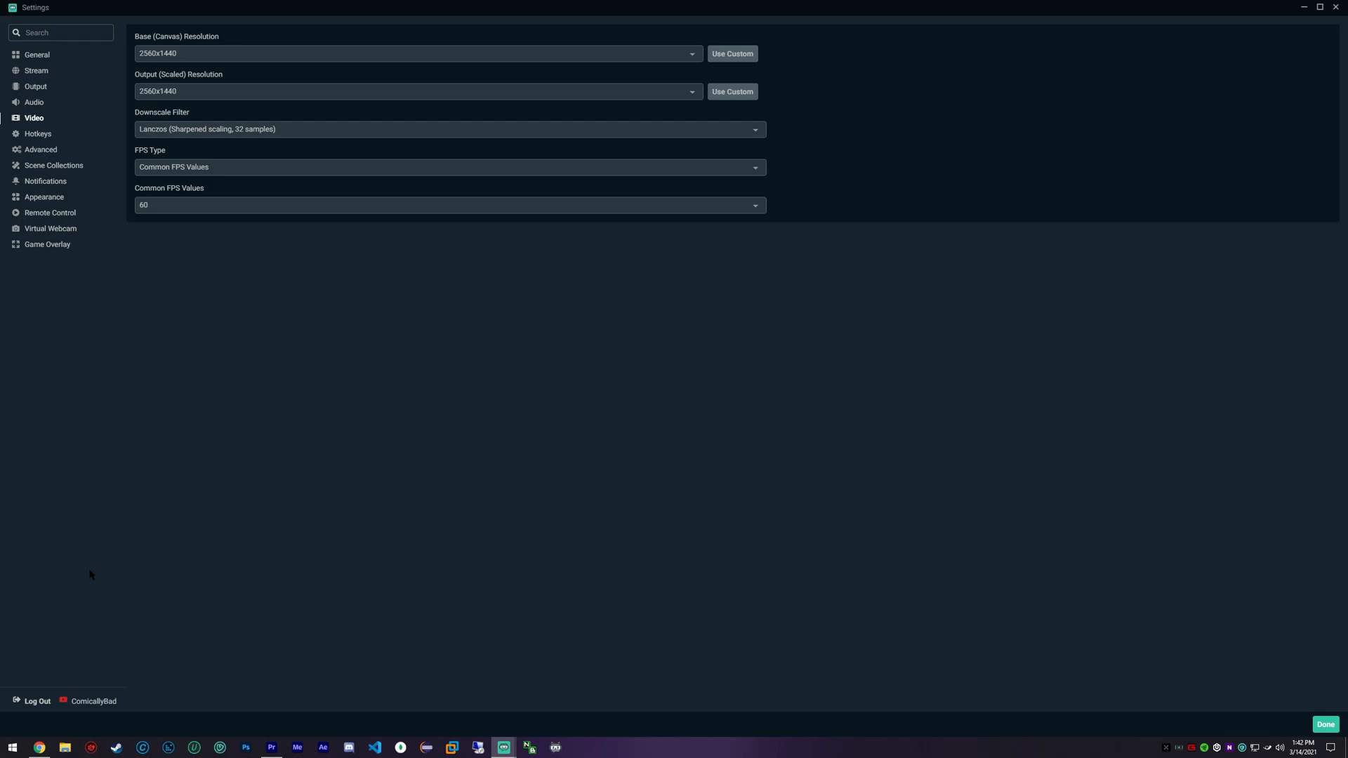
pyautogui.moveTo(249, 450)
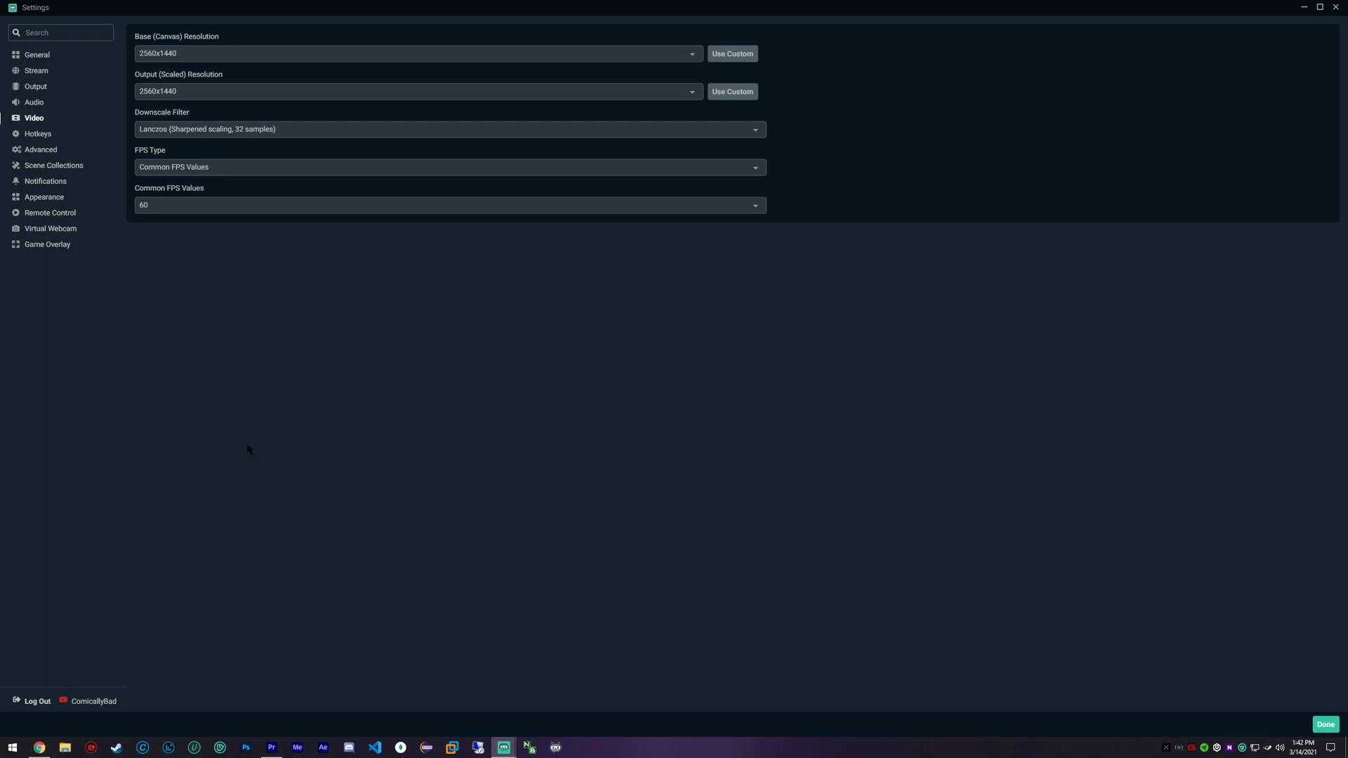
pyautogui.moveTo(162, 214)
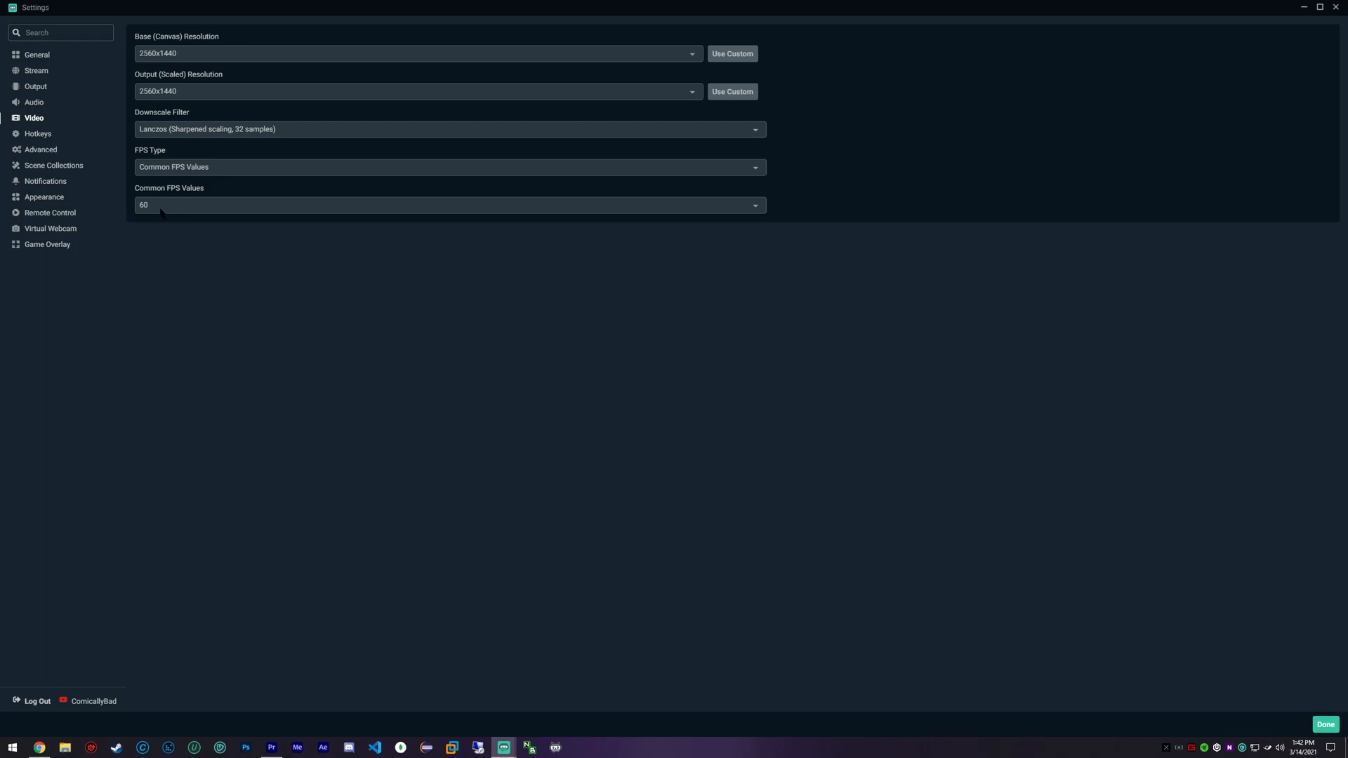
pyautogui.moveTo(166, 228)
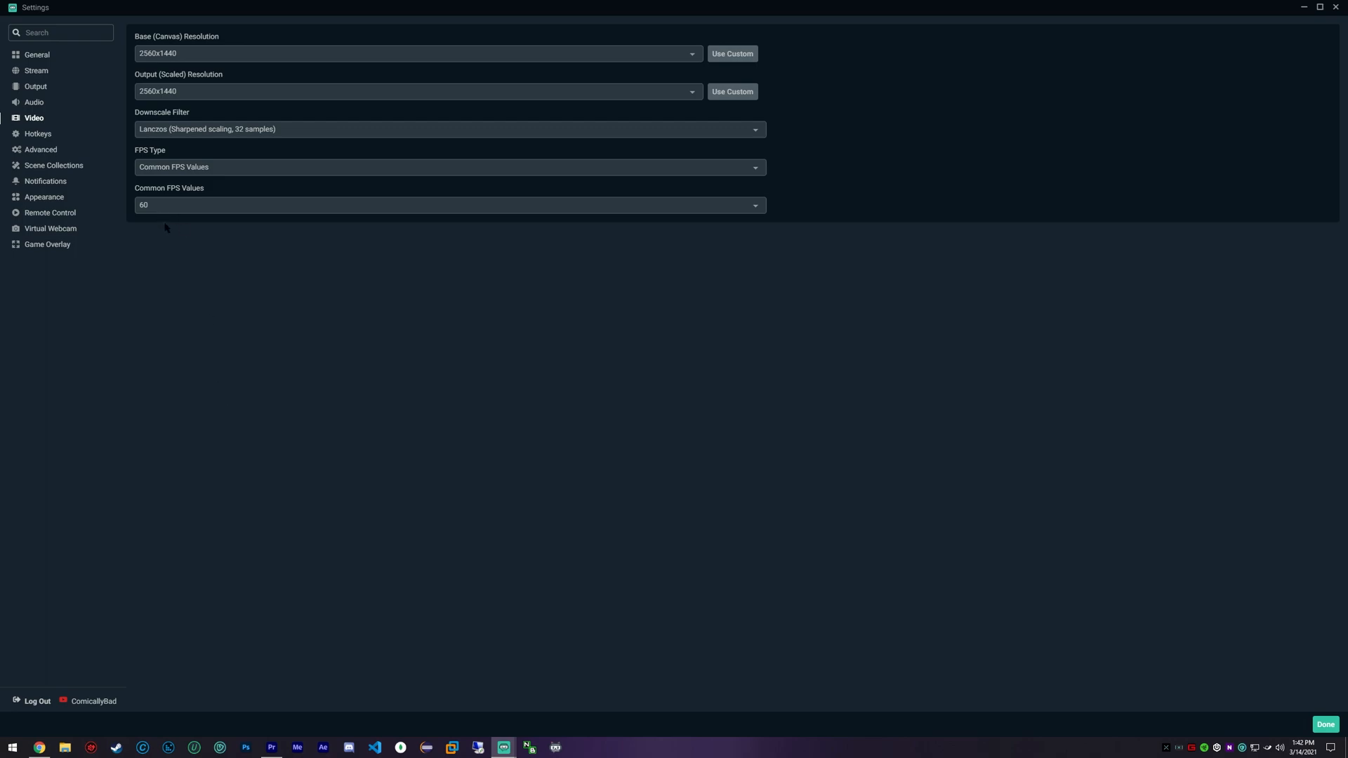
pyautogui.moveTo(135, 249)
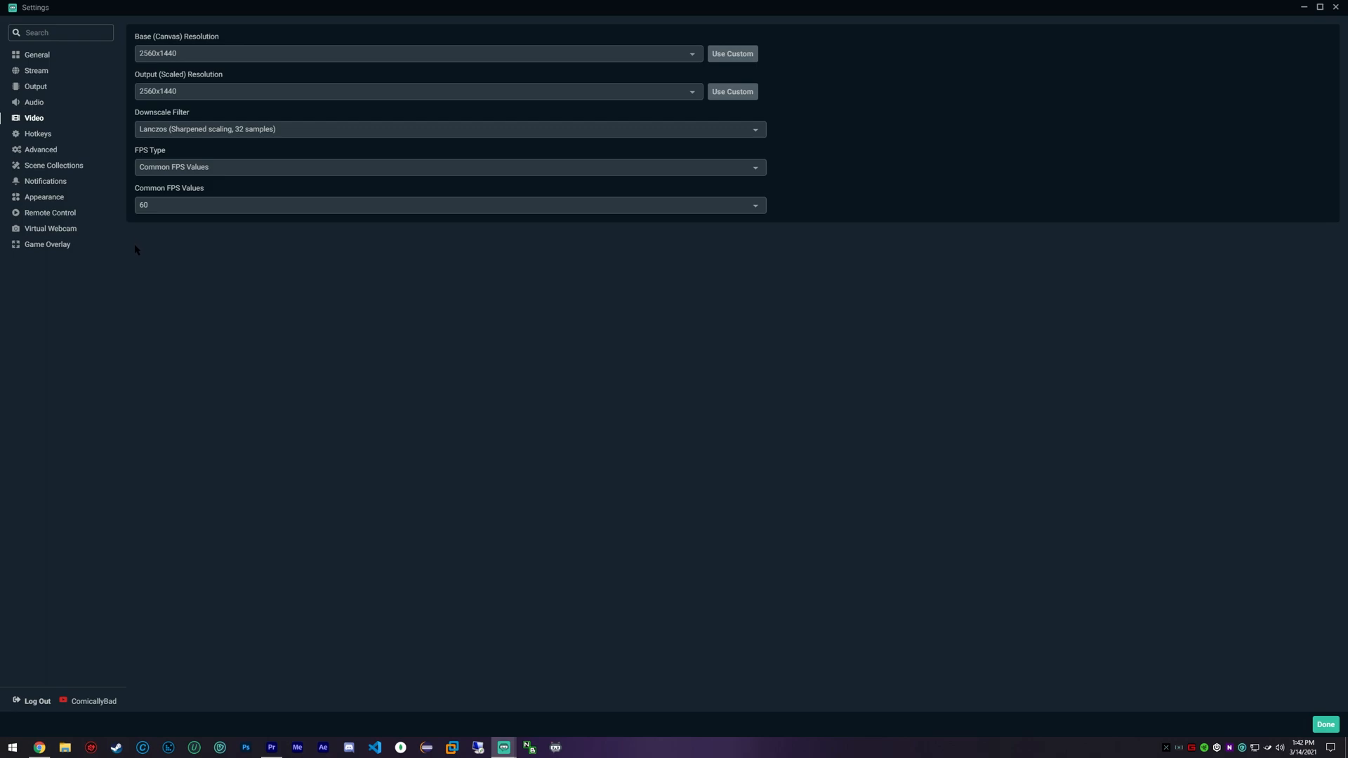
pyautogui.moveTo(125, 243)
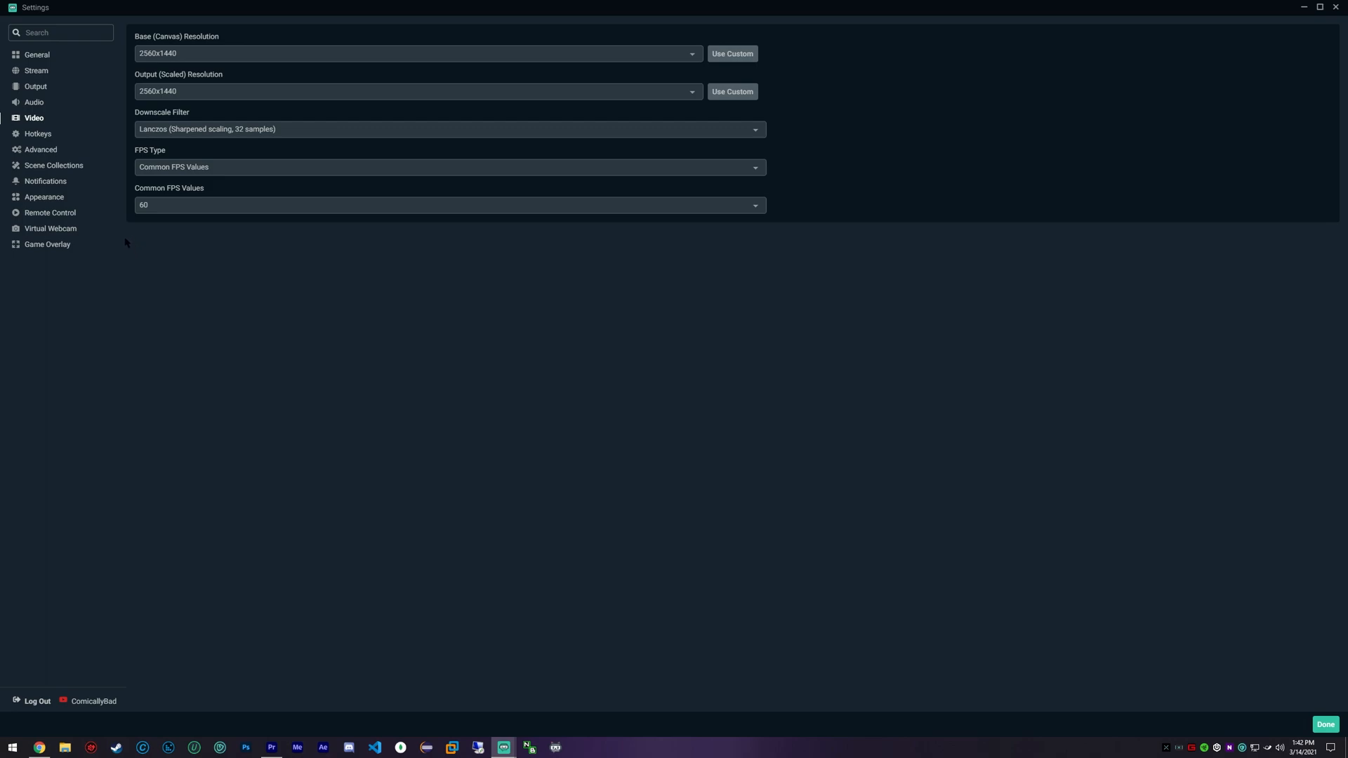
pyautogui.moveTo(179, 206)
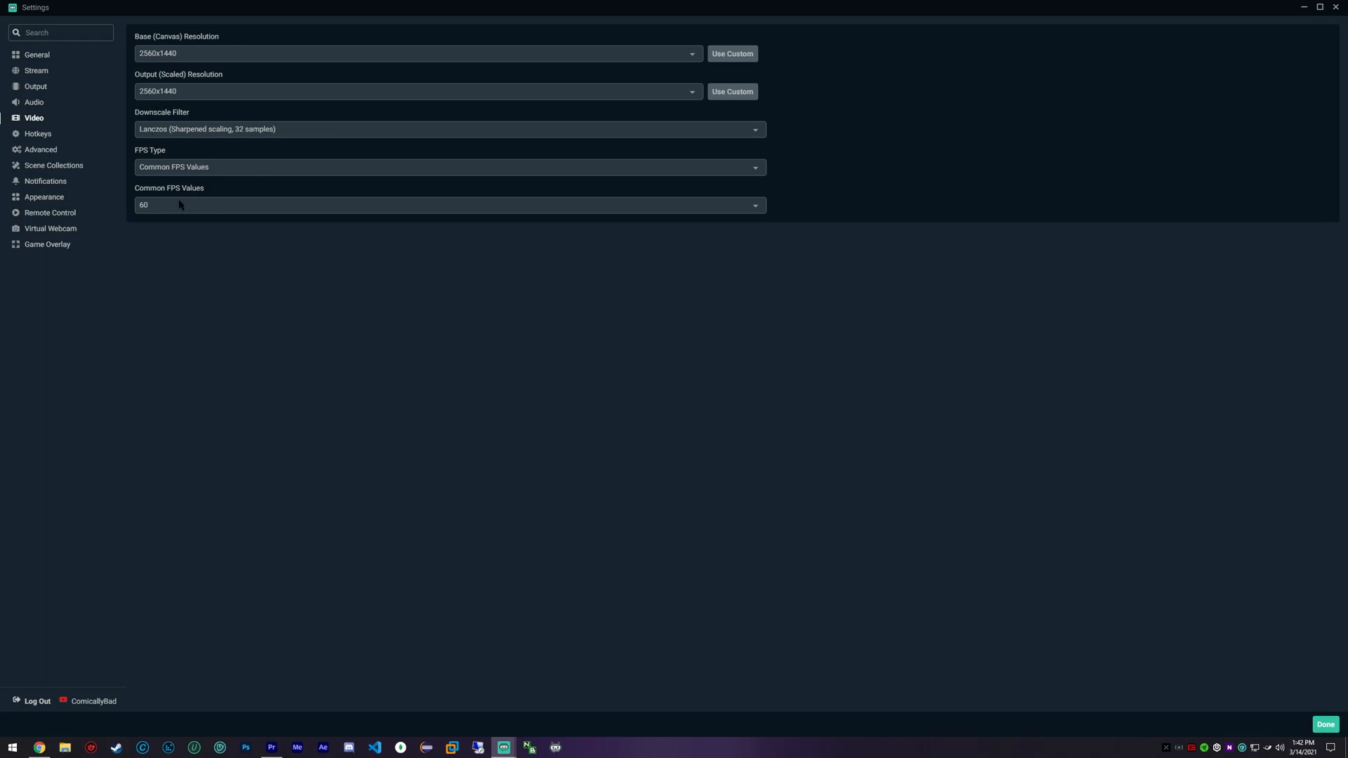
pyautogui.moveTo(166, 212)
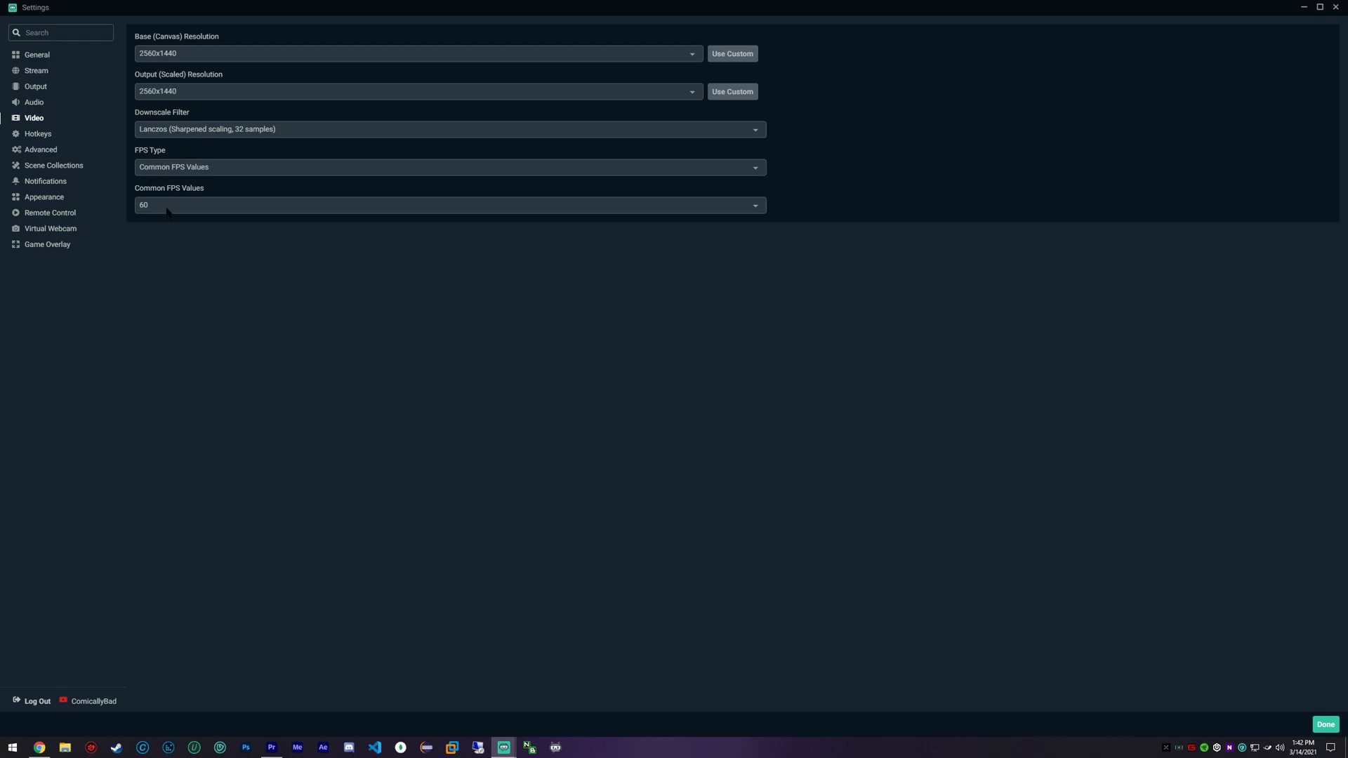
pyautogui.moveTo(146, 210)
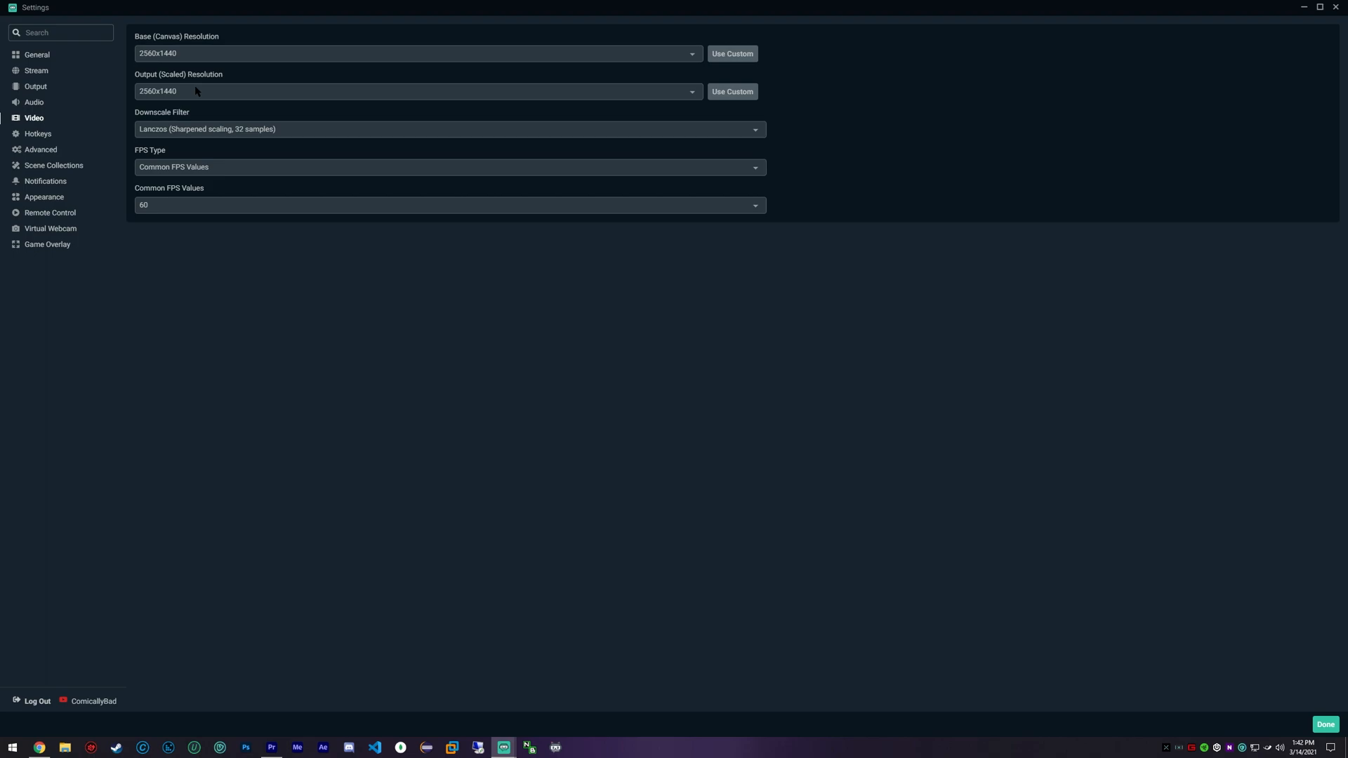
pyautogui.moveTo(292, 130)
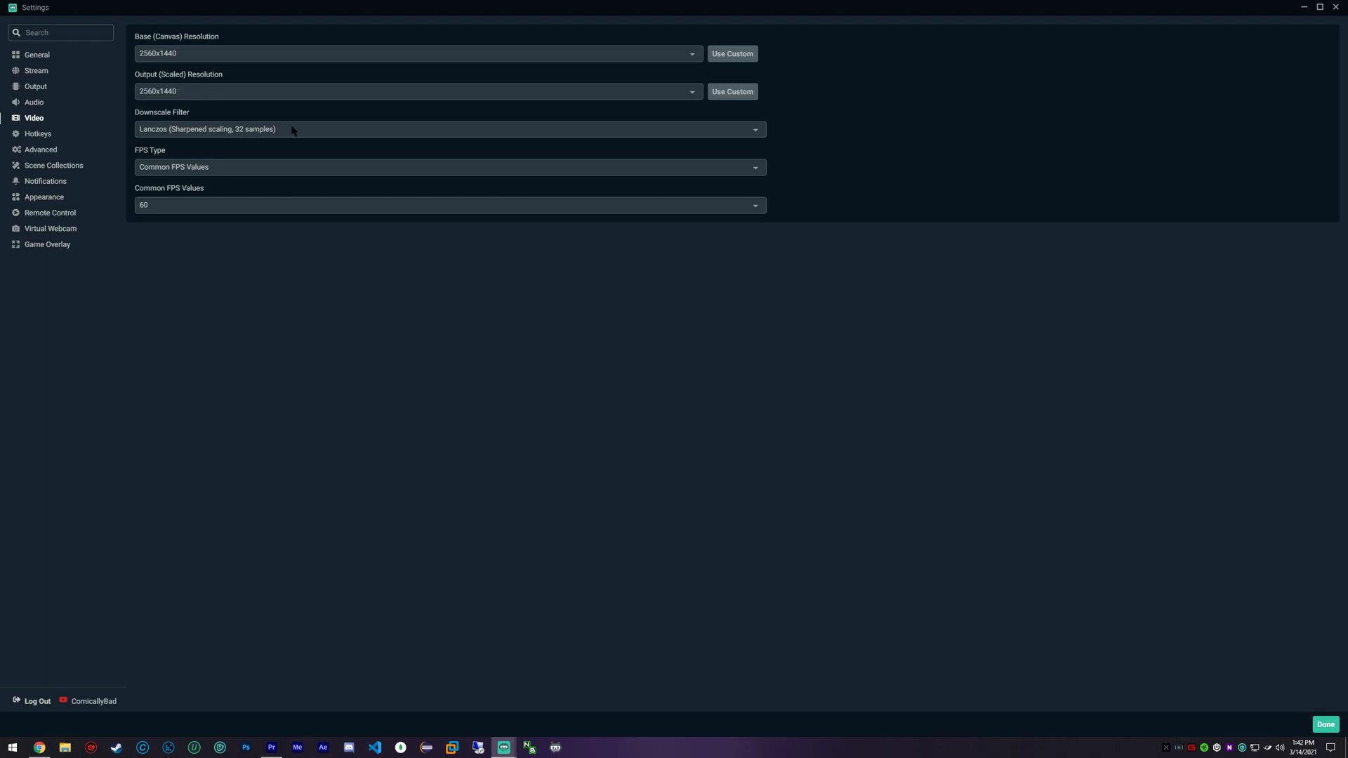
# Step: Set the downscale filter to Lanczos and keep Common FPS Values at 60
pyautogui.click(447, 129)
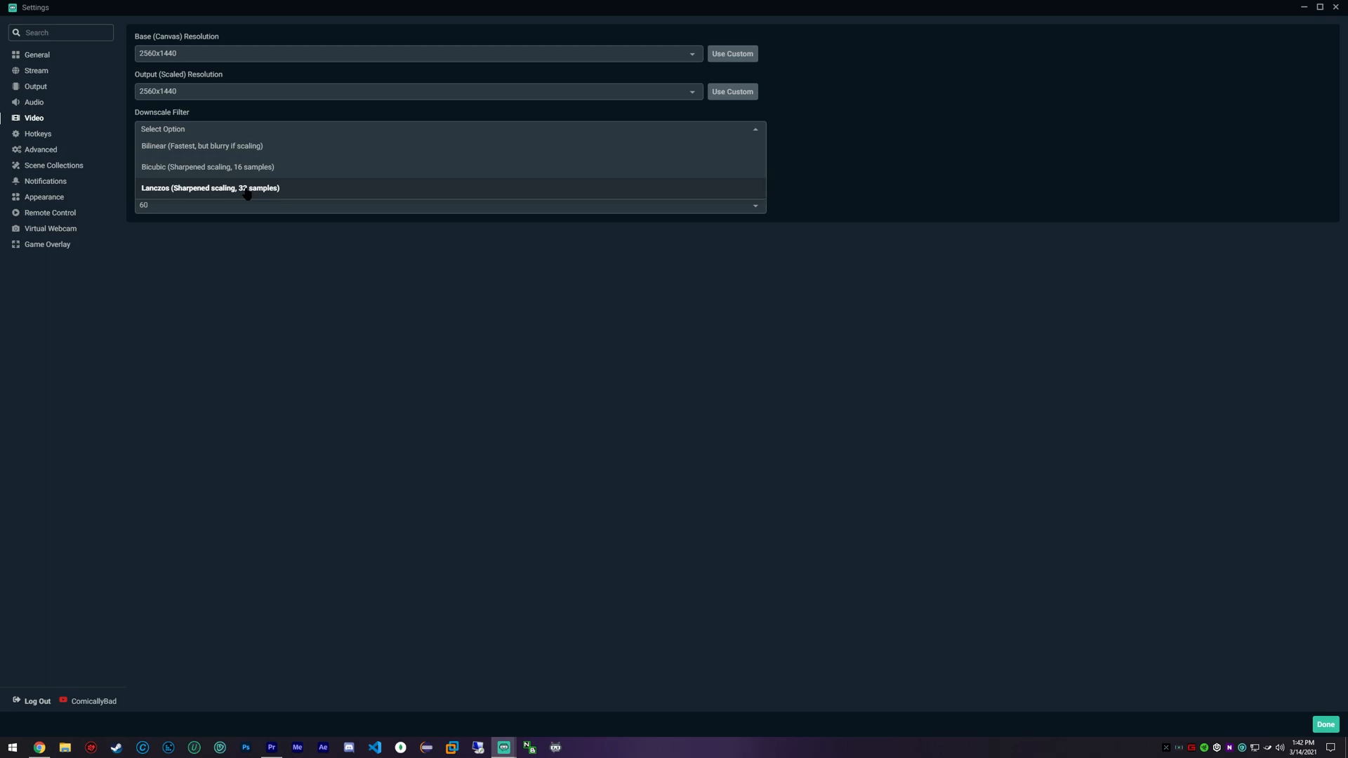
pyautogui.click(209, 188)
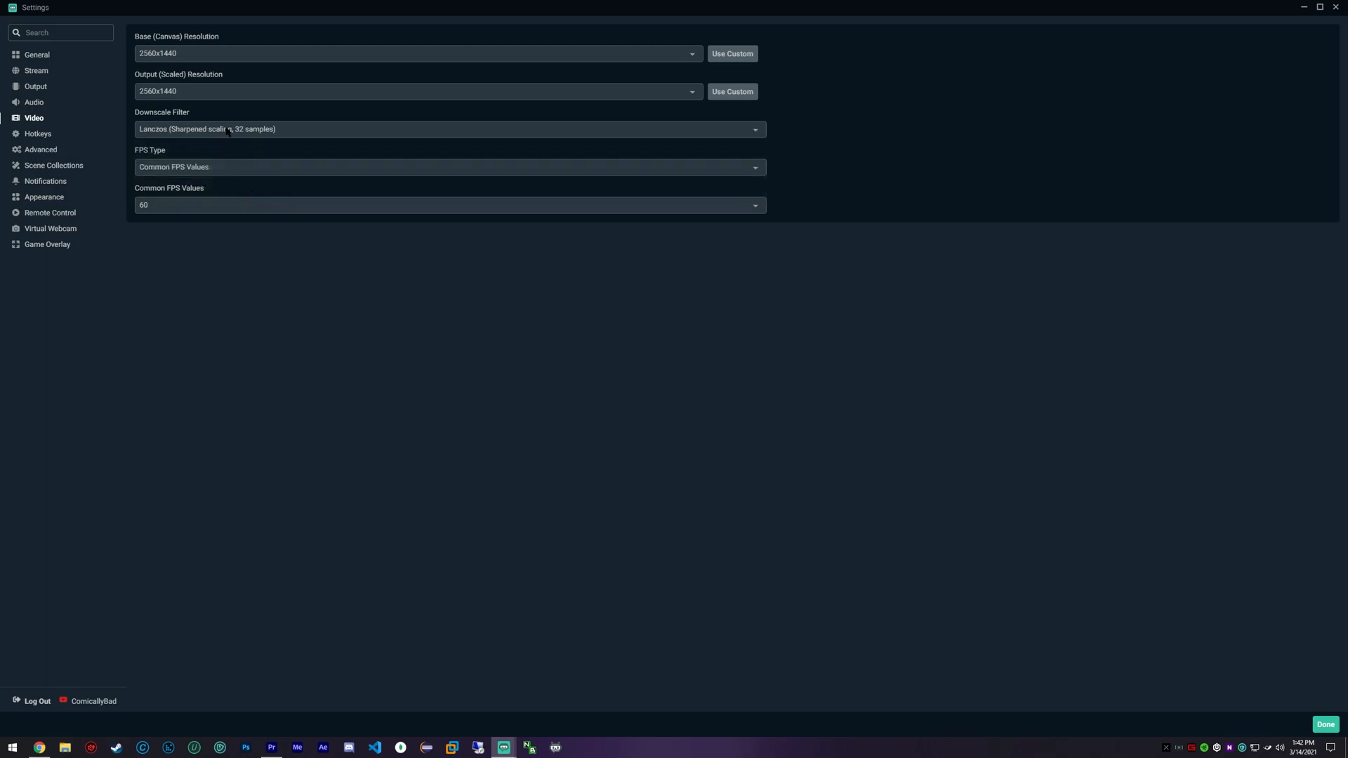
pyautogui.moveTo(269, 148)
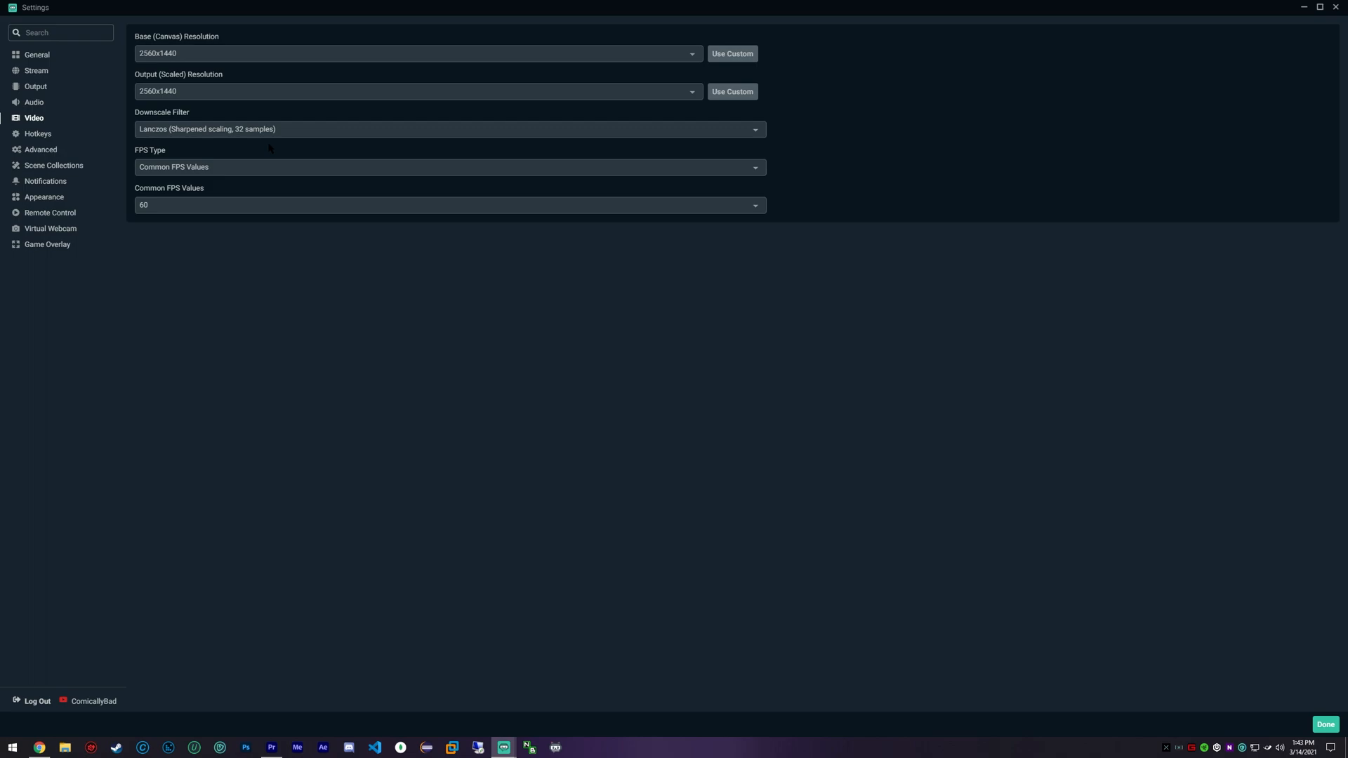
pyautogui.click(447, 129)
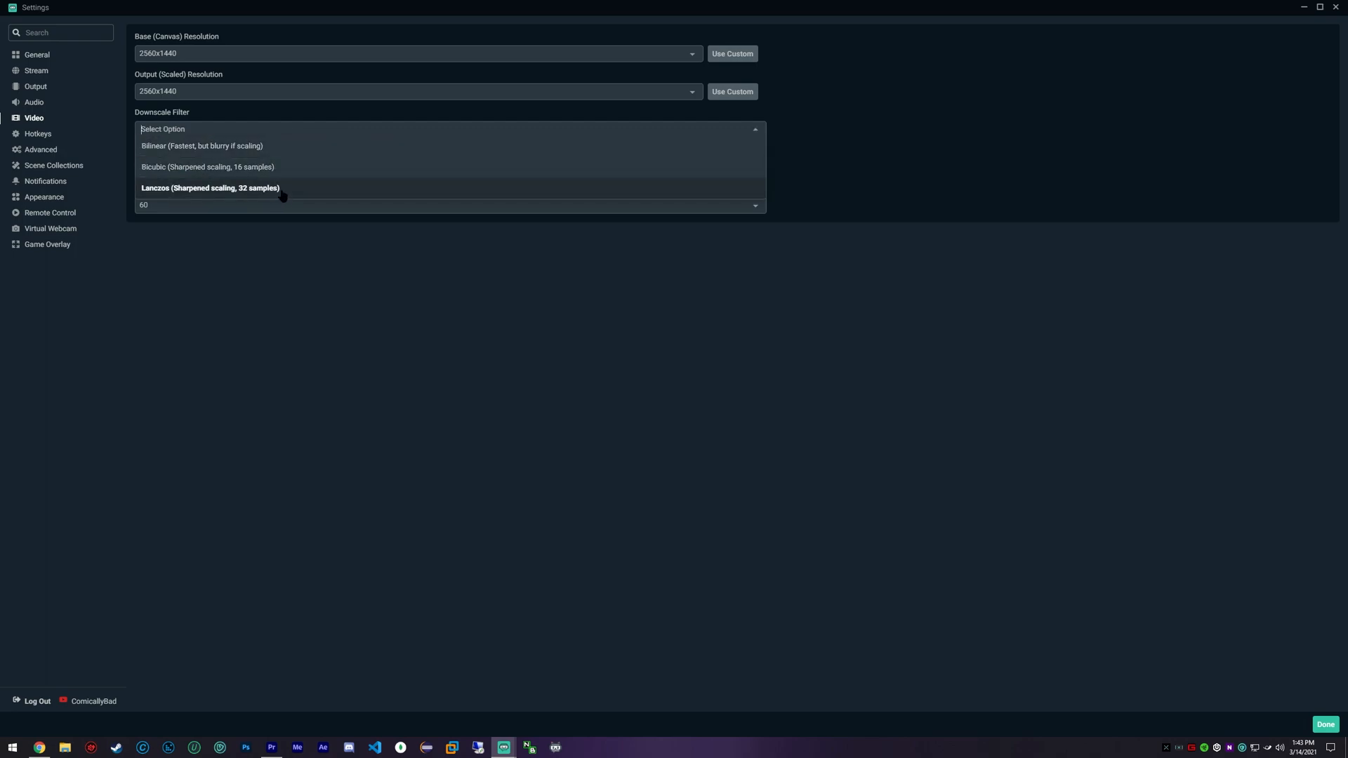
pyautogui.moveTo(244, 199)
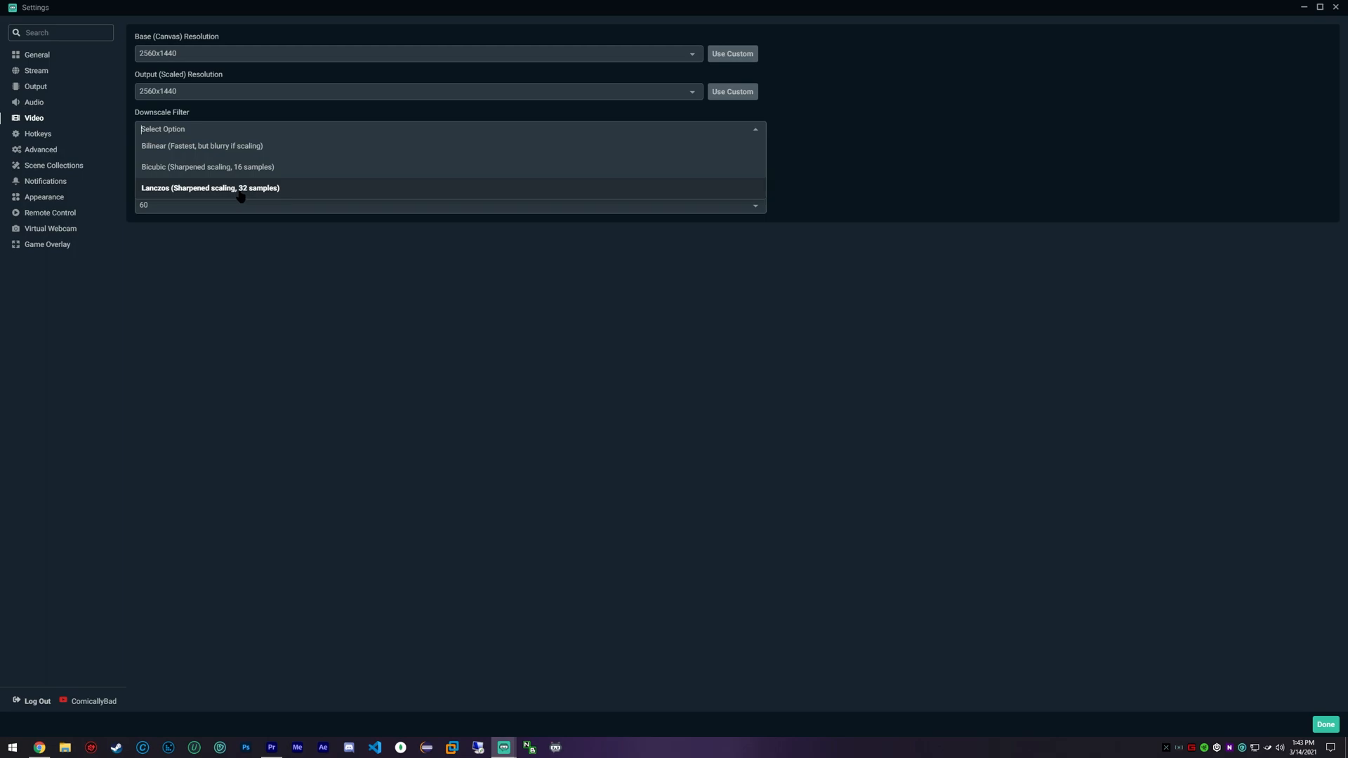
pyautogui.click(210, 188)
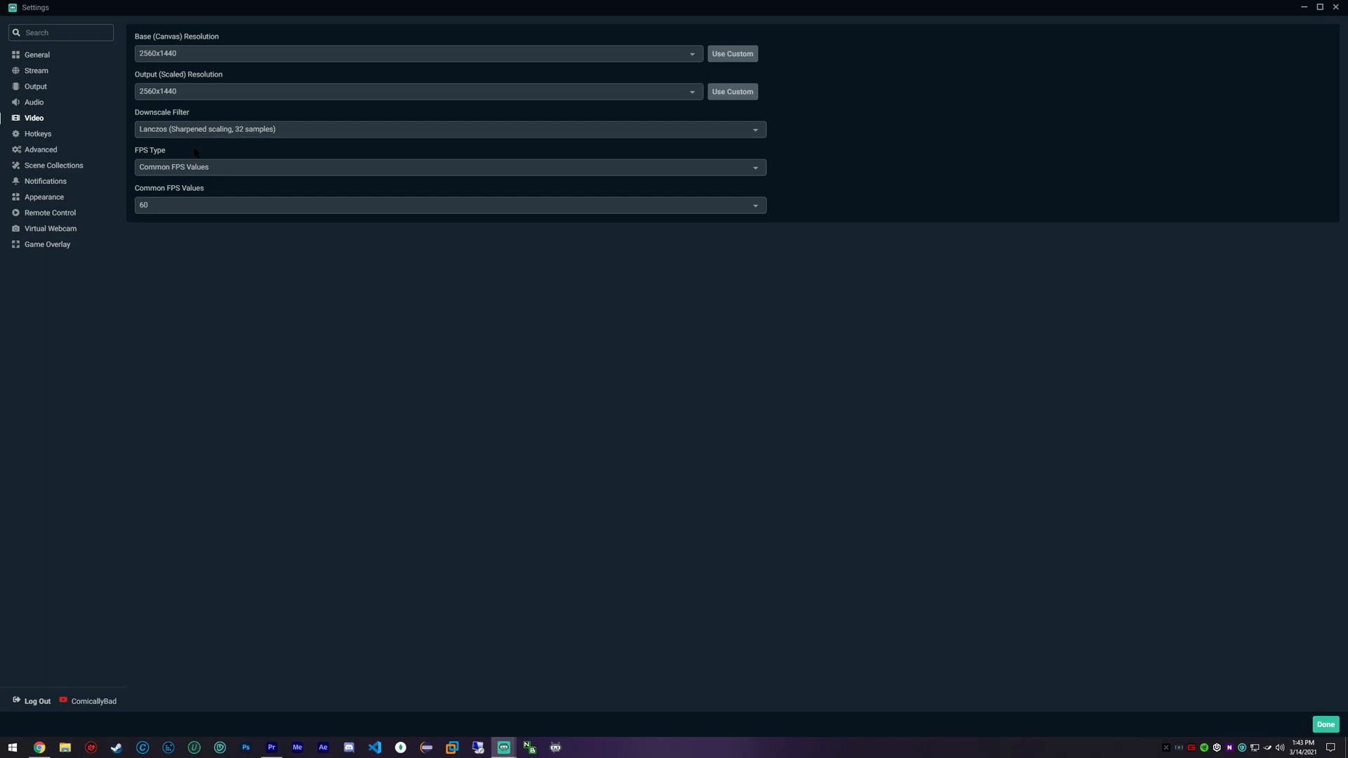
pyautogui.click(450, 129)
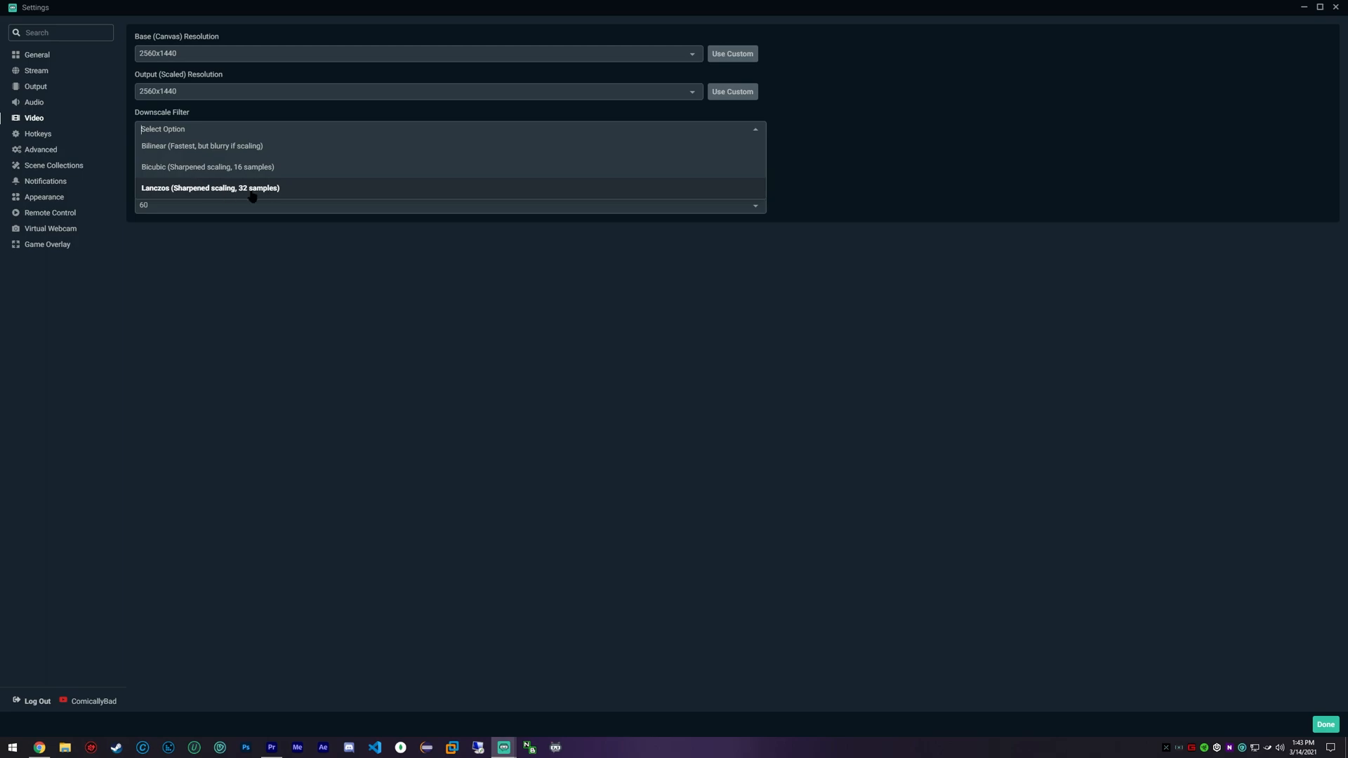
pyautogui.moveTo(255, 198)
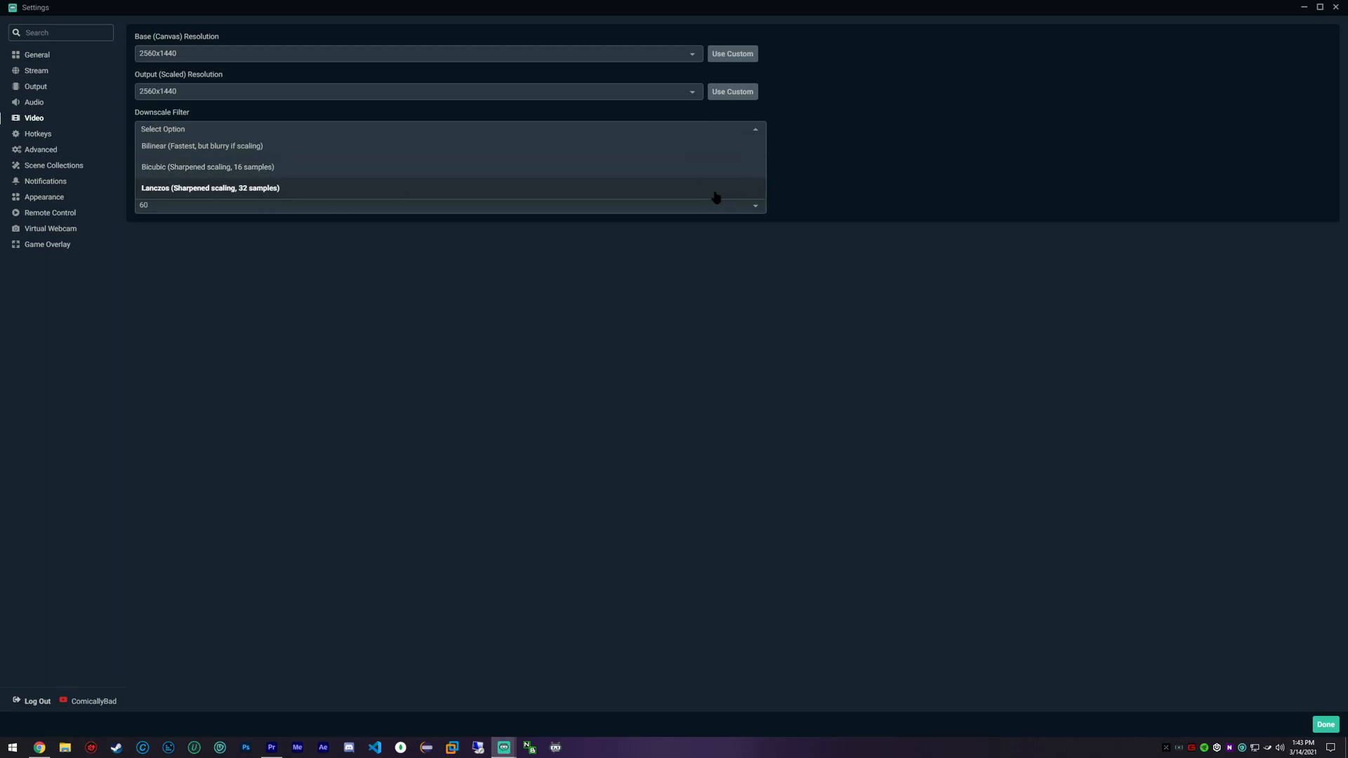
pyautogui.moveTo(206, 167)
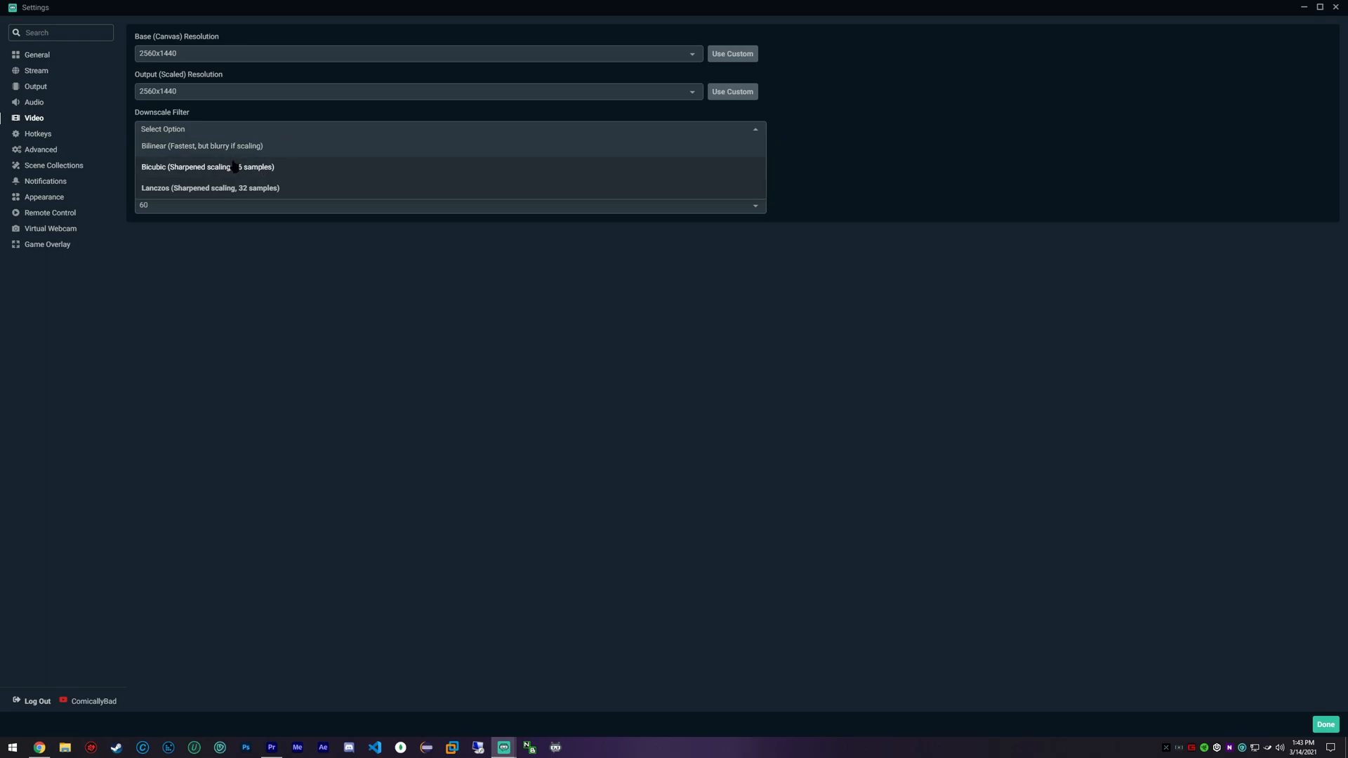
pyautogui.moveTo(239, 191)
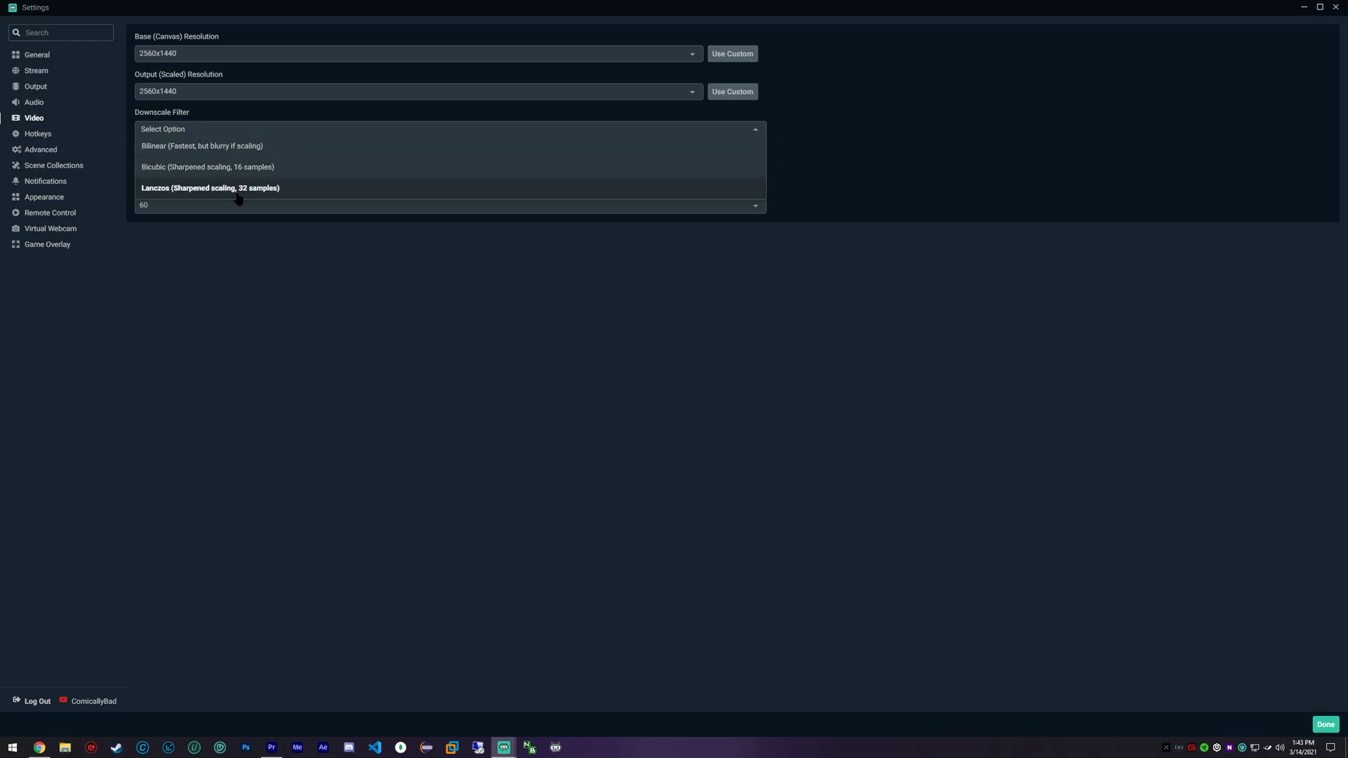
pyautogui.moveTo(206, 168)
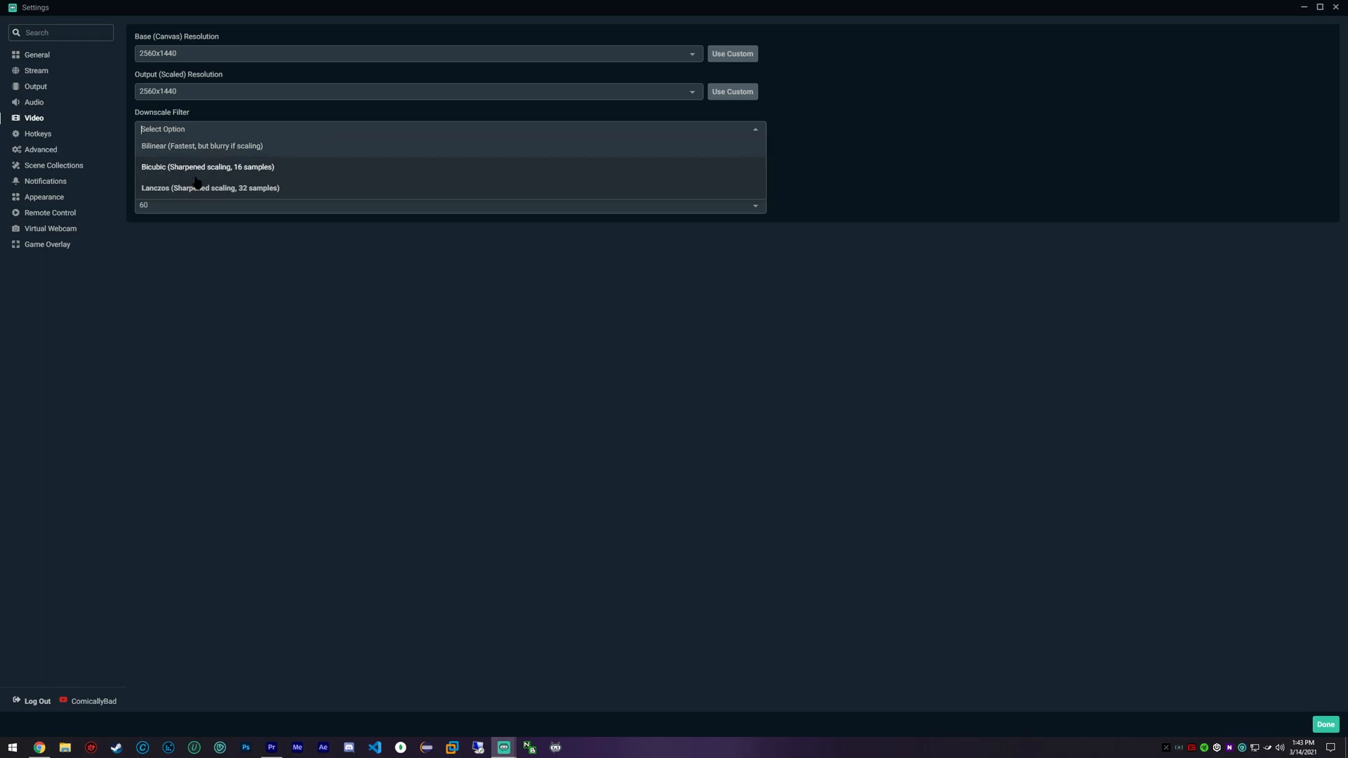
pyautogui.moveTo(203, 177)
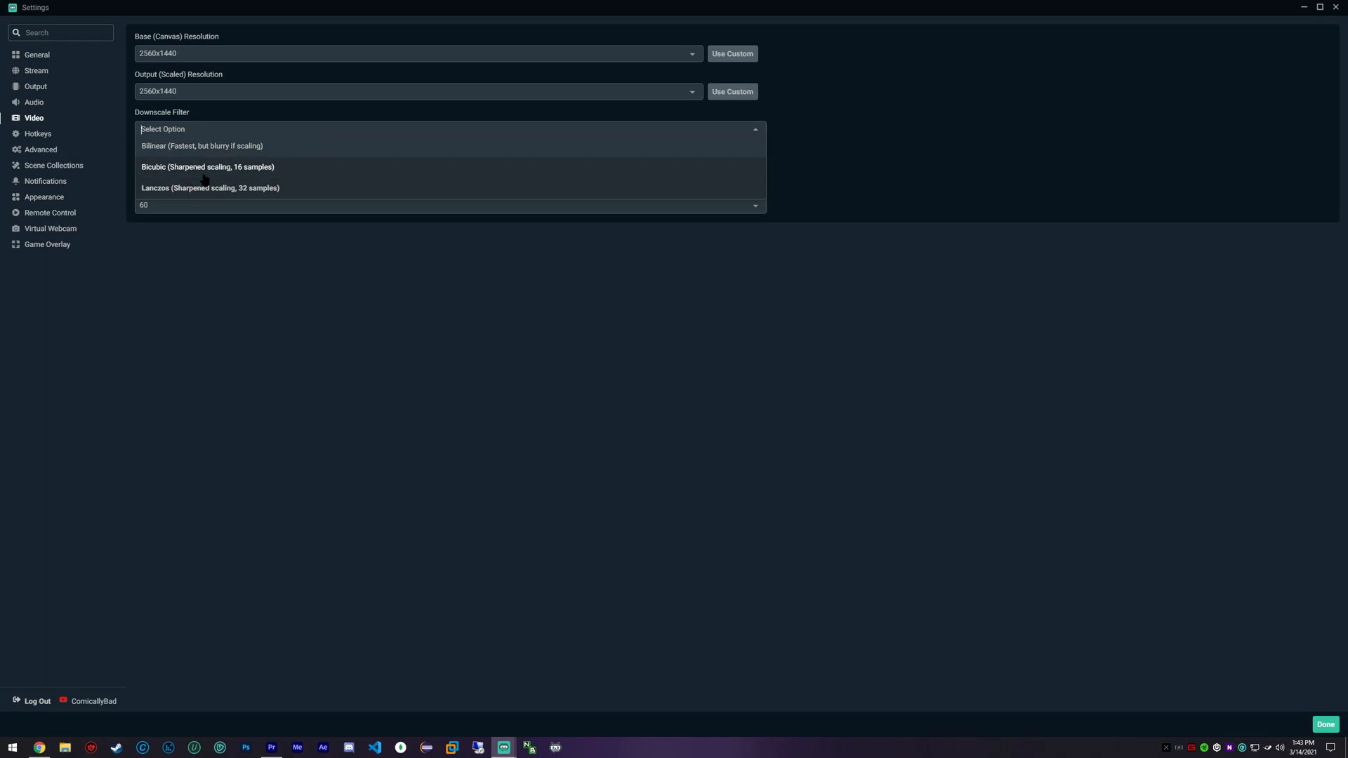
pyautogui.moveTo(221, 191)
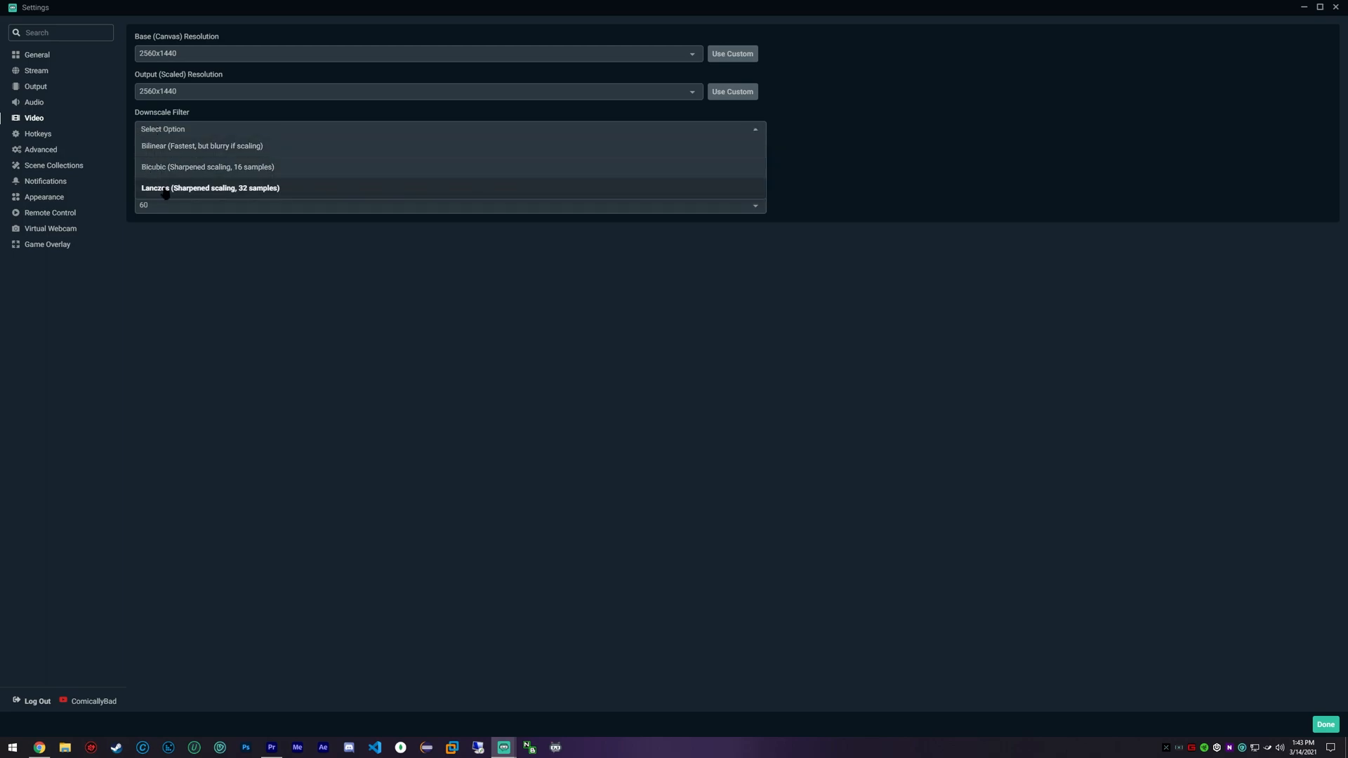
pyautogui.click(209, 187)
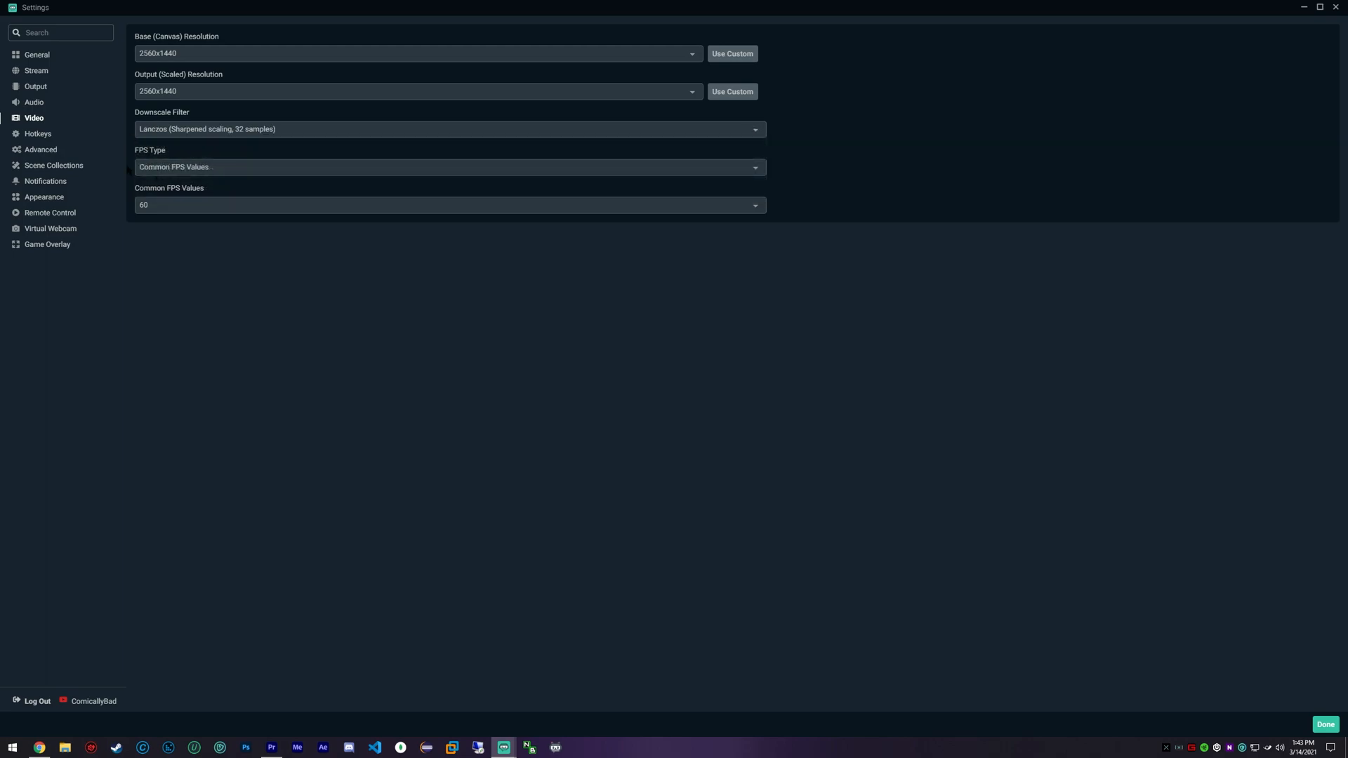
pyautogui.moveTo(185, 169)
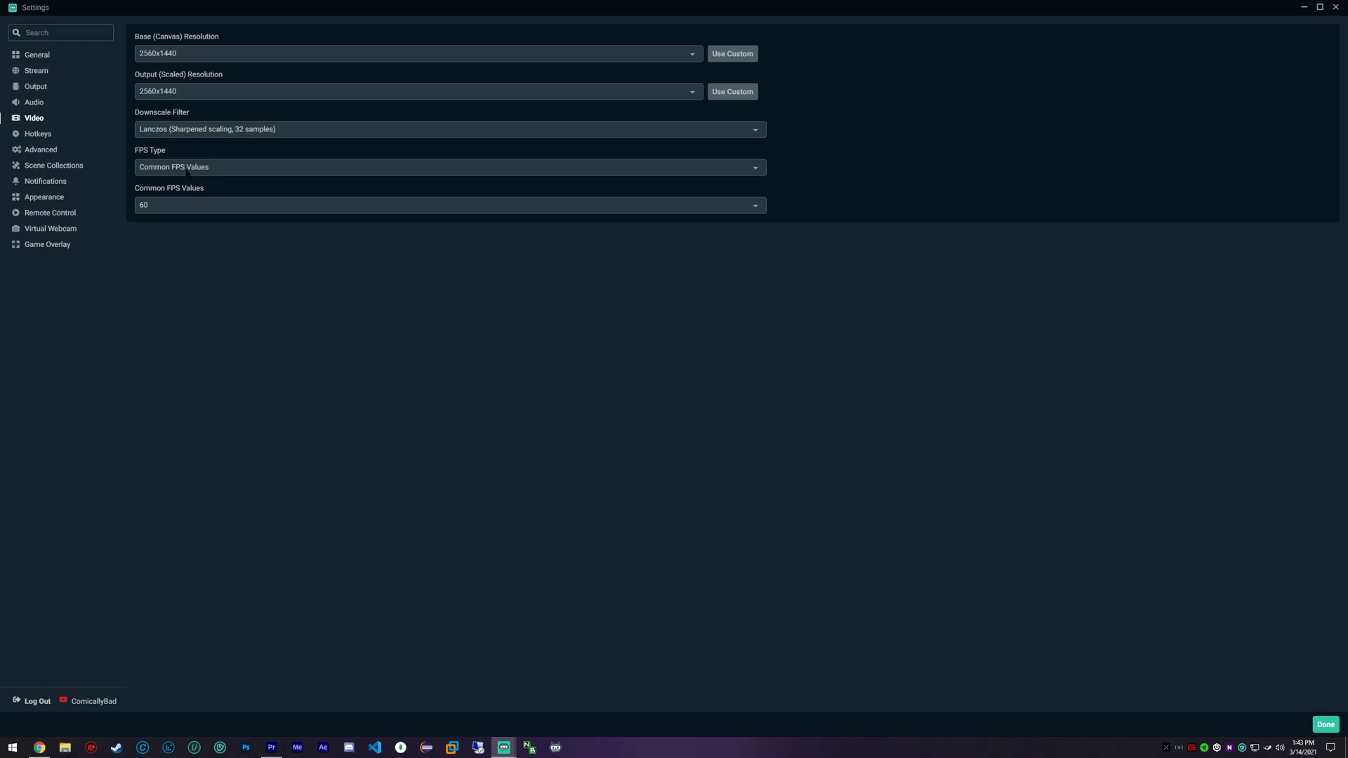
pyautogui.moveTo(204, 199)
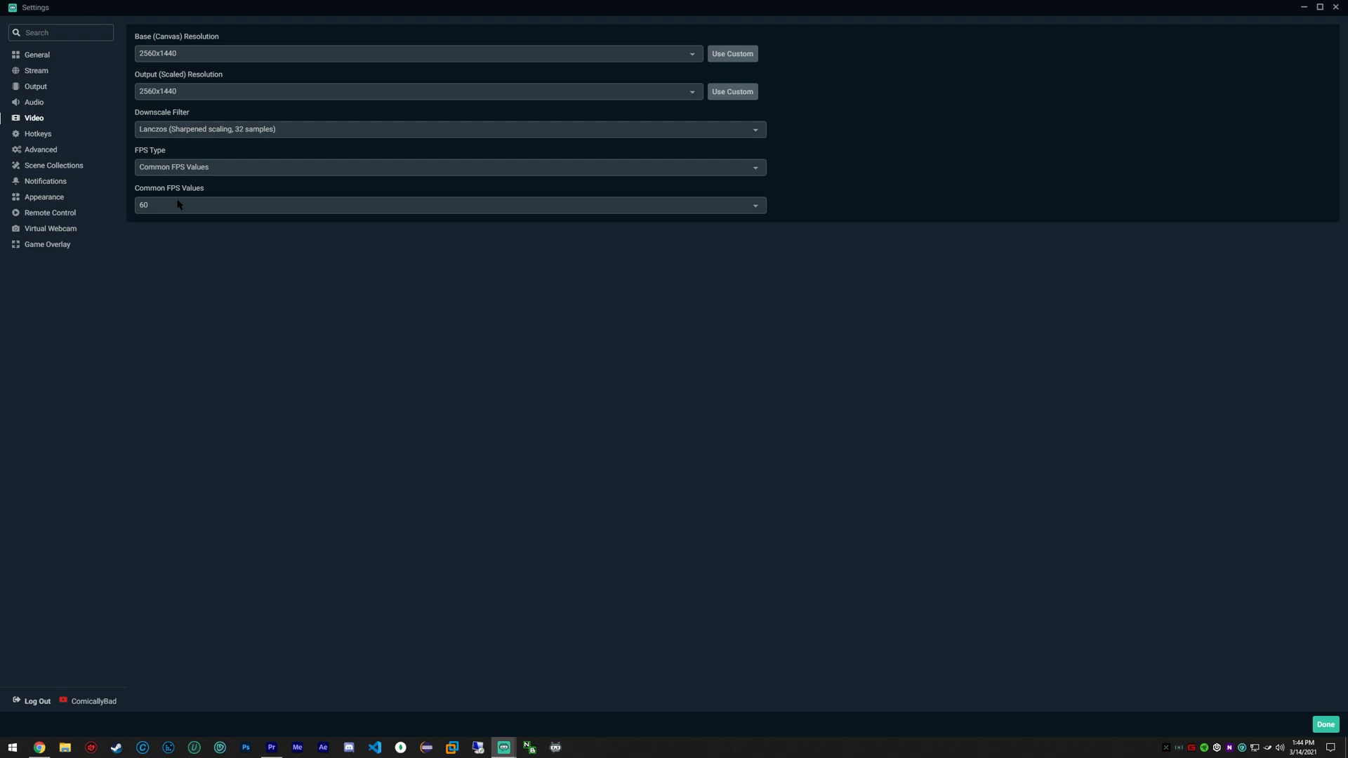
pyautogui.click(449, 205)
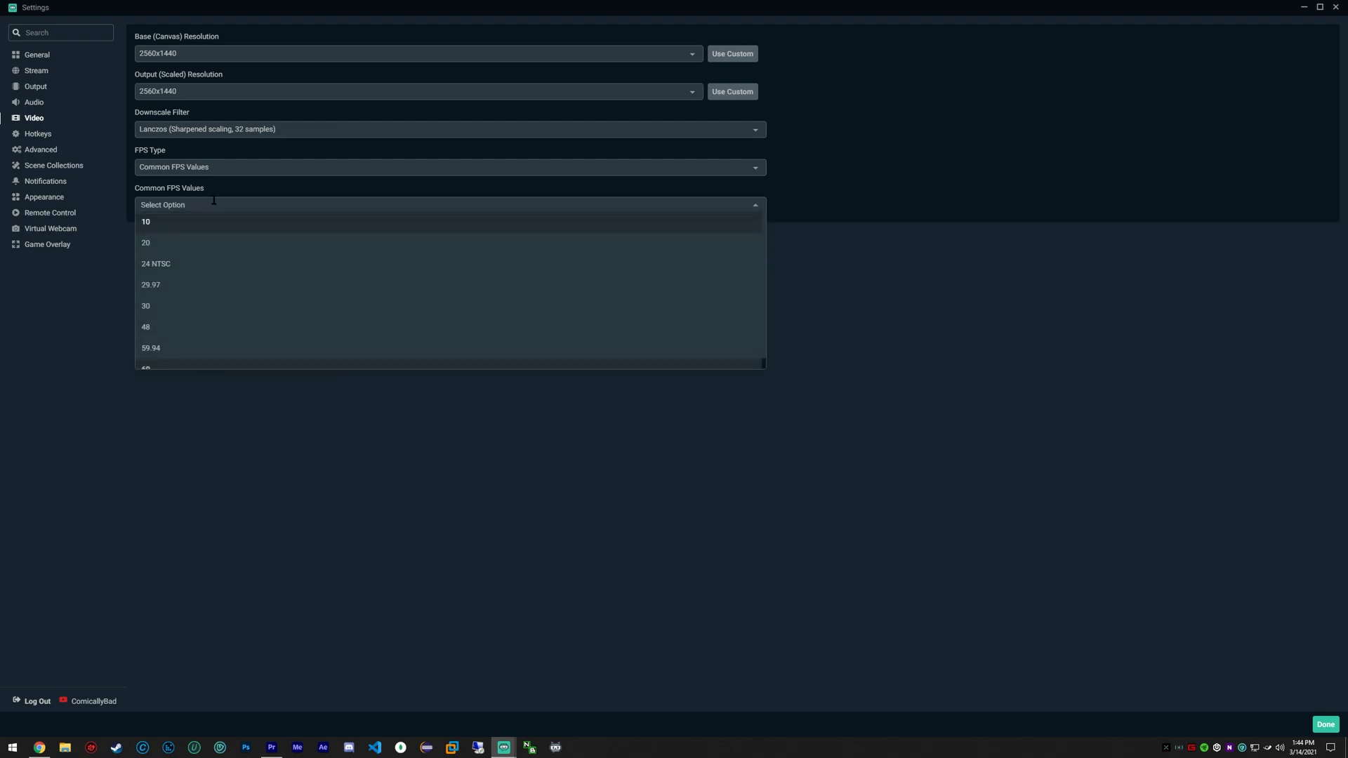
pyautogui.click(145, 368)
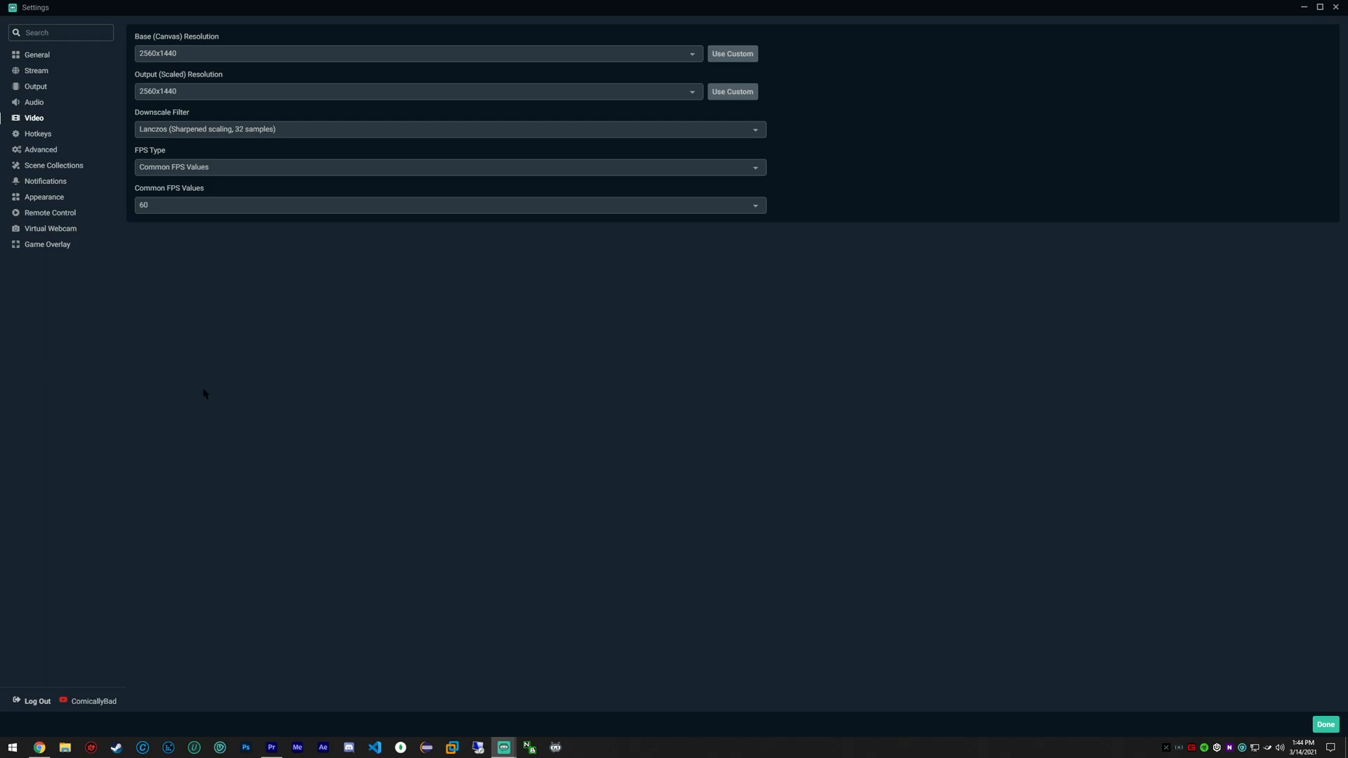
pyautogui.moveTo(200, 392)
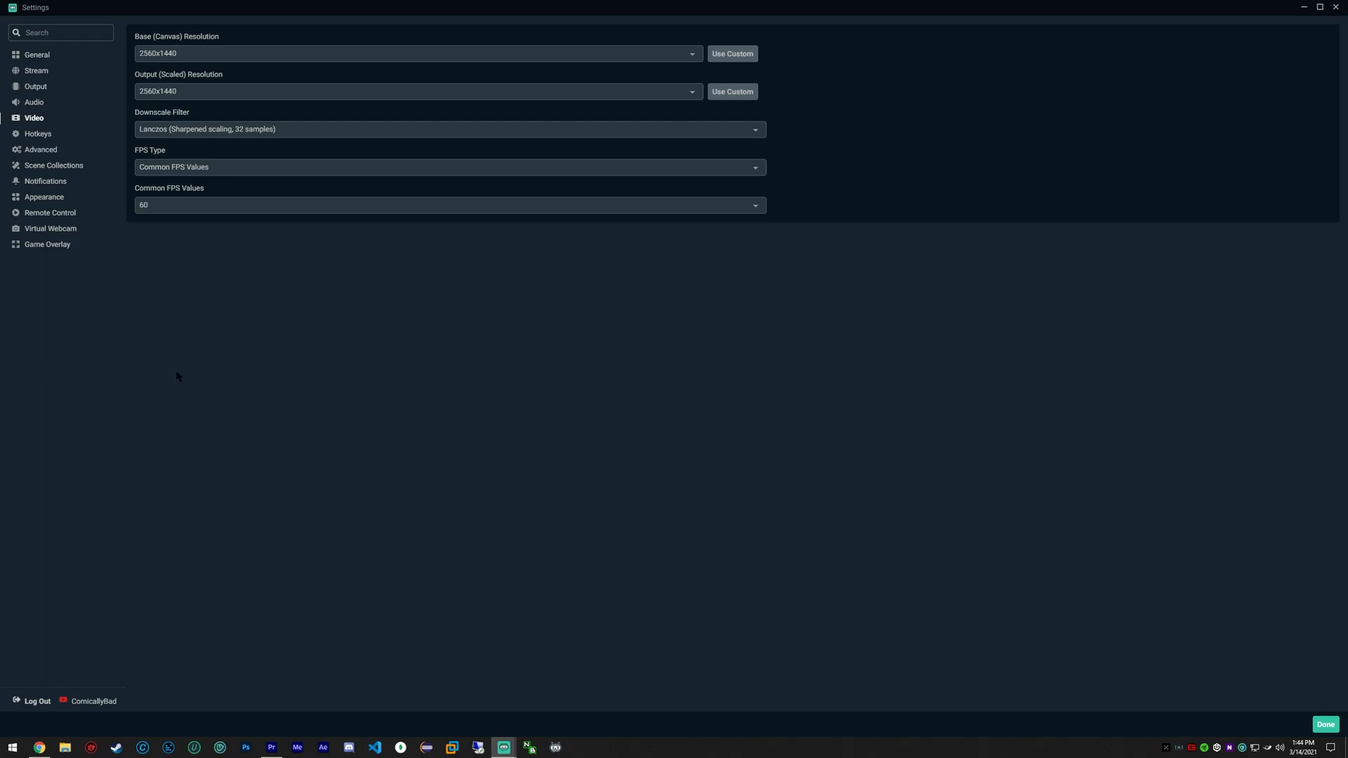
pyautogui.moveTo(165, 215)
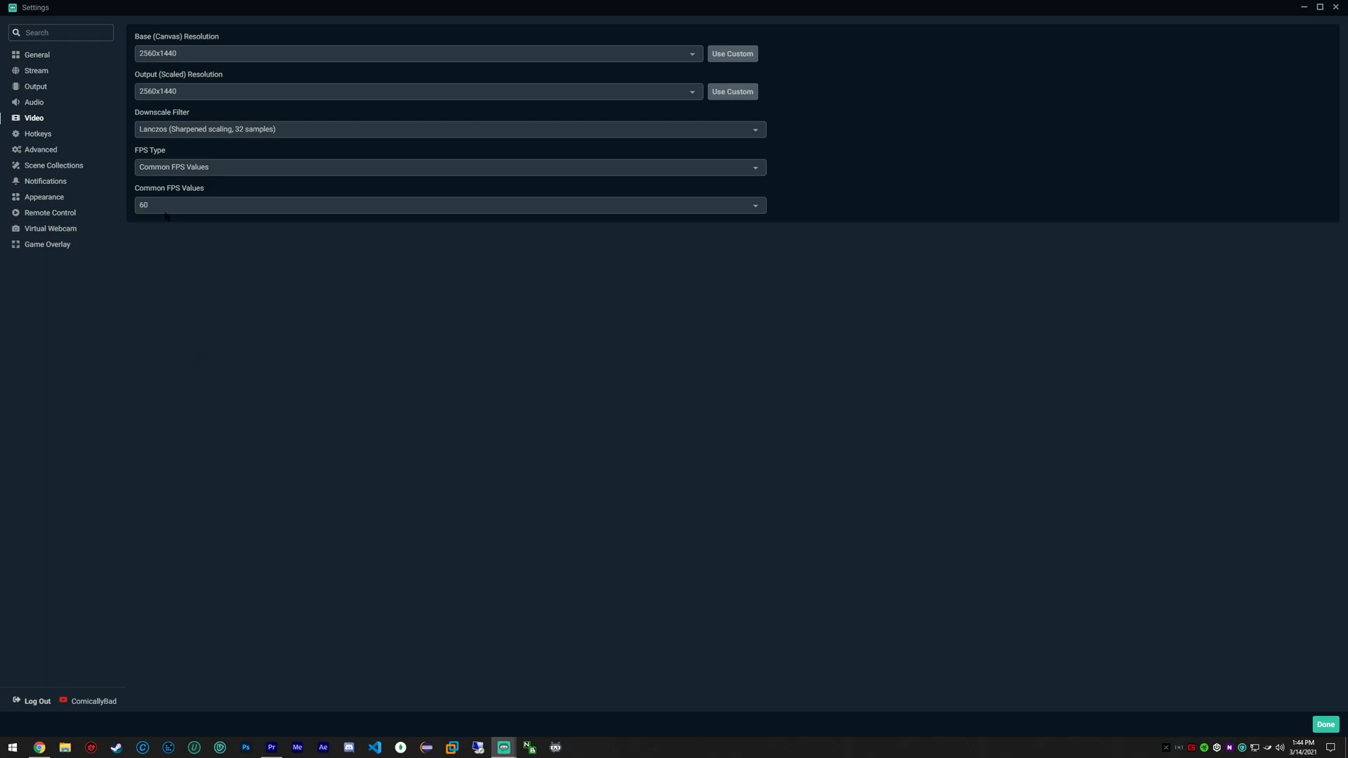
# Step: Show the Output Recording tab: mp4, NVENC encoder, CBR at 70000 bitrate
pyautogui.click(35, 86)
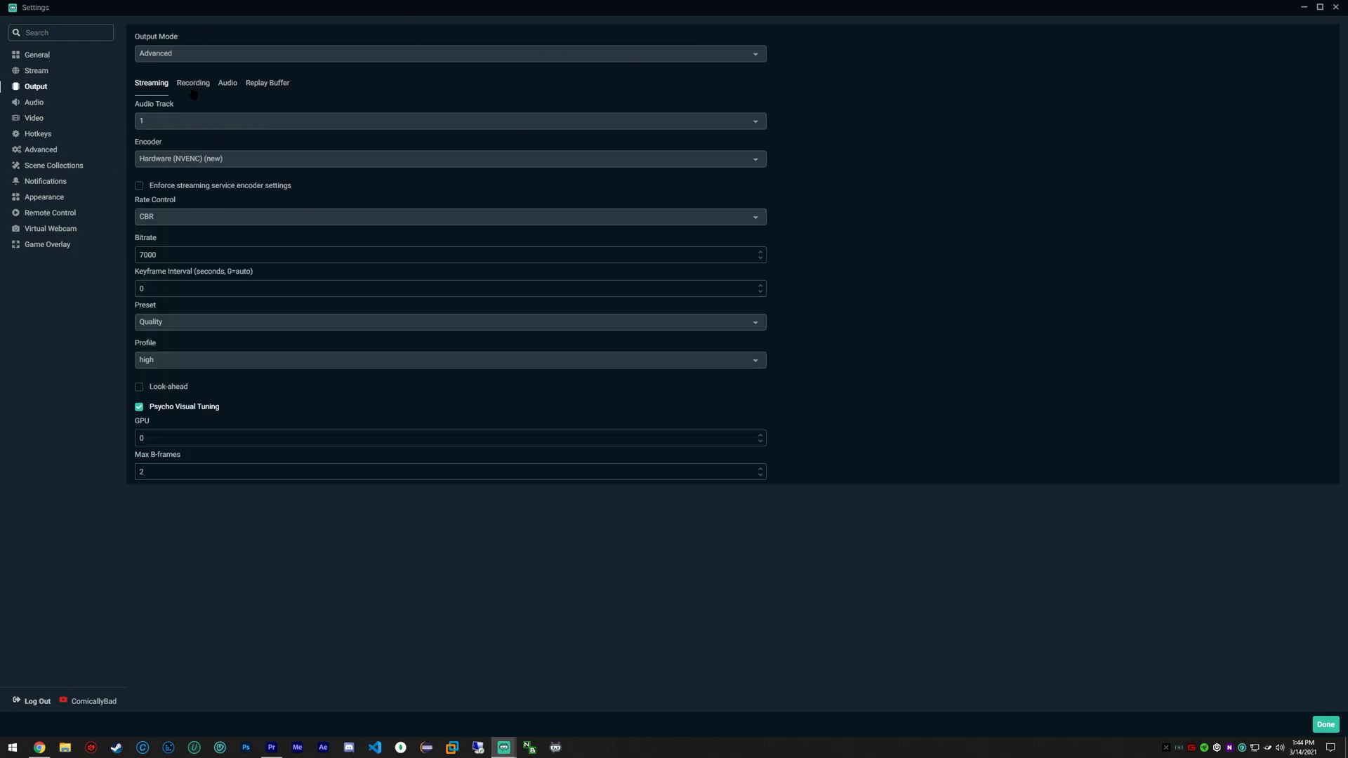
pyautogui.click(192, 82)
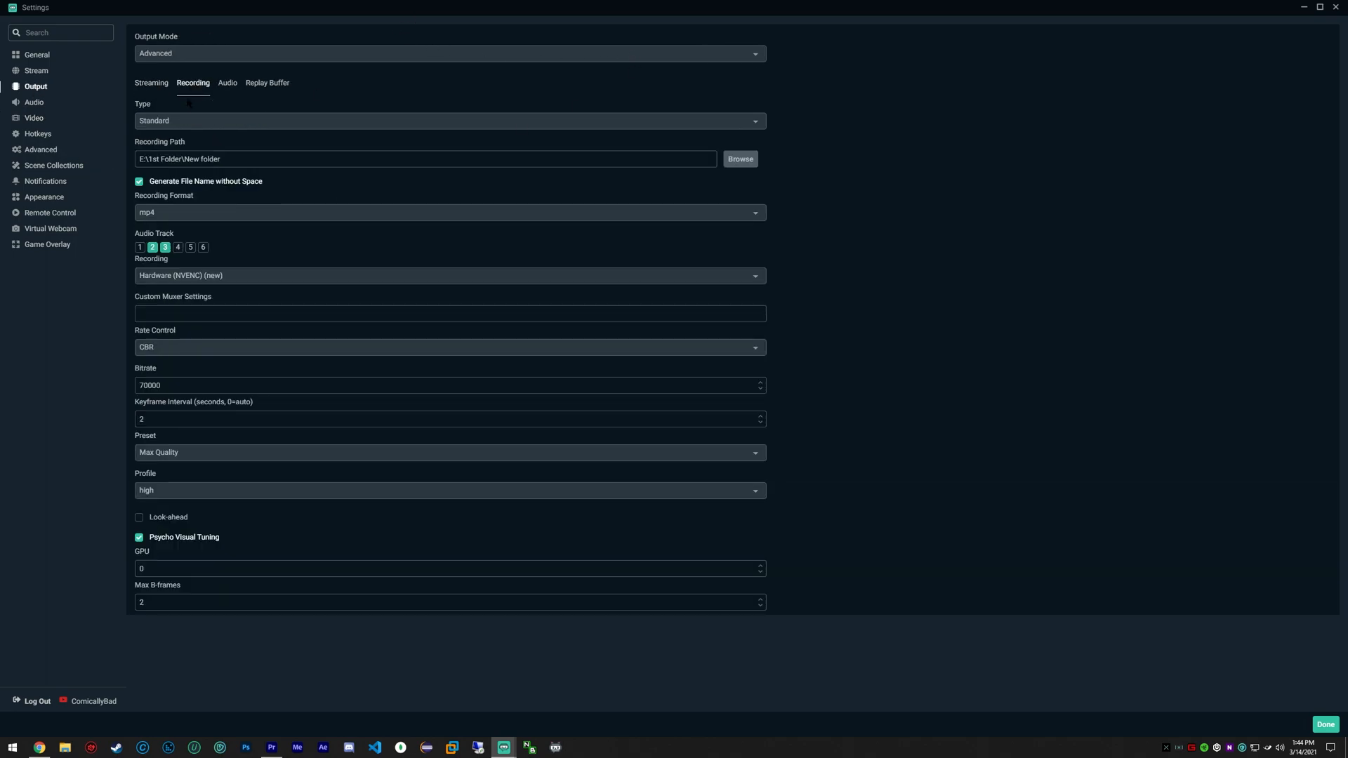
pyautogui.moveTo(565, 119)
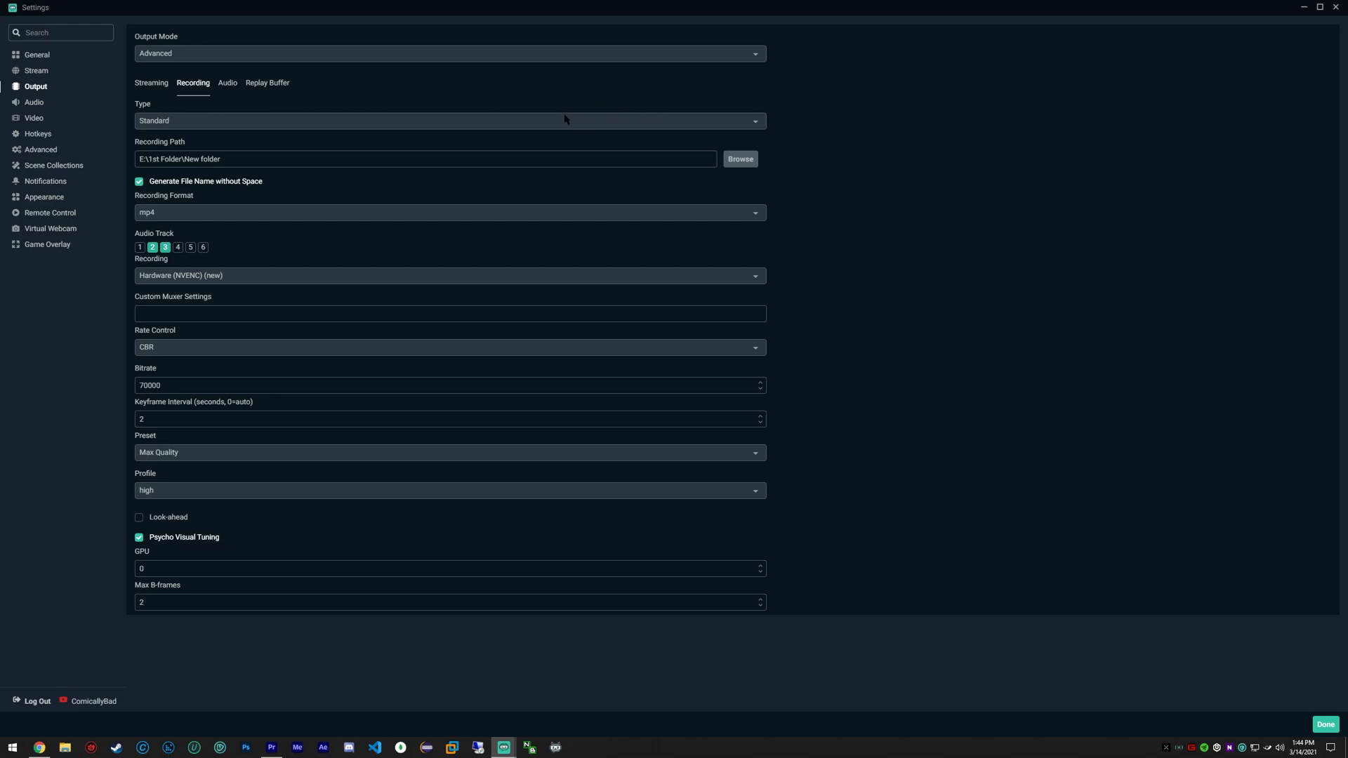
pyautogui.moveTo(195, 120)
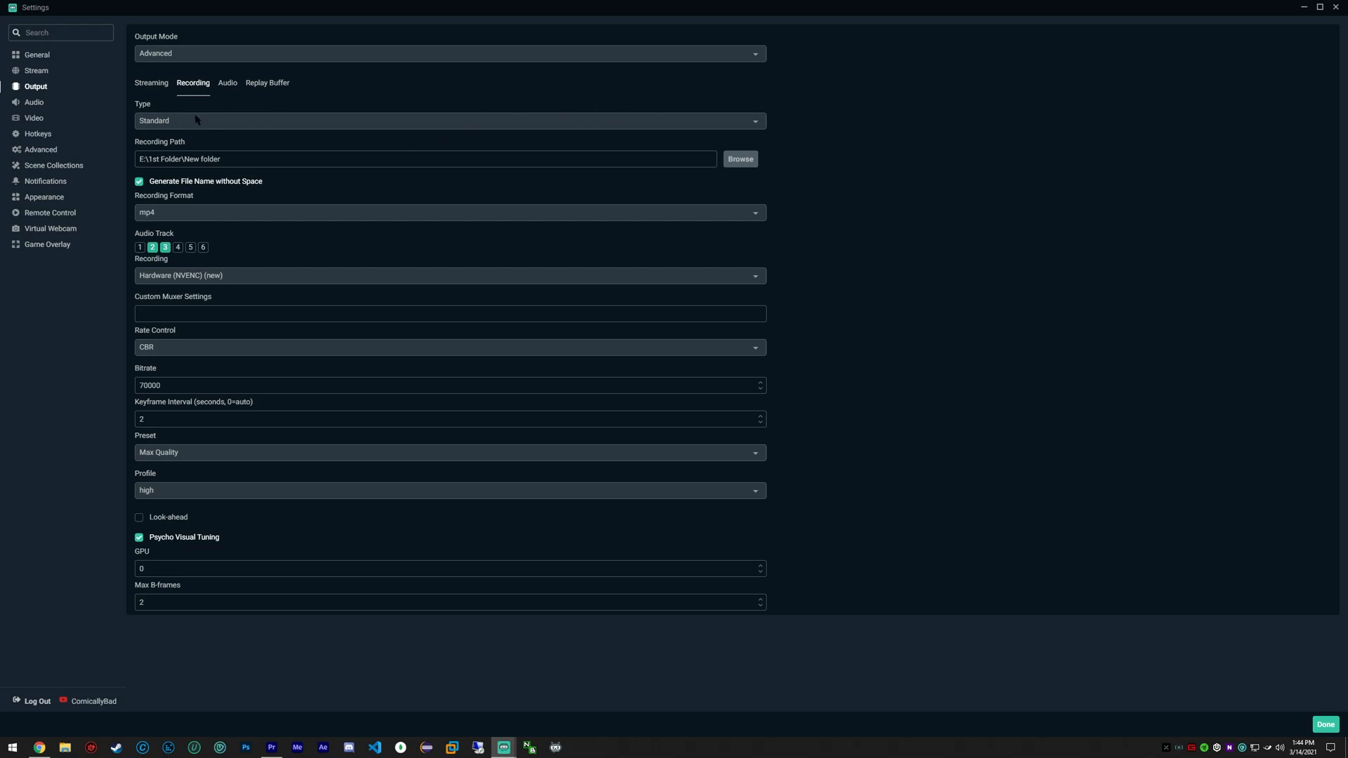
pyautogui.moveTo(408, 134)
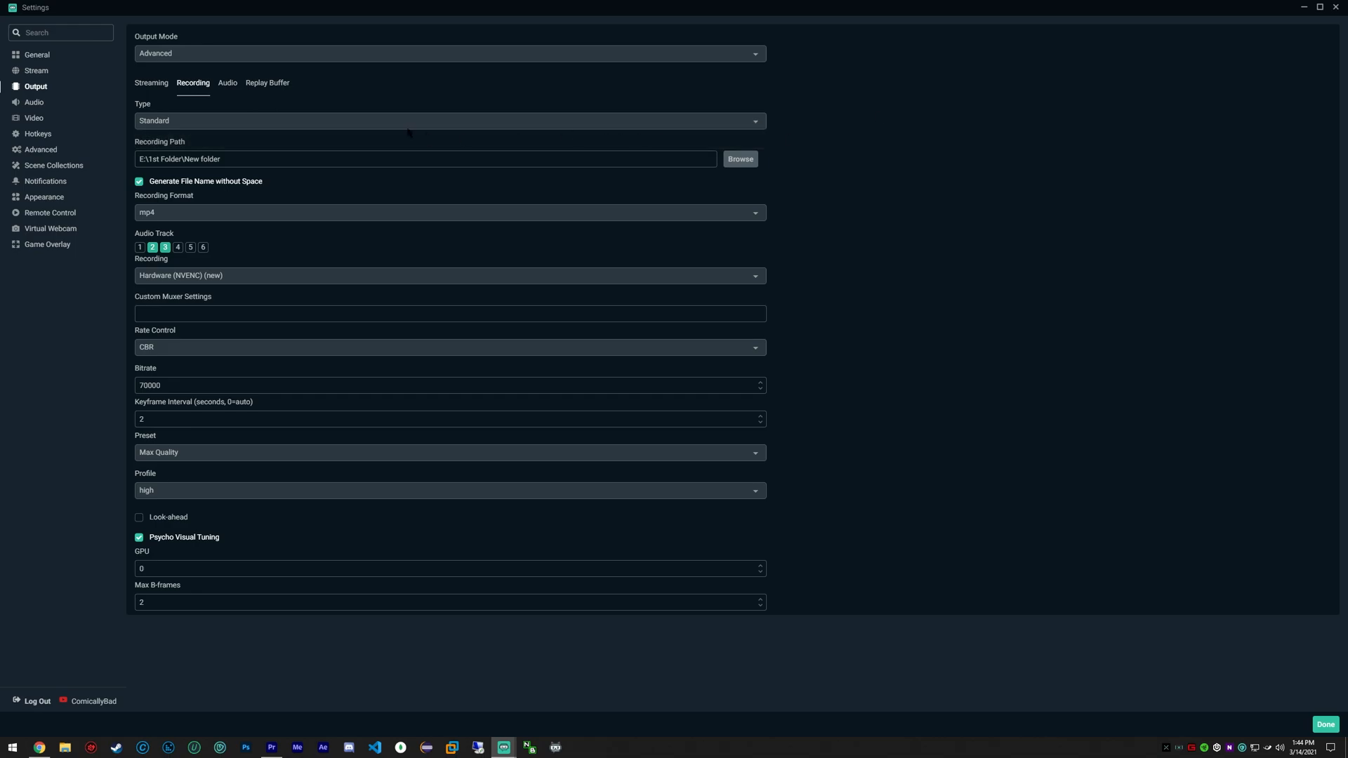
pyautogui.moveTo(421, 192)
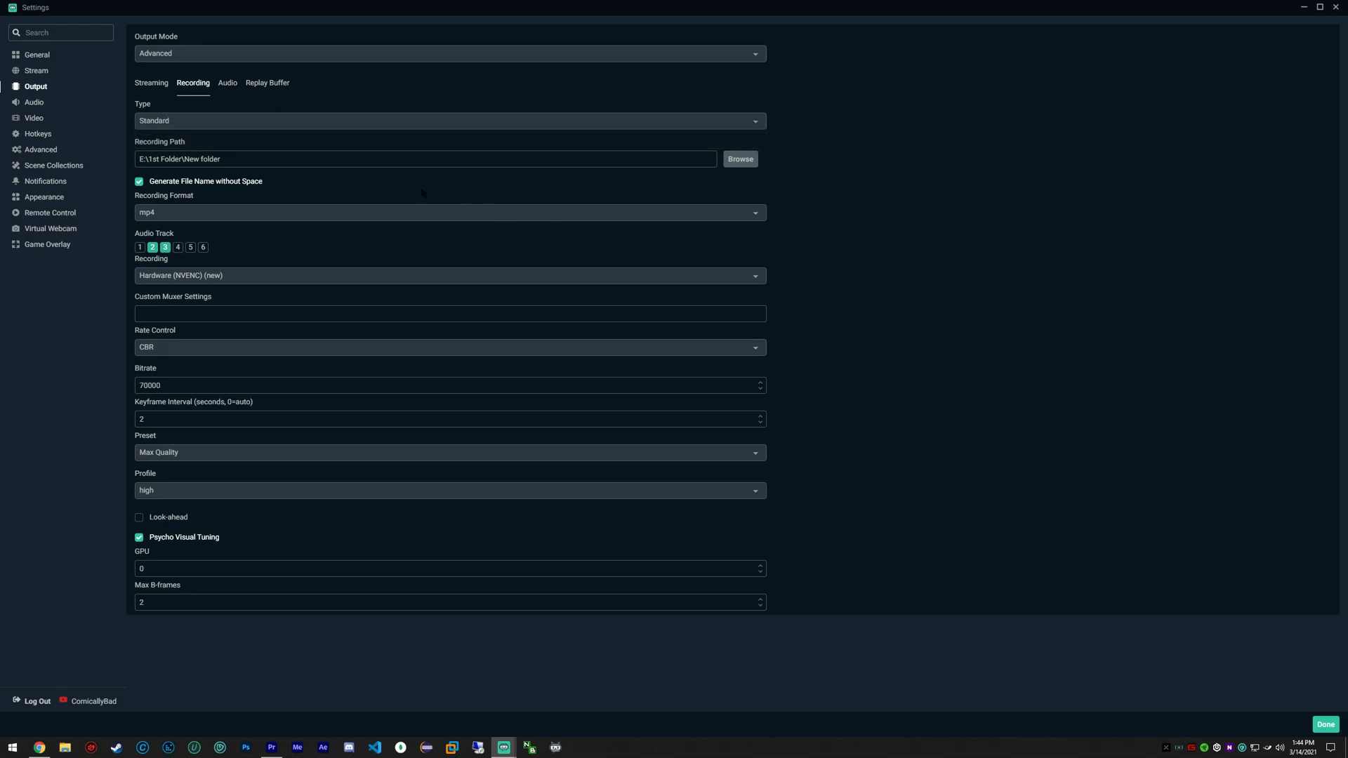
pyautogui.moveTo(642, 172)
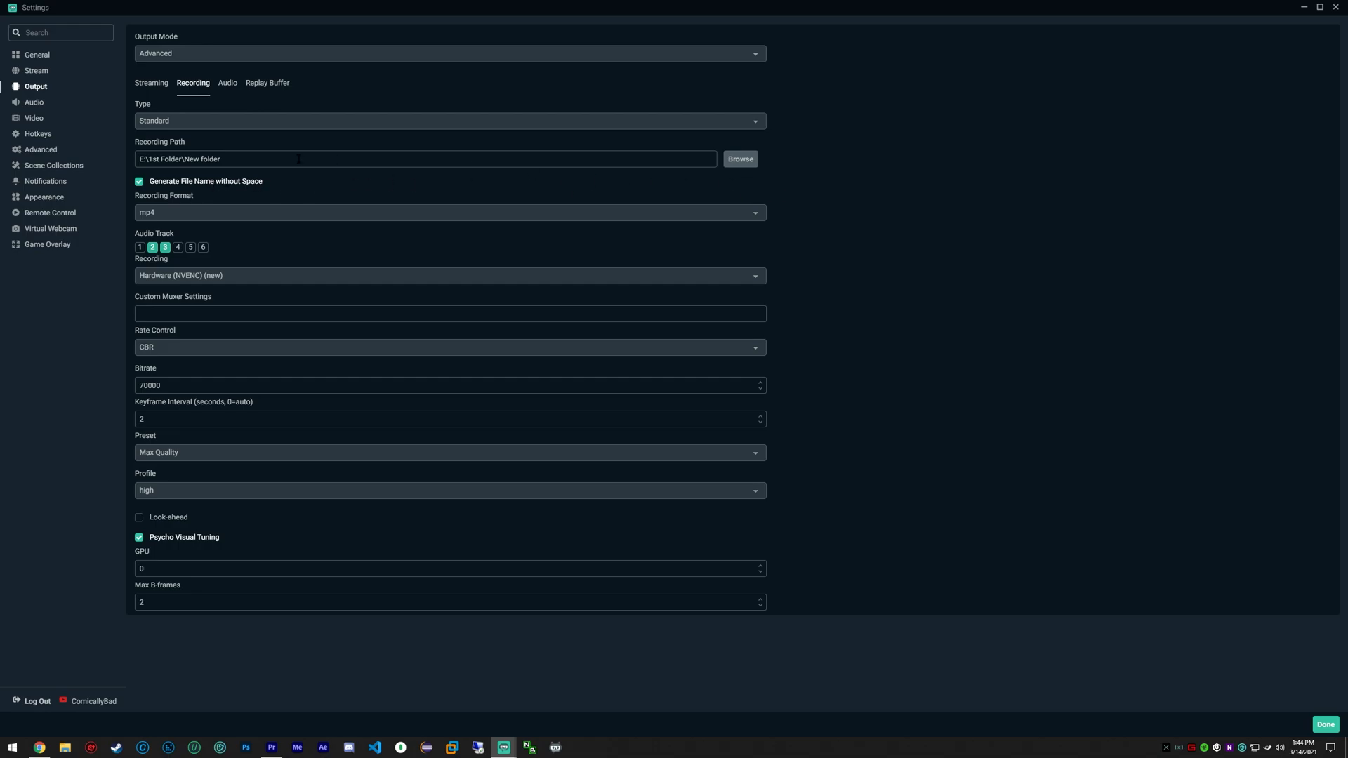
pyautogui.moveTo(193, 213)
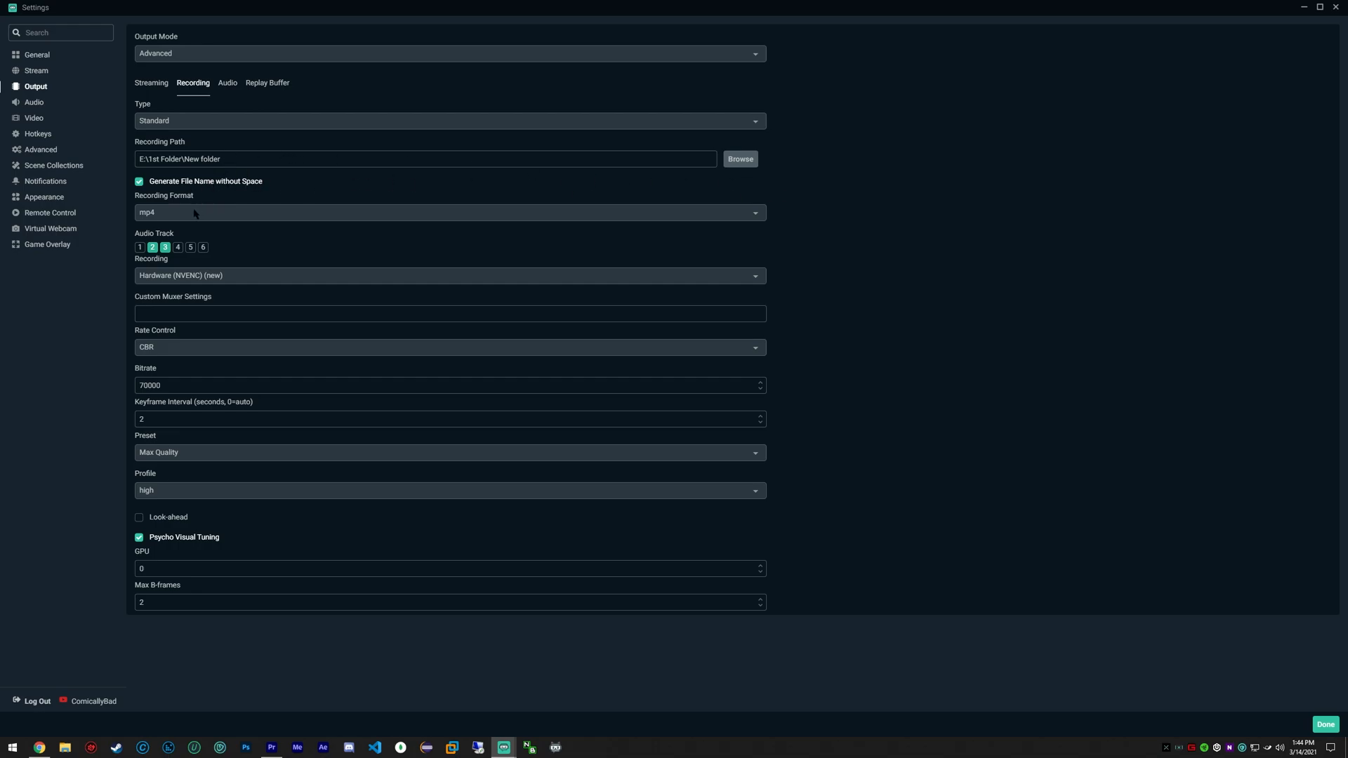
pyautogui.click(449, 212)
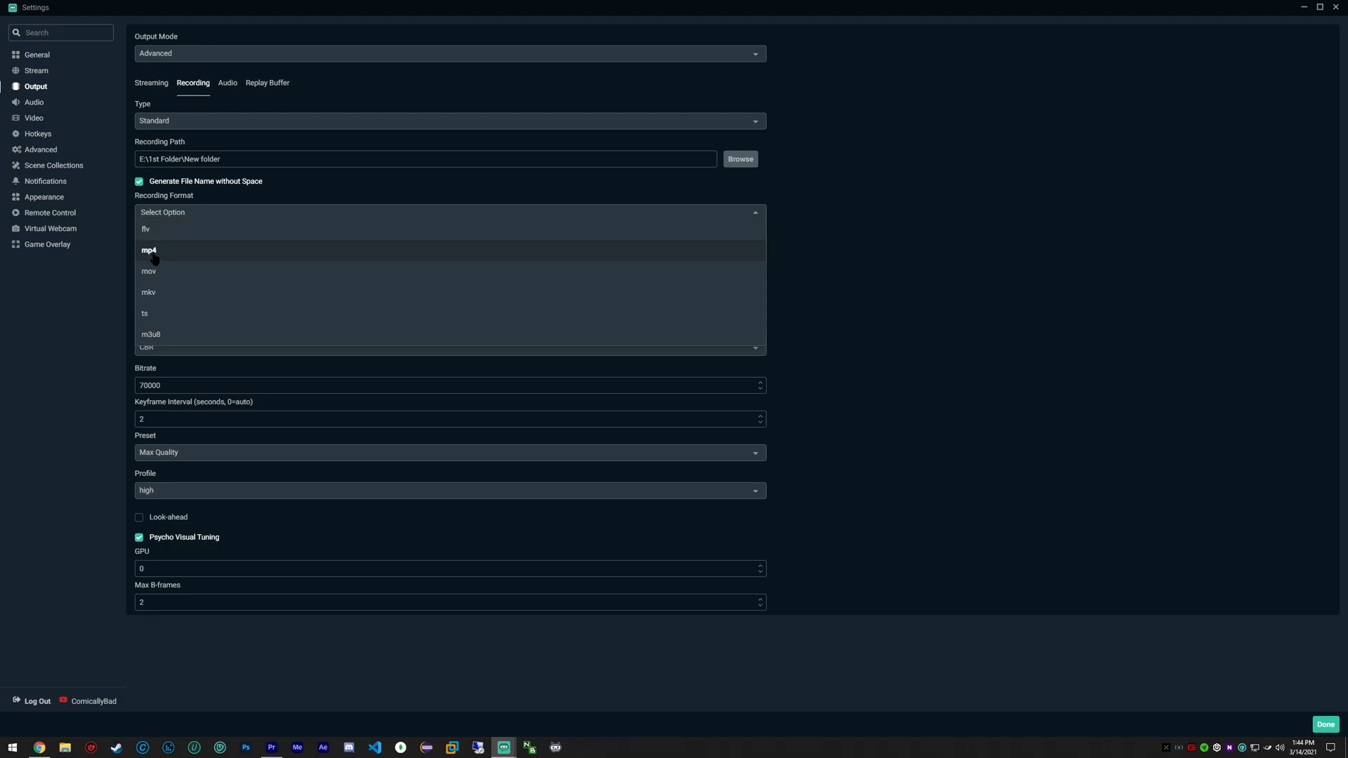
pyautogui.moveTo(205, 335)
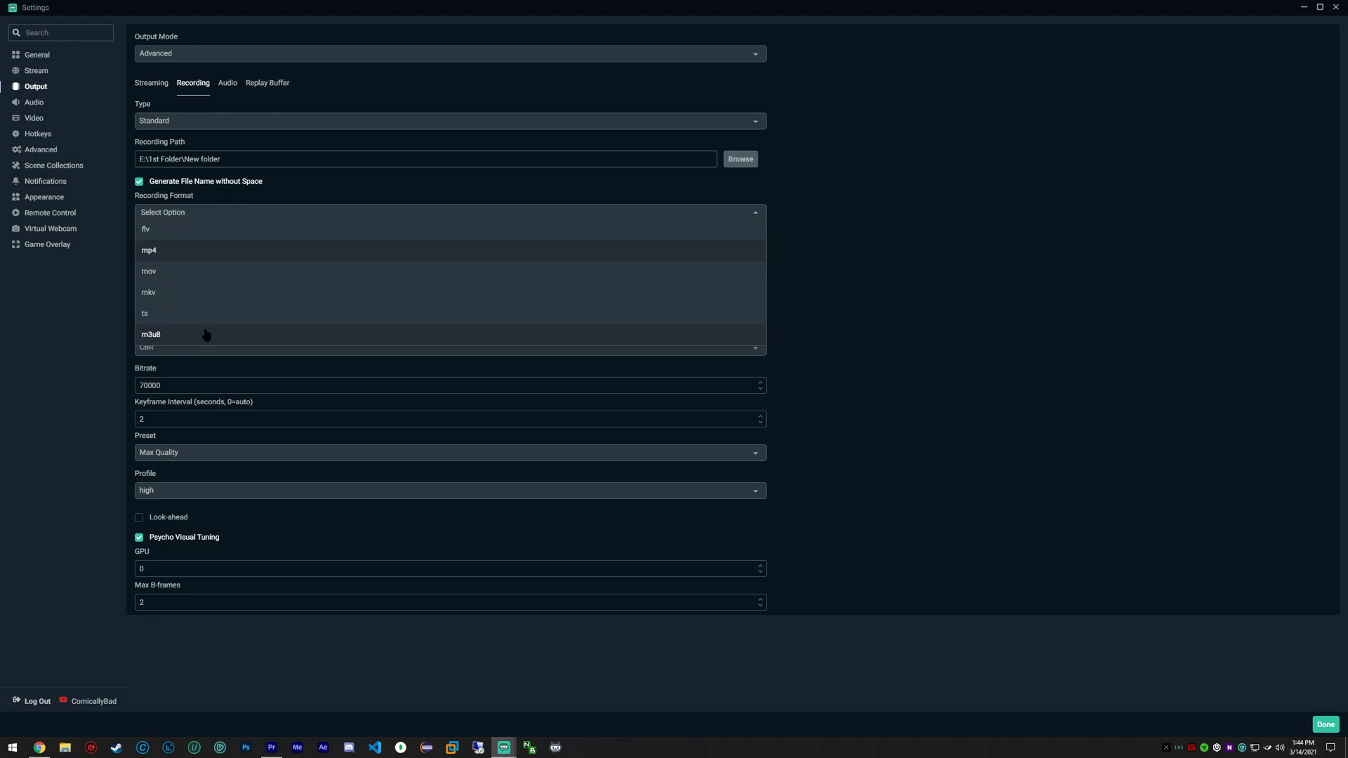
pyautogui.moveTo(376, 249)
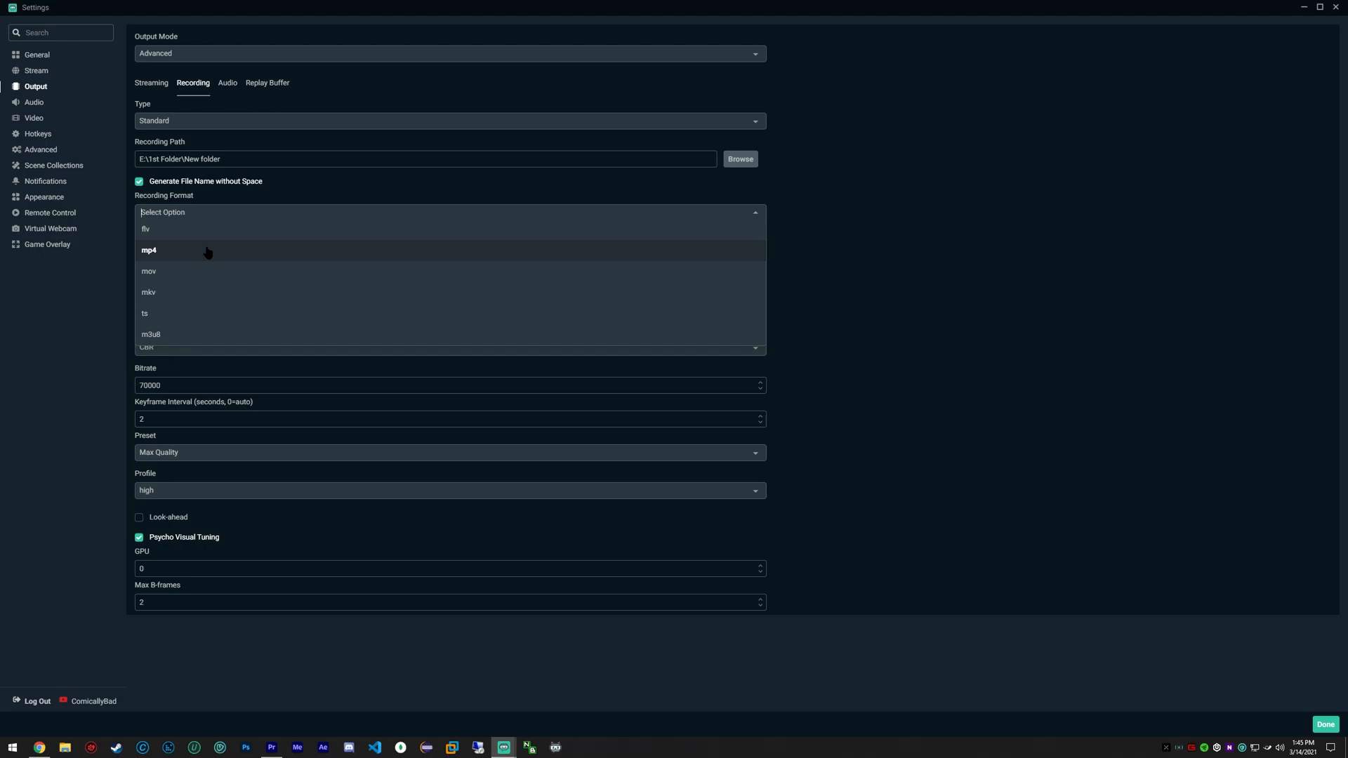
pyautogui.moveTo(194, 252)
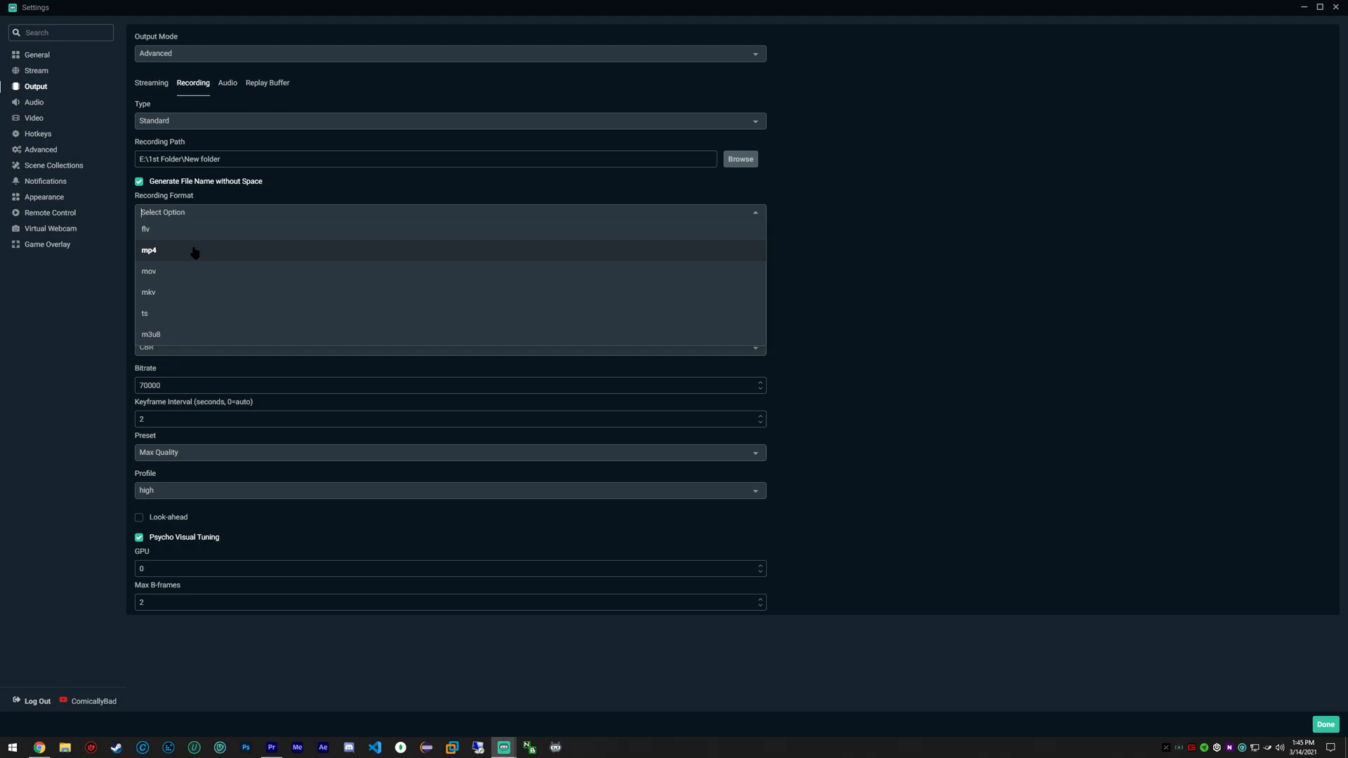
pyautogui.click(148, 250)
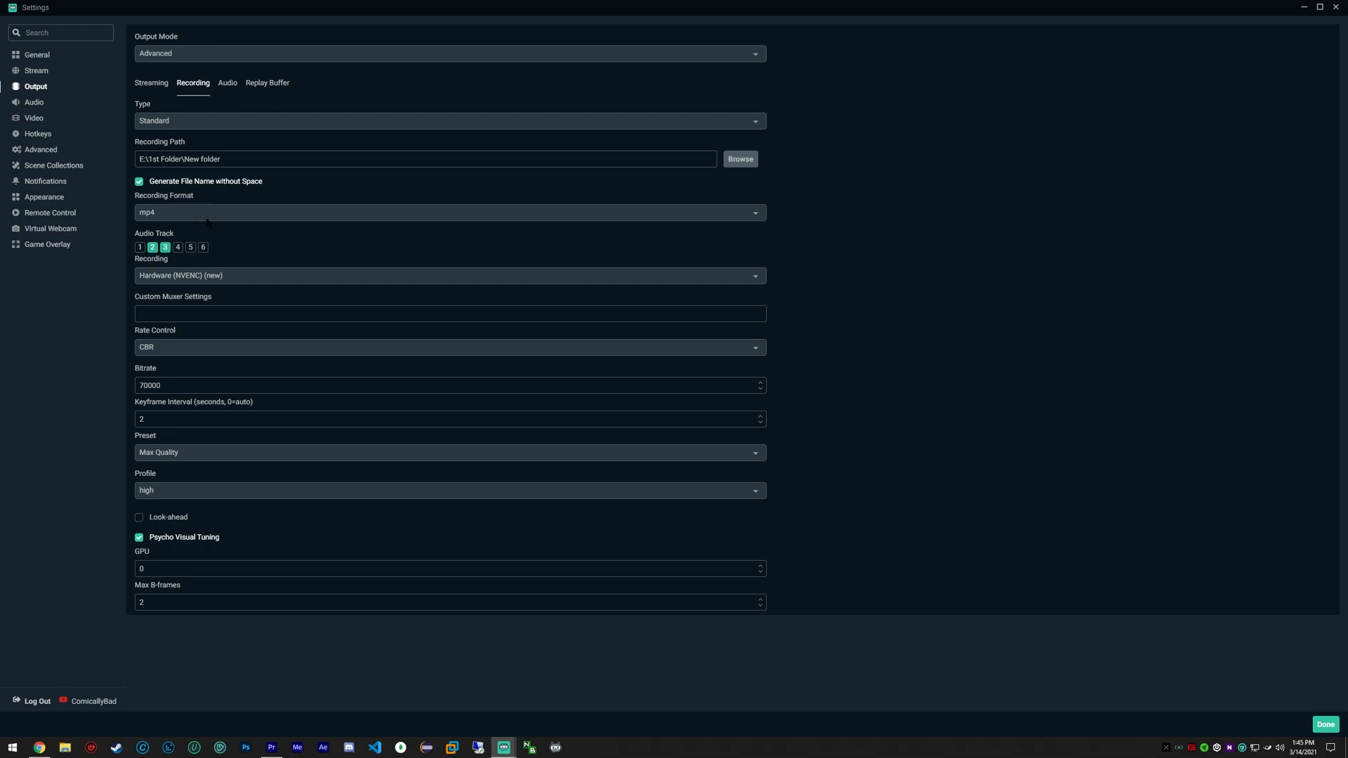
pyautogui.moveTo(295, 215)
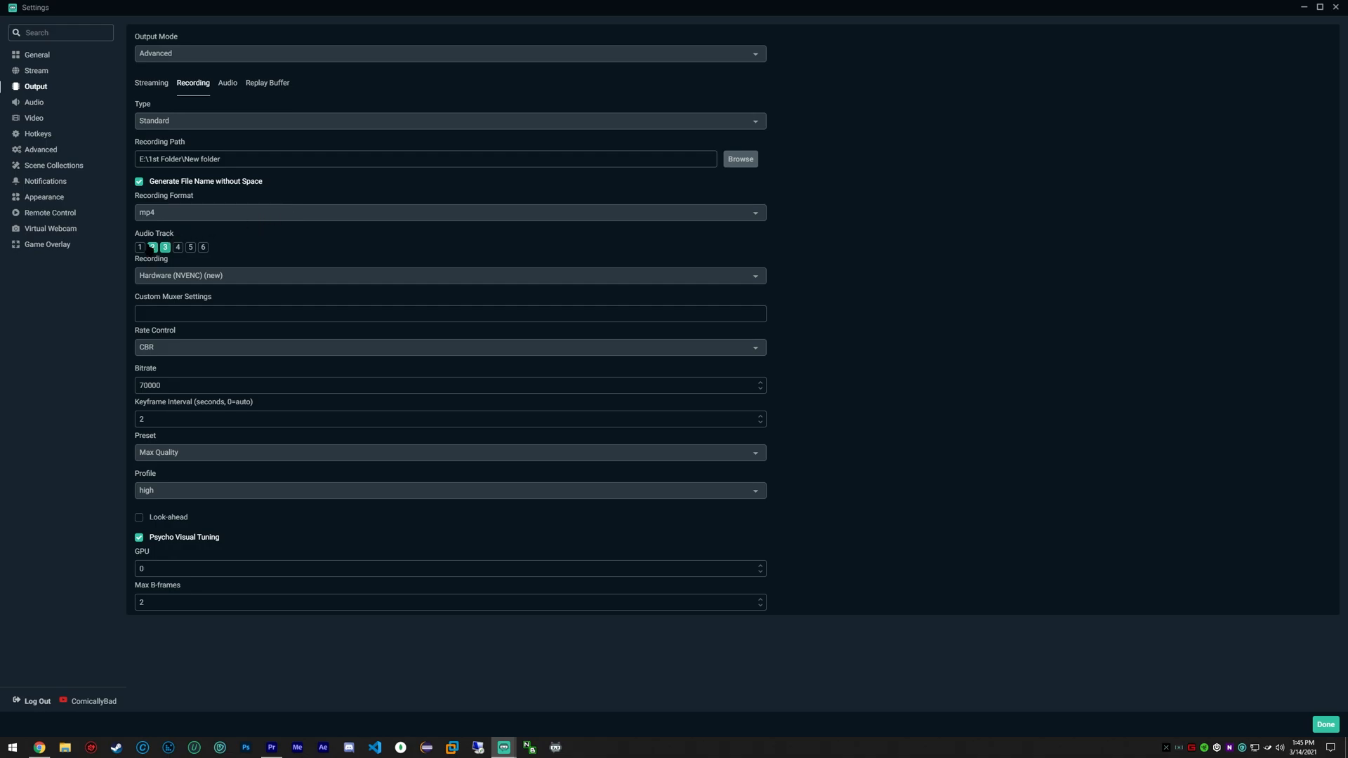
pyautogui.click(153, 248)
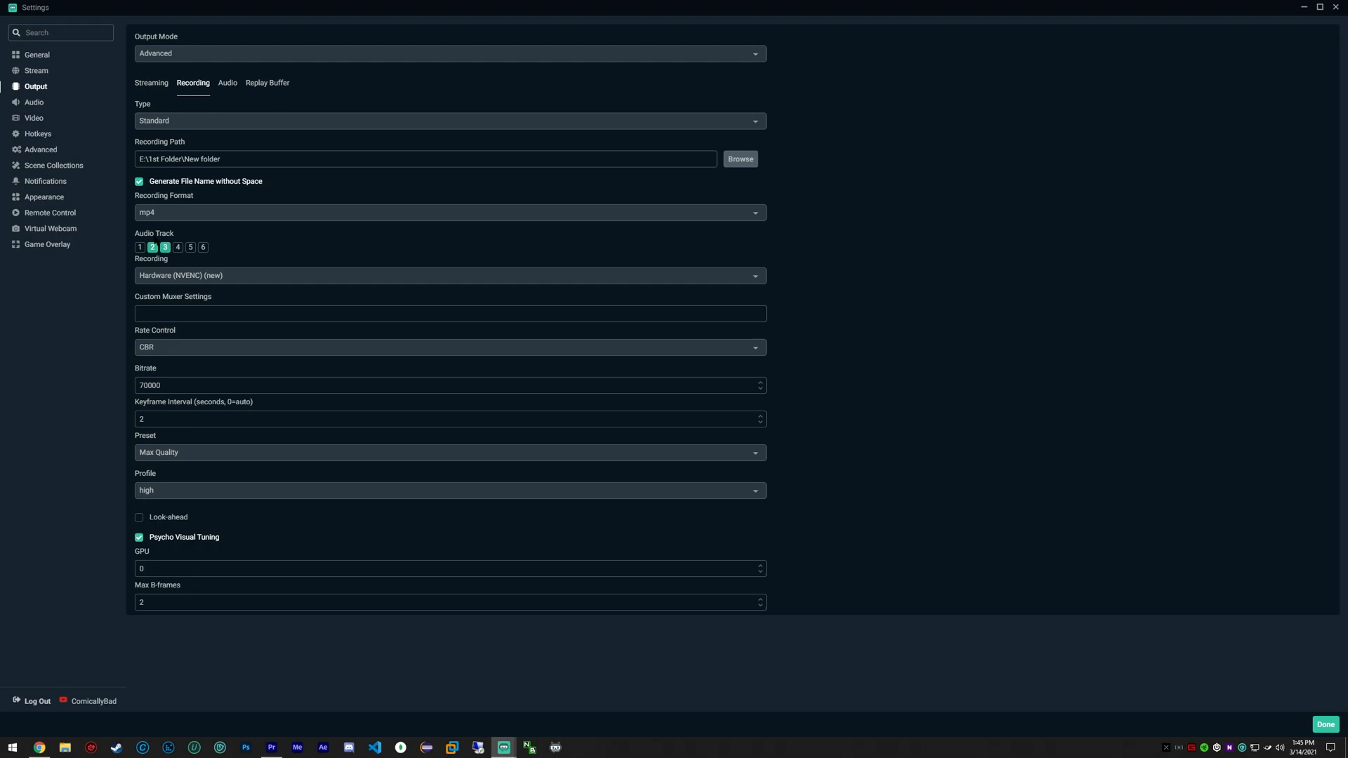
pyautogui.click(164, 247)
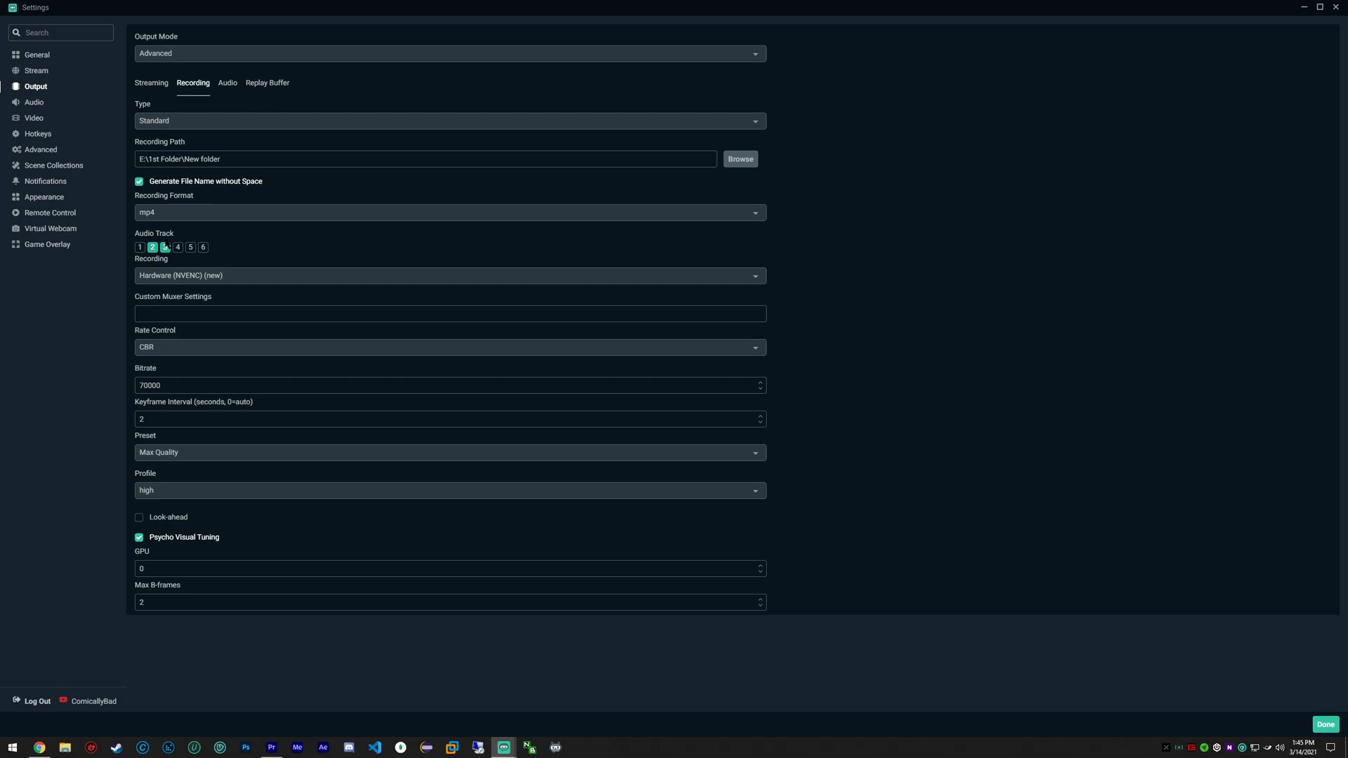
pyautogui.click(164, 248)
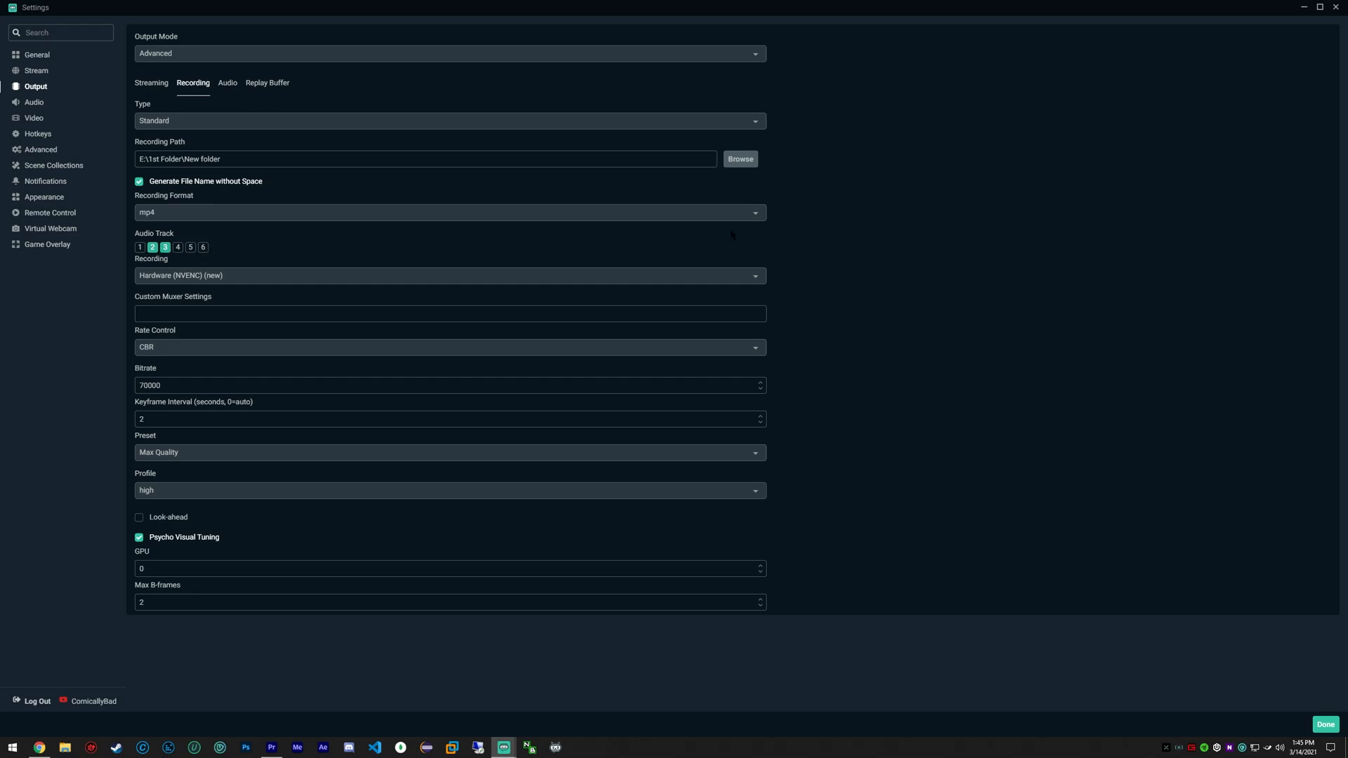
pyautogui.moveTo(491, 274)
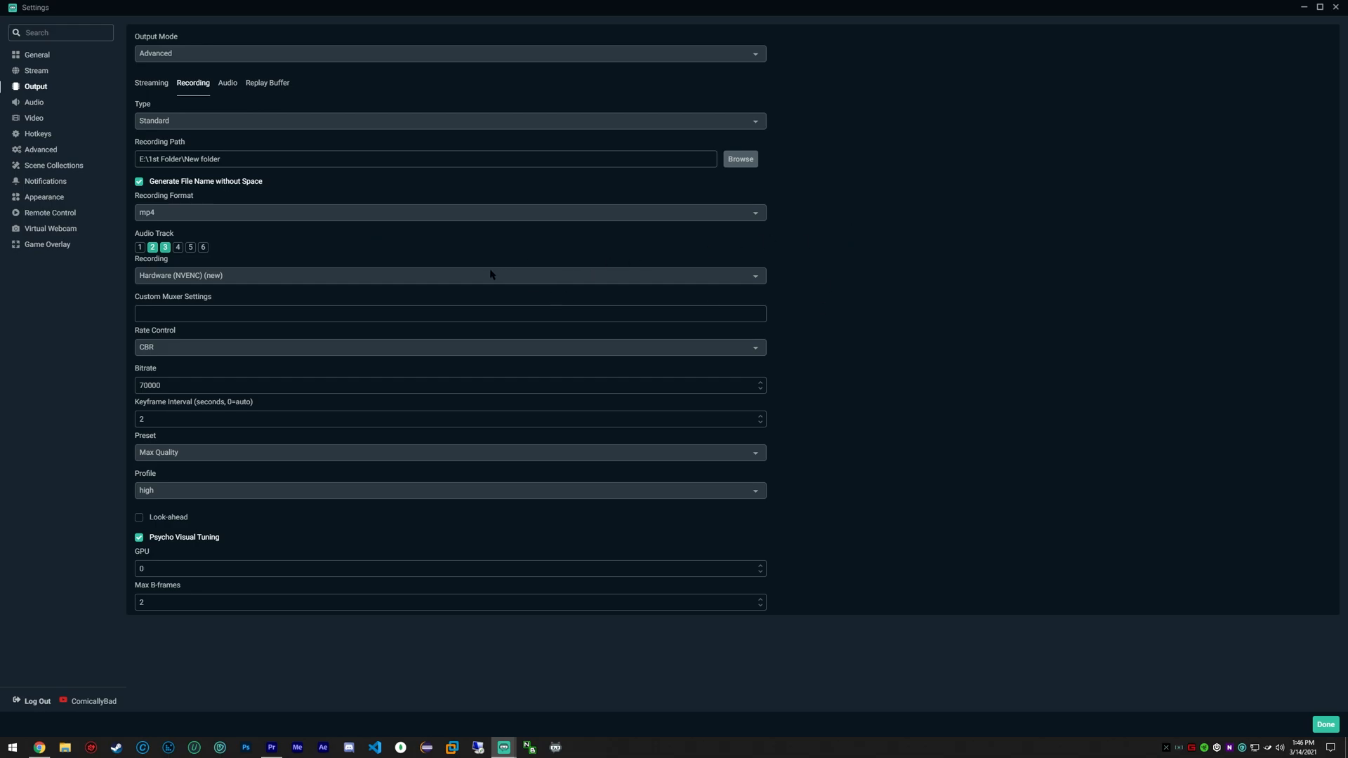
pyautogui.click(448, 275)
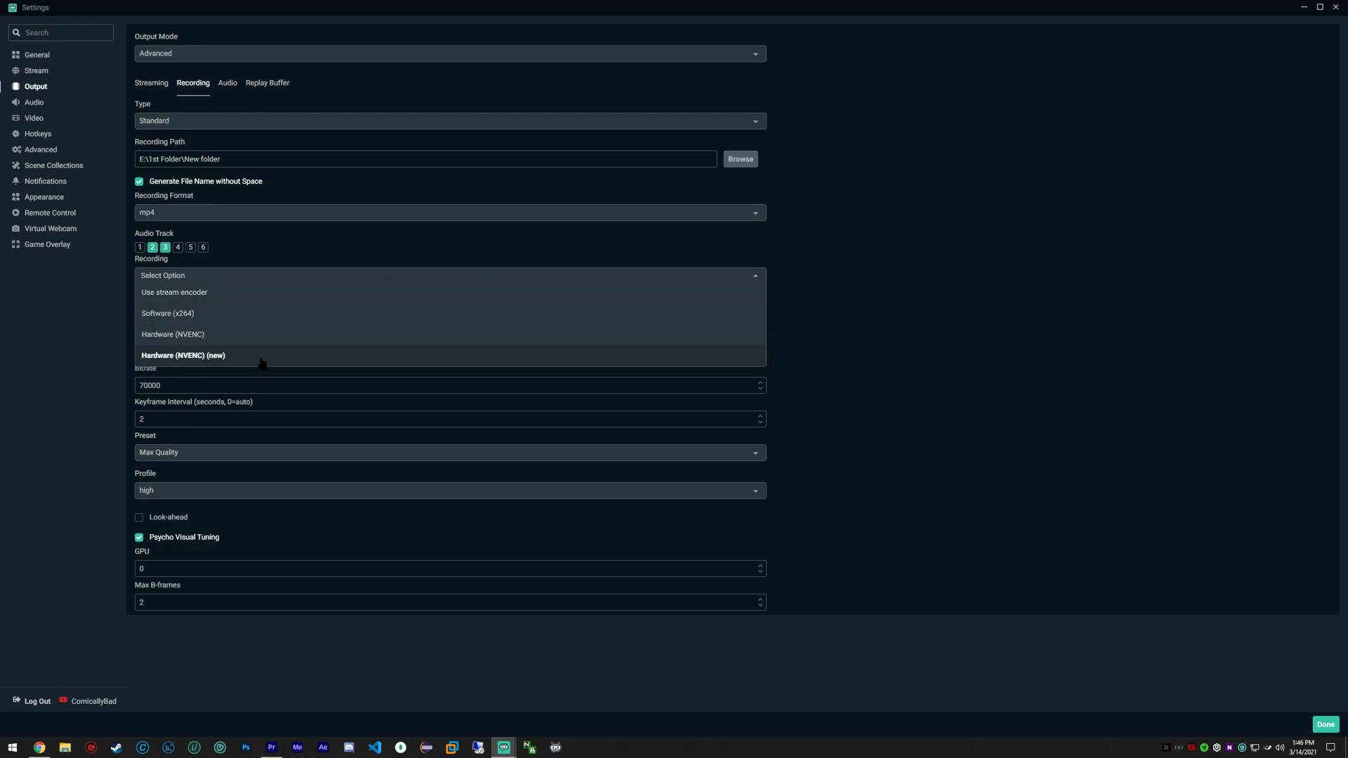
pyautogui.click(183, 355)
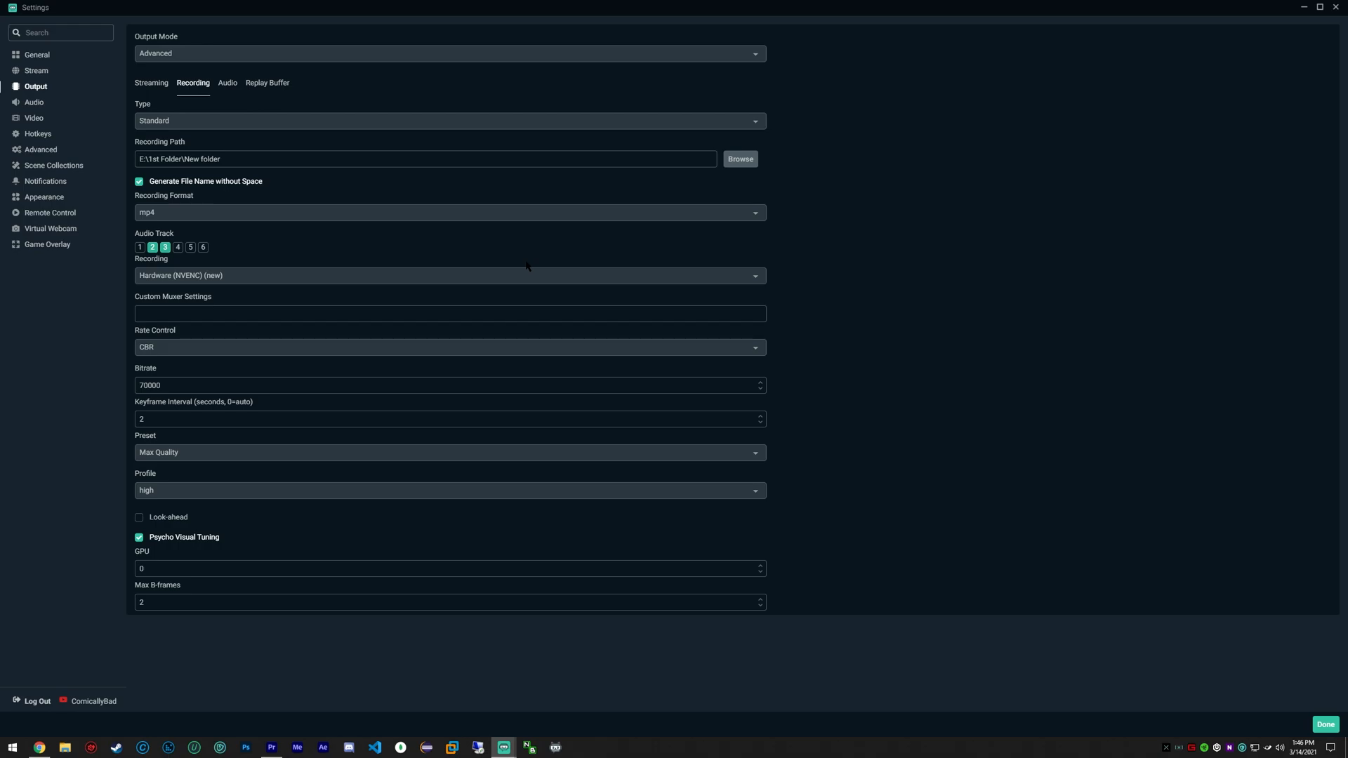
pyautogui.click(449, 275)
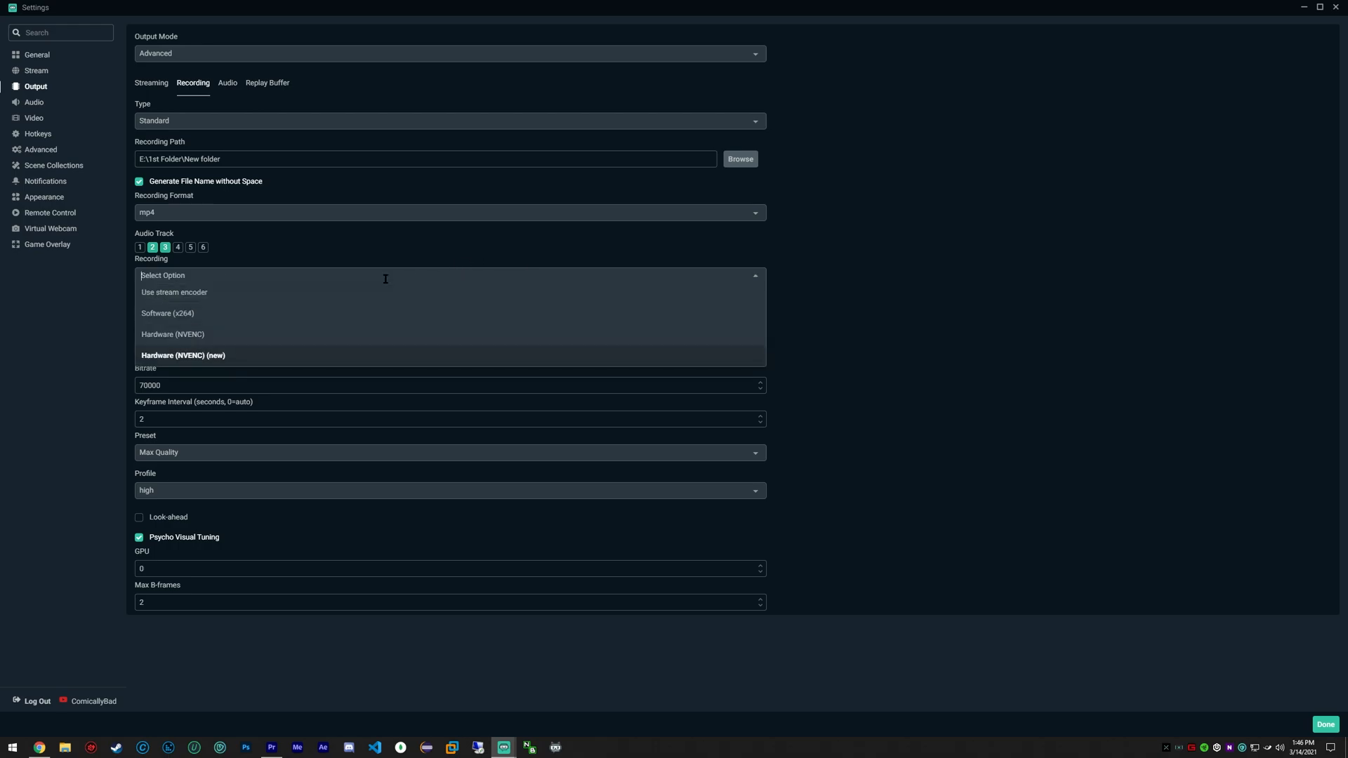
pyautogui.click(182, 356)
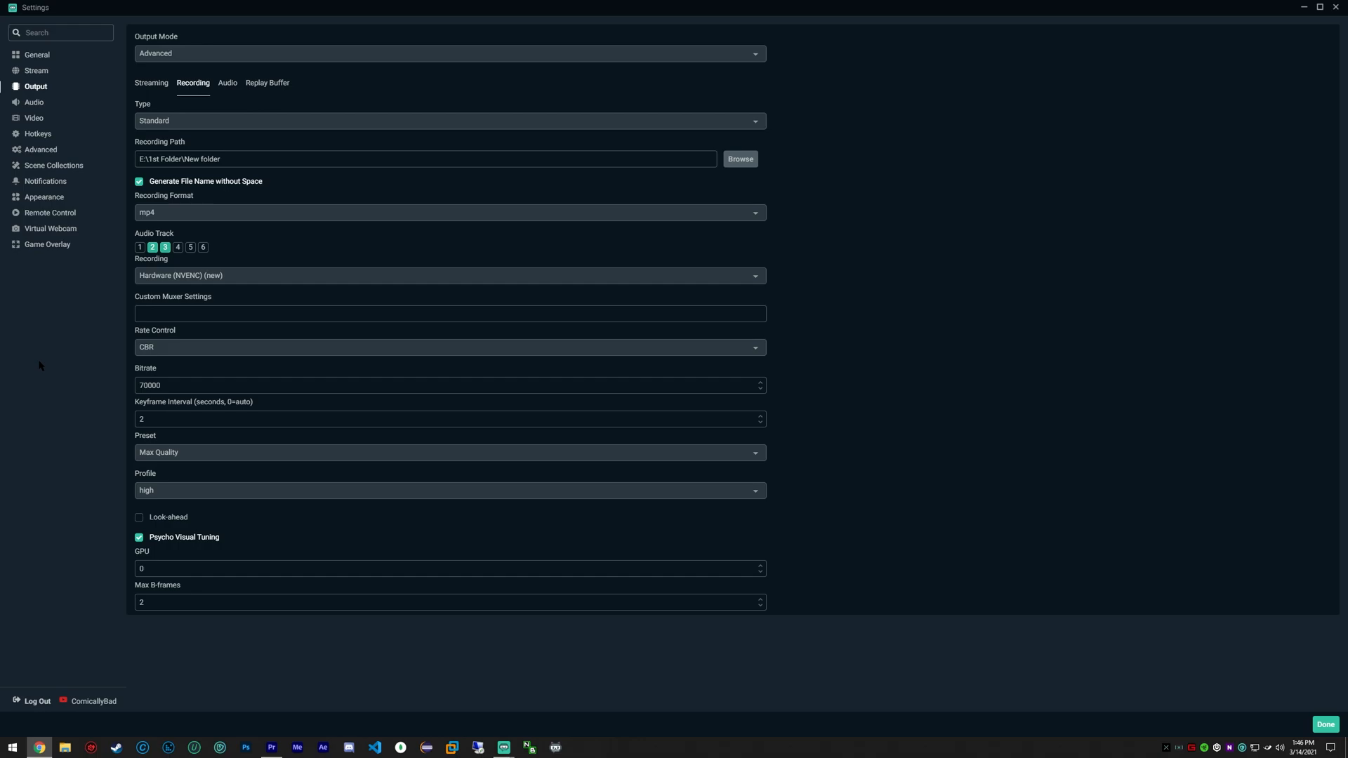
pyautogui.moveTo(466, 264)
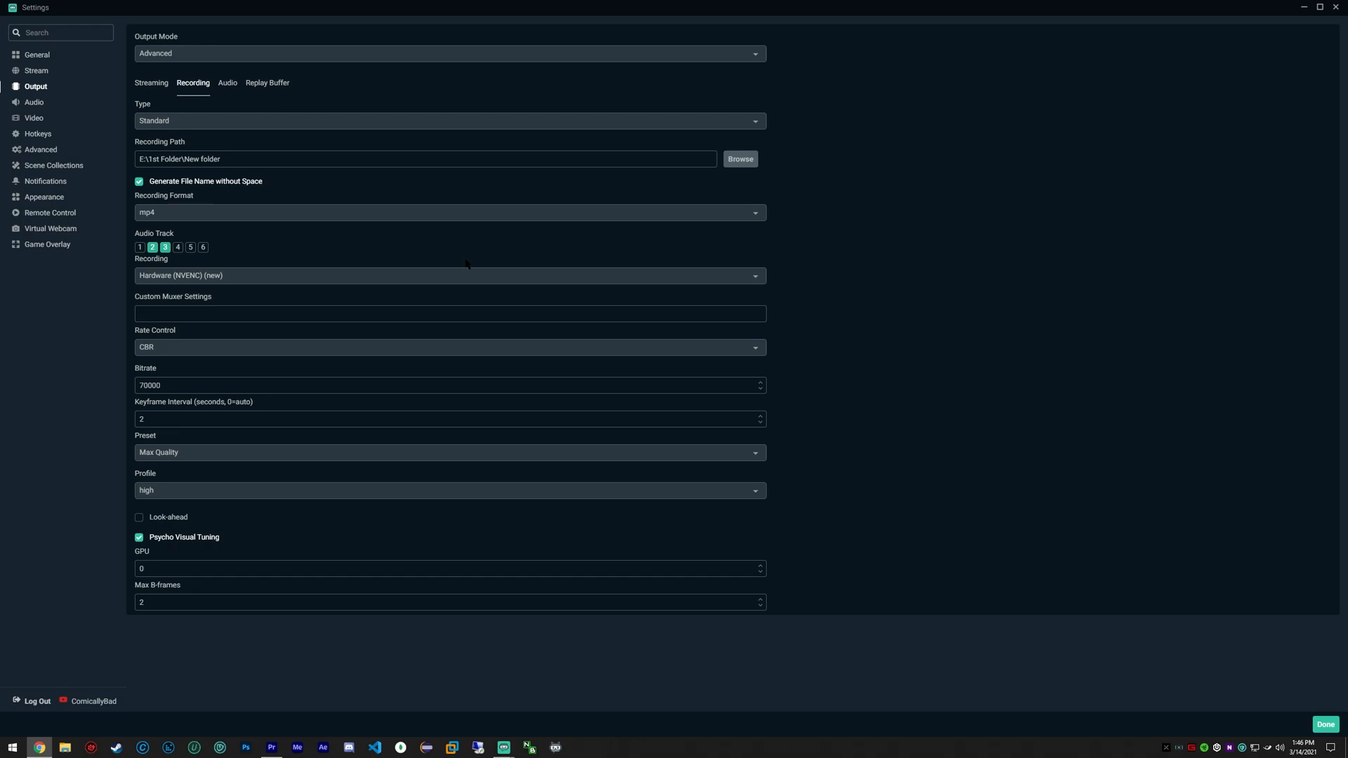
pyautogui.moveTo(513, 229)
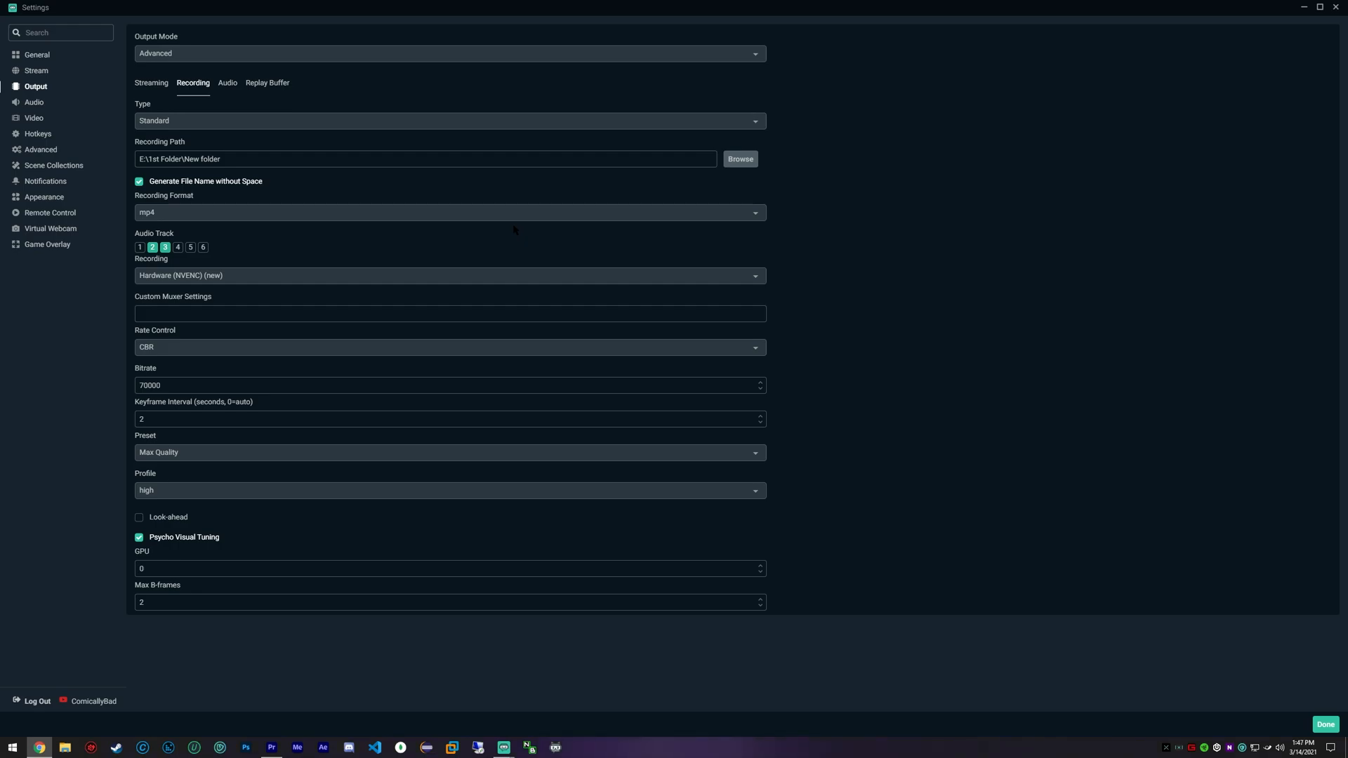
pyautogui.moveTo(512, 185)
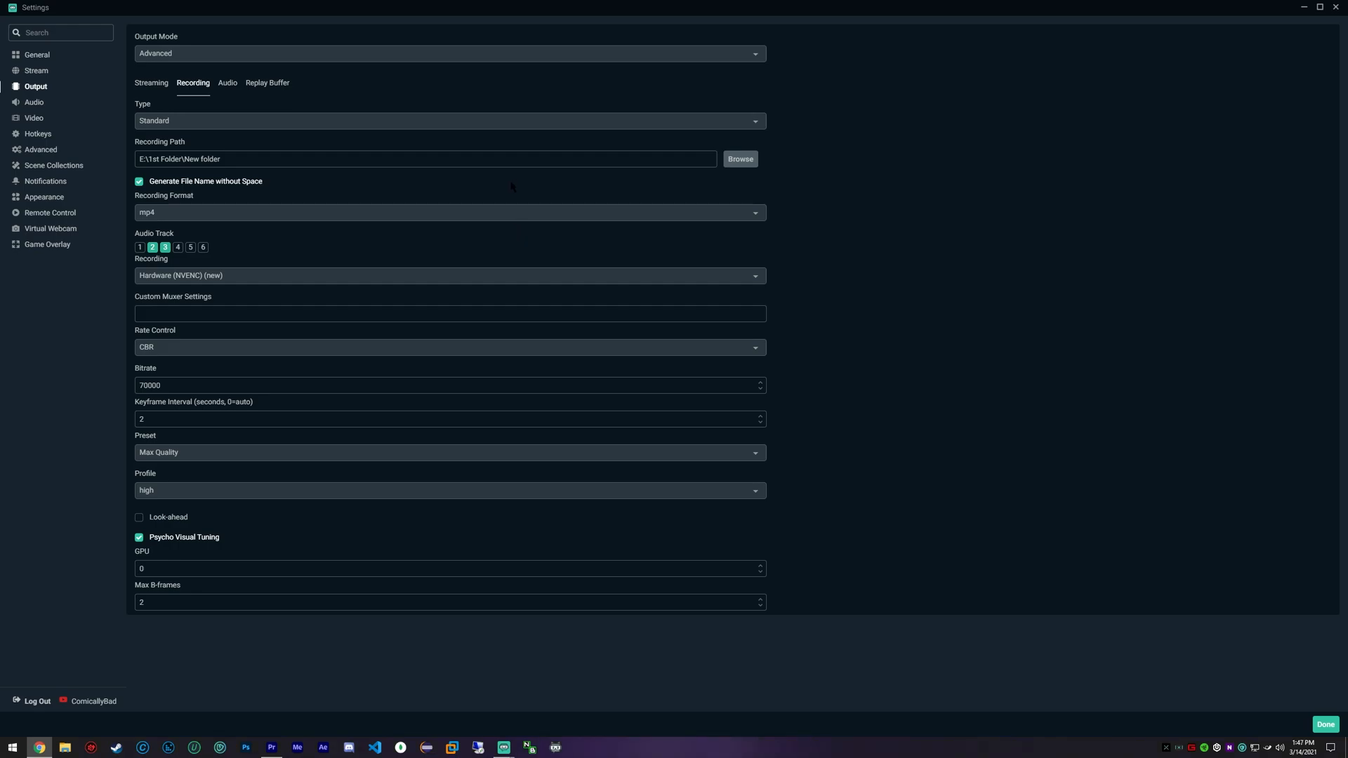
pyautogui.click(448, 276)
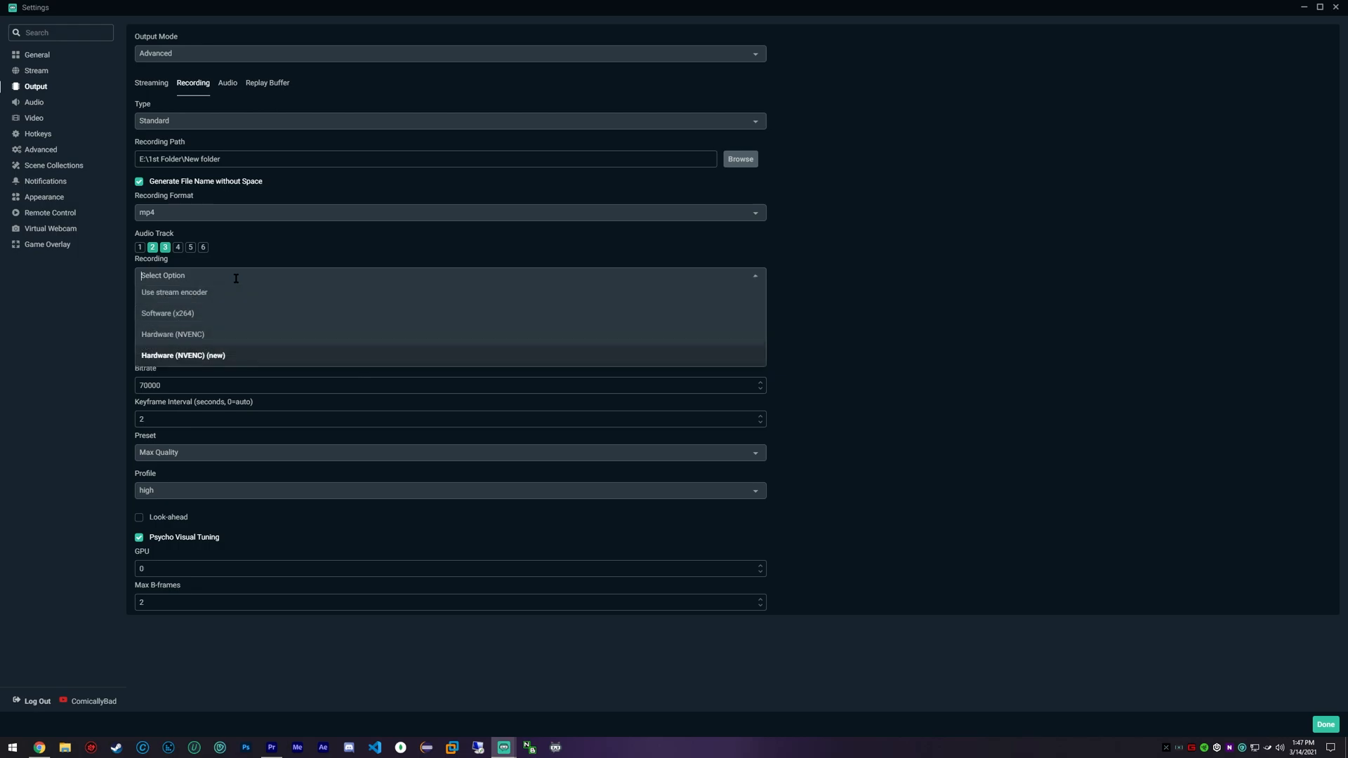
pyautogui.click(182, 355)
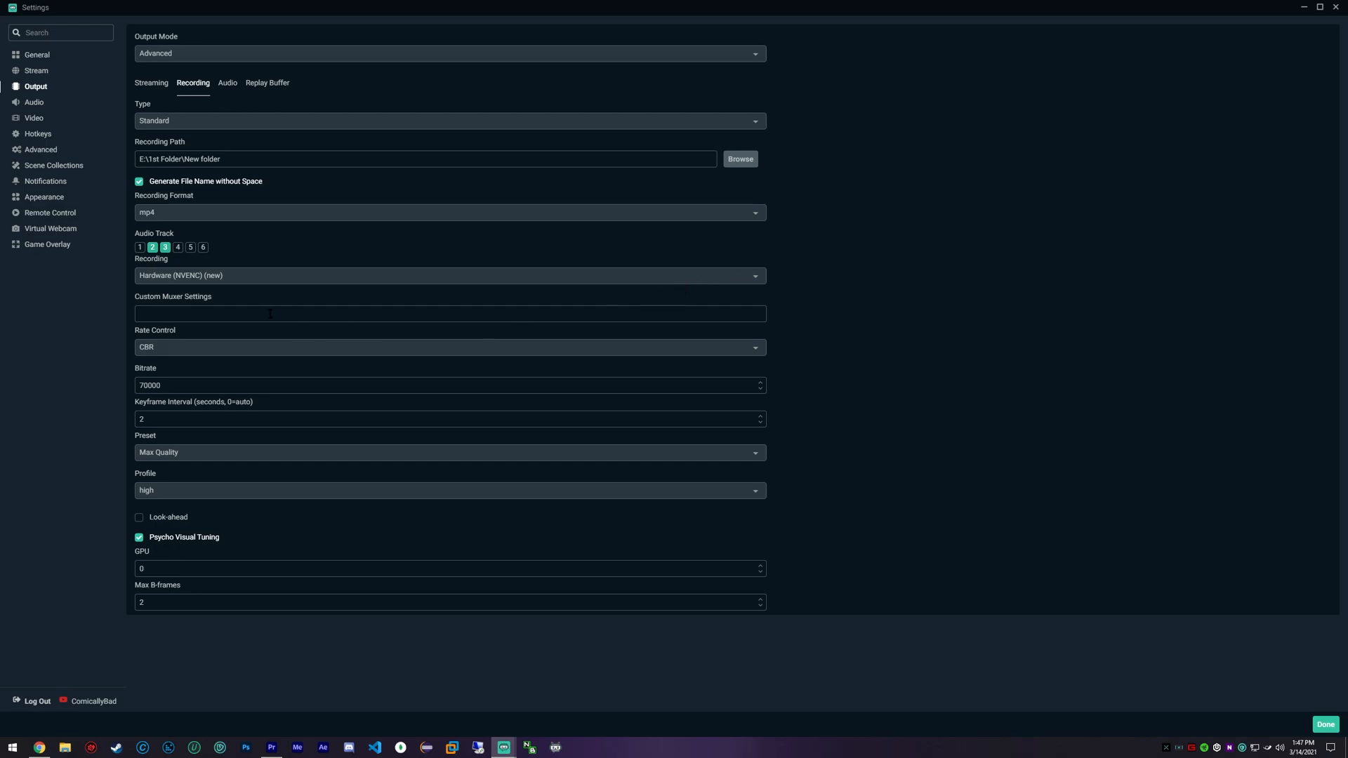
pyautogui.moveTo(253, 374)
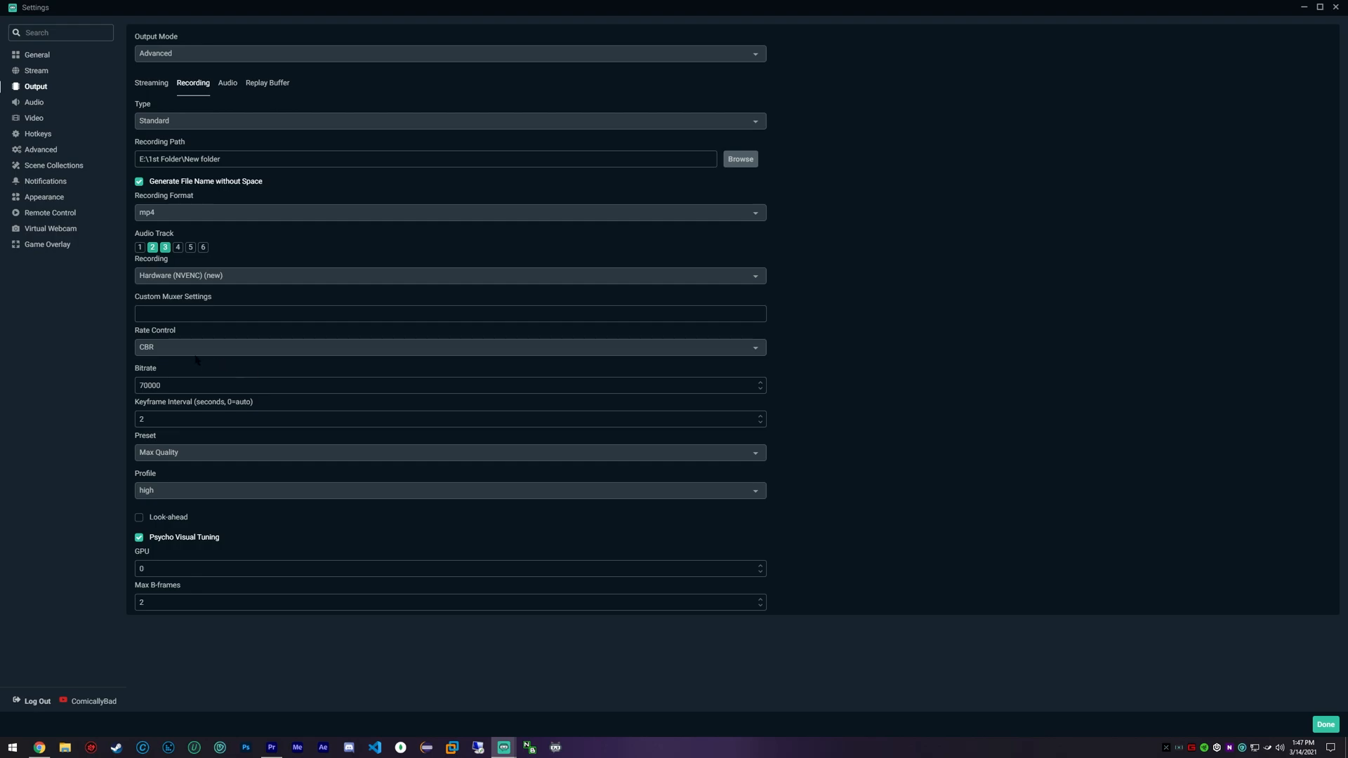
pyautogui.moveTo(206, 350)
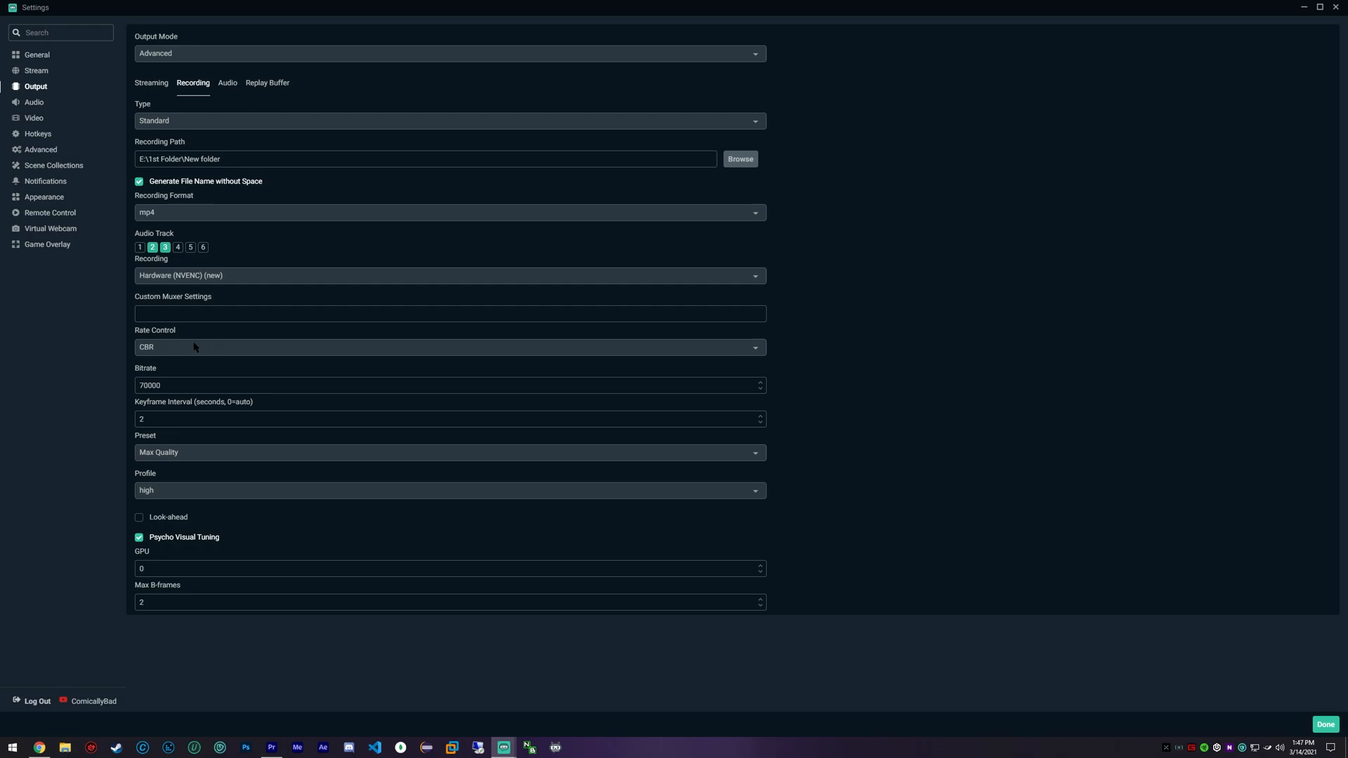
pyautogui.click(449, 348)
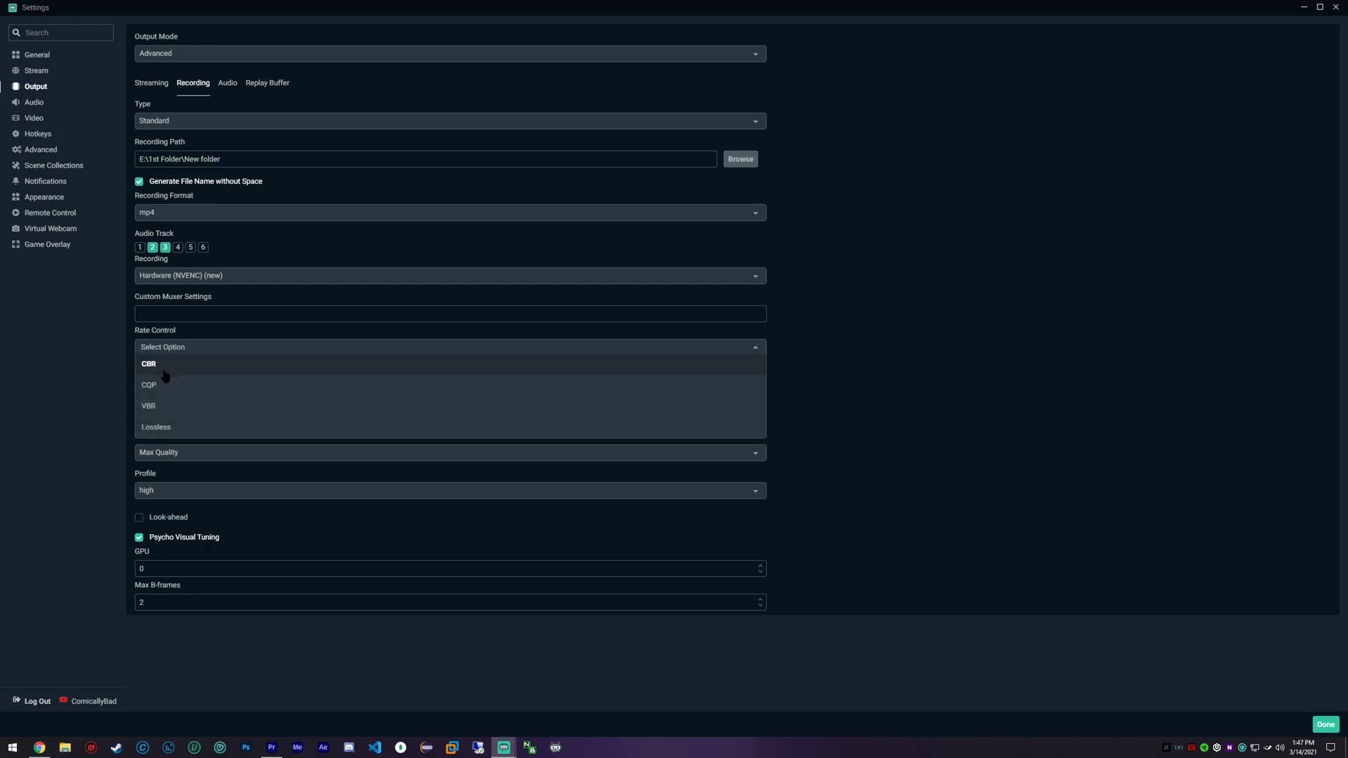
pyautogui.moveTo(178, 411)
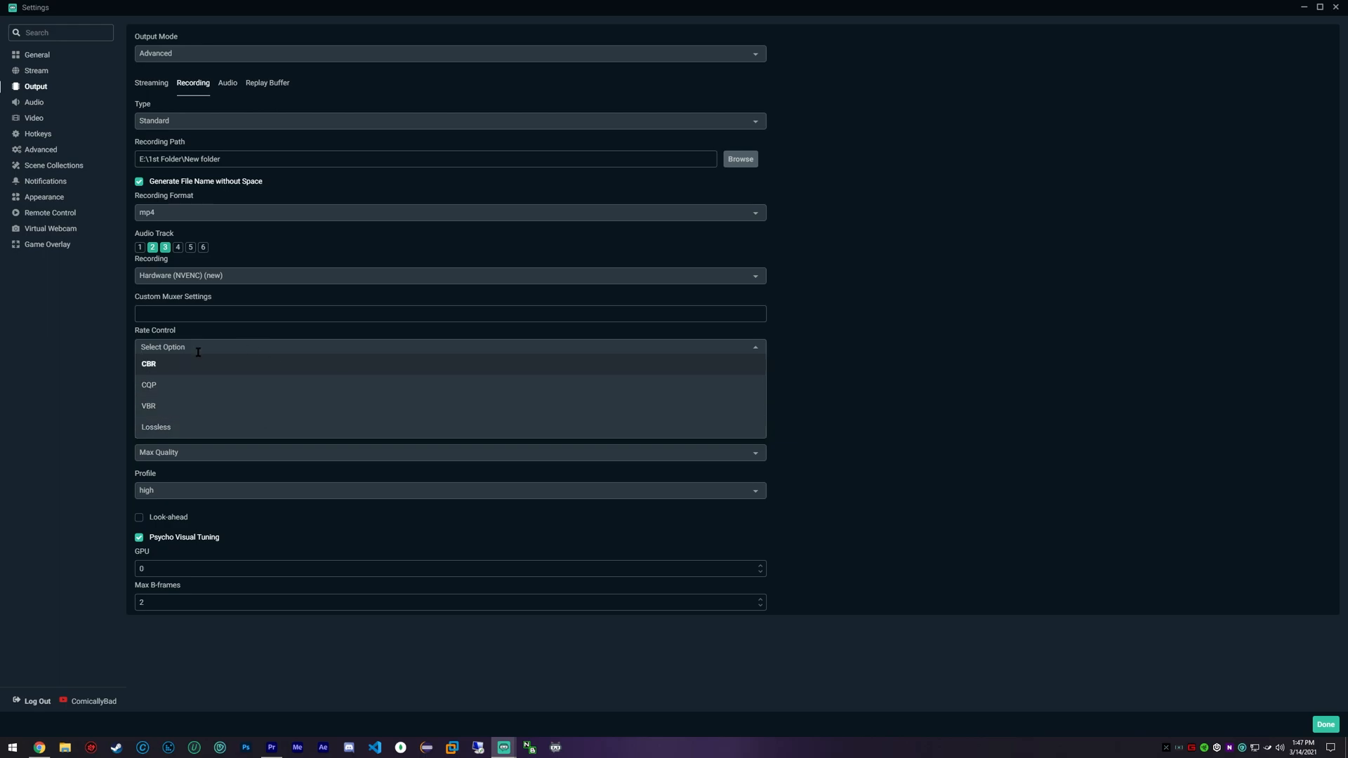
pyautogui.click(148, 364)
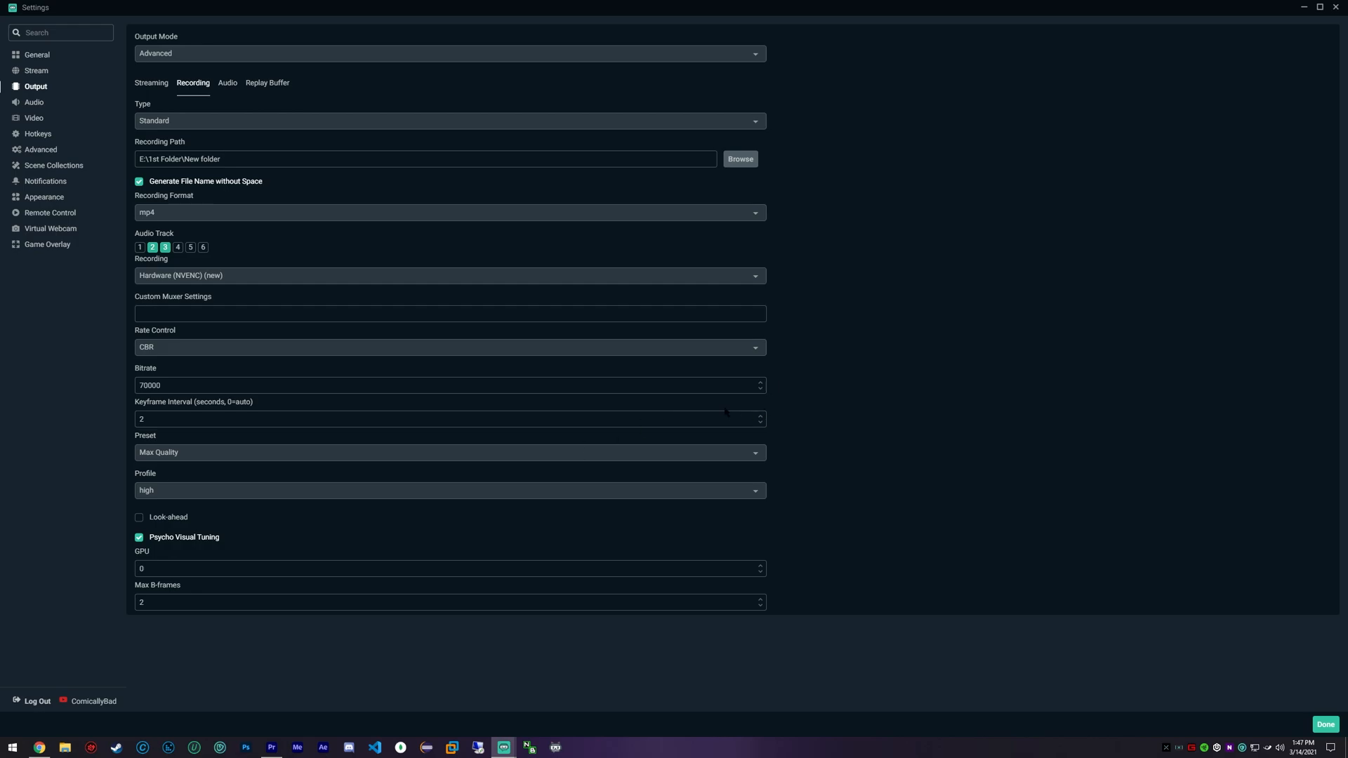
pyautogui.moveTo(796, 417)
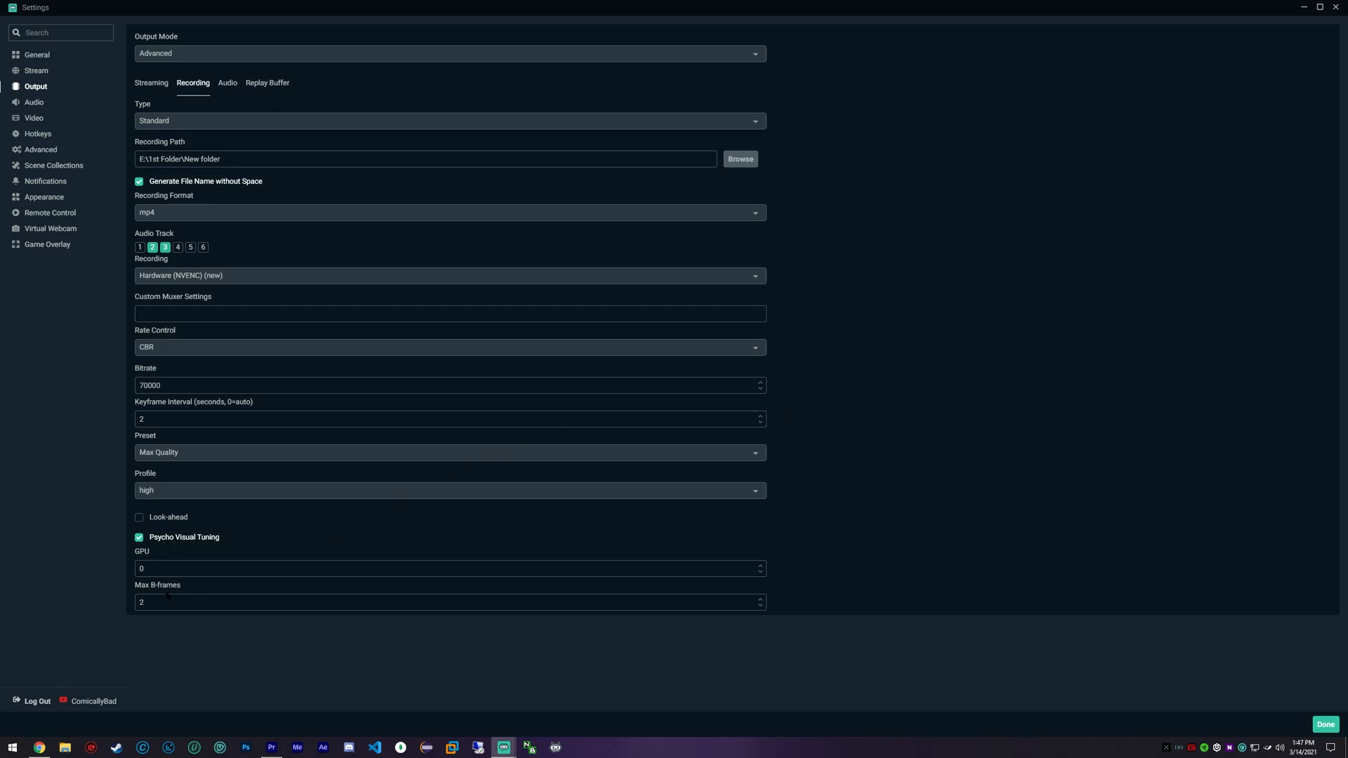
pyautogui.moveTo(92, 576)
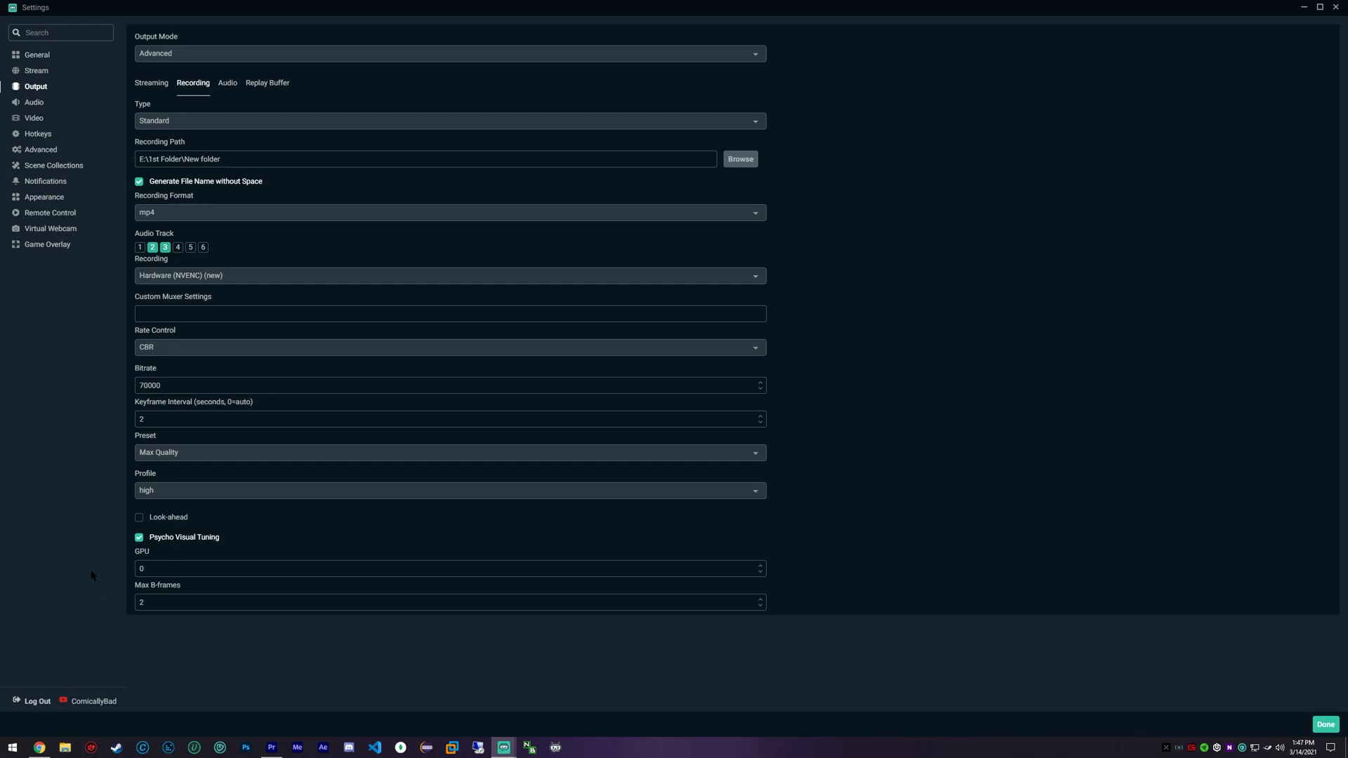
pyautogui.moveTo(86, 549)
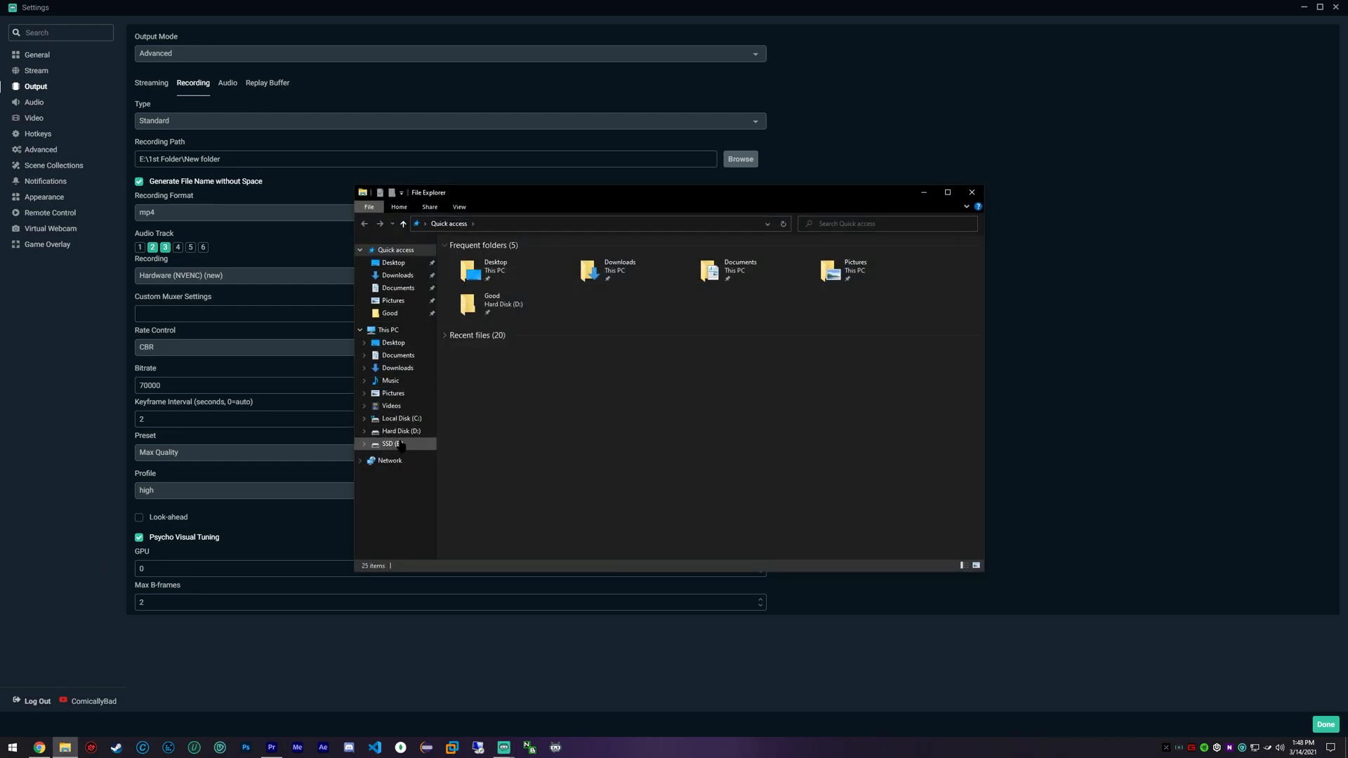
# Step: Browse to SSD (E:) > 1st Folder > New folder and inspect the 2021-03-13_23-36-10 recording's options
pyautogui.doubleClick(390, 443)
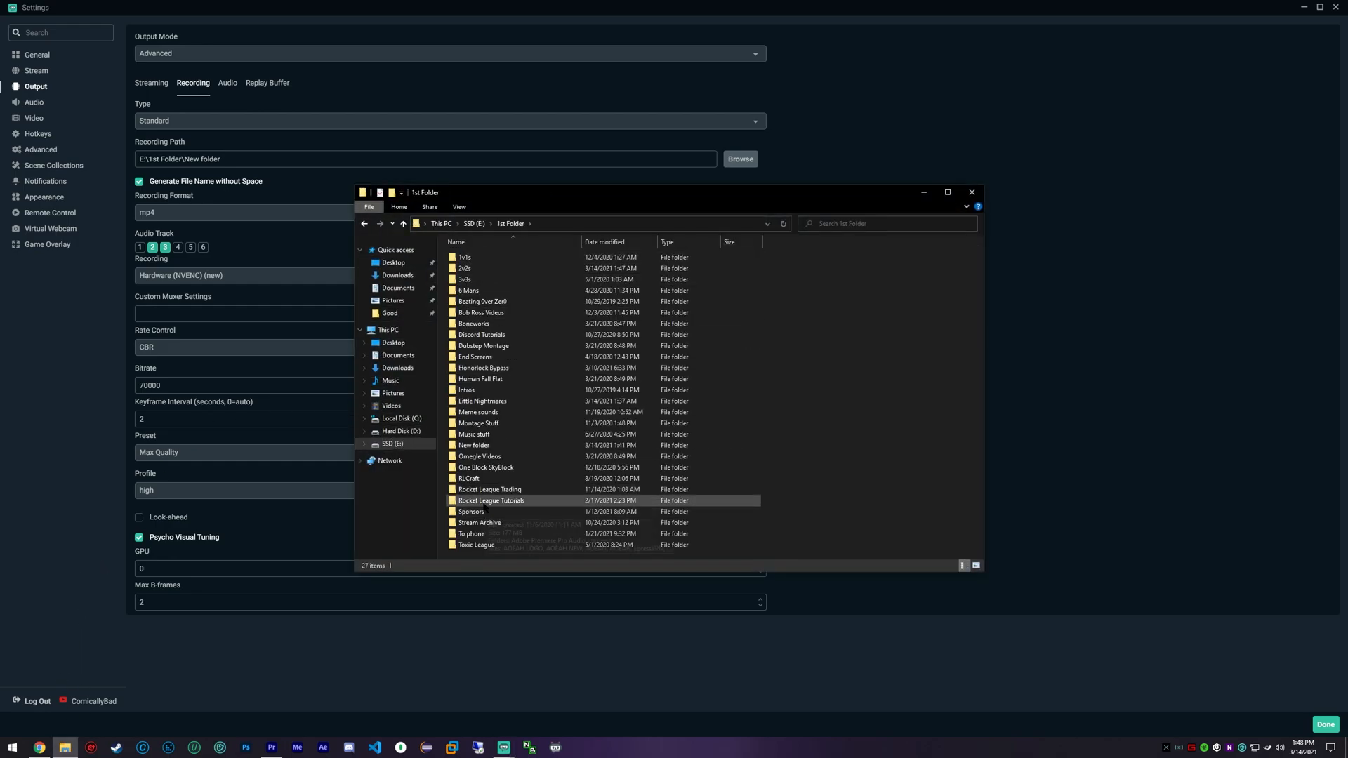
pyautogui.doubleClick(473, 445)
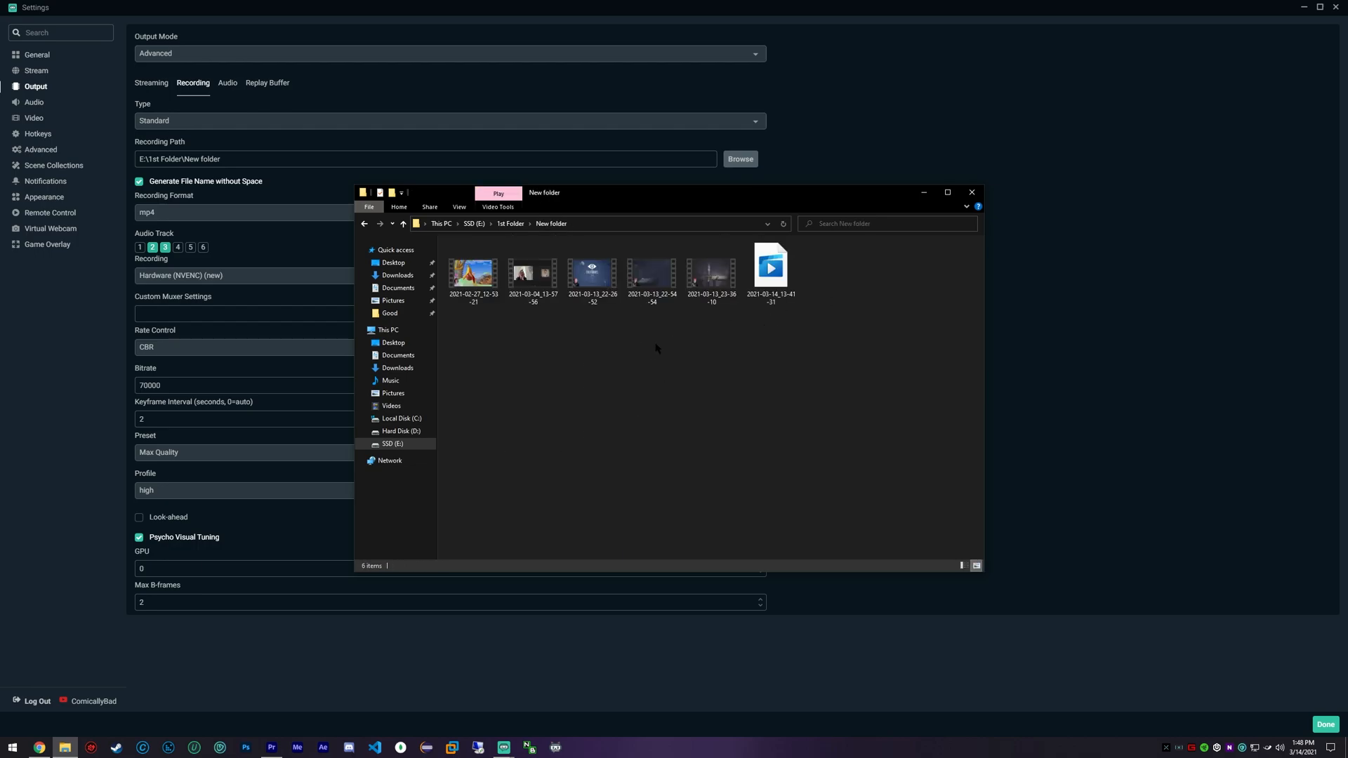
pyautogui.rightClick(710, 271)
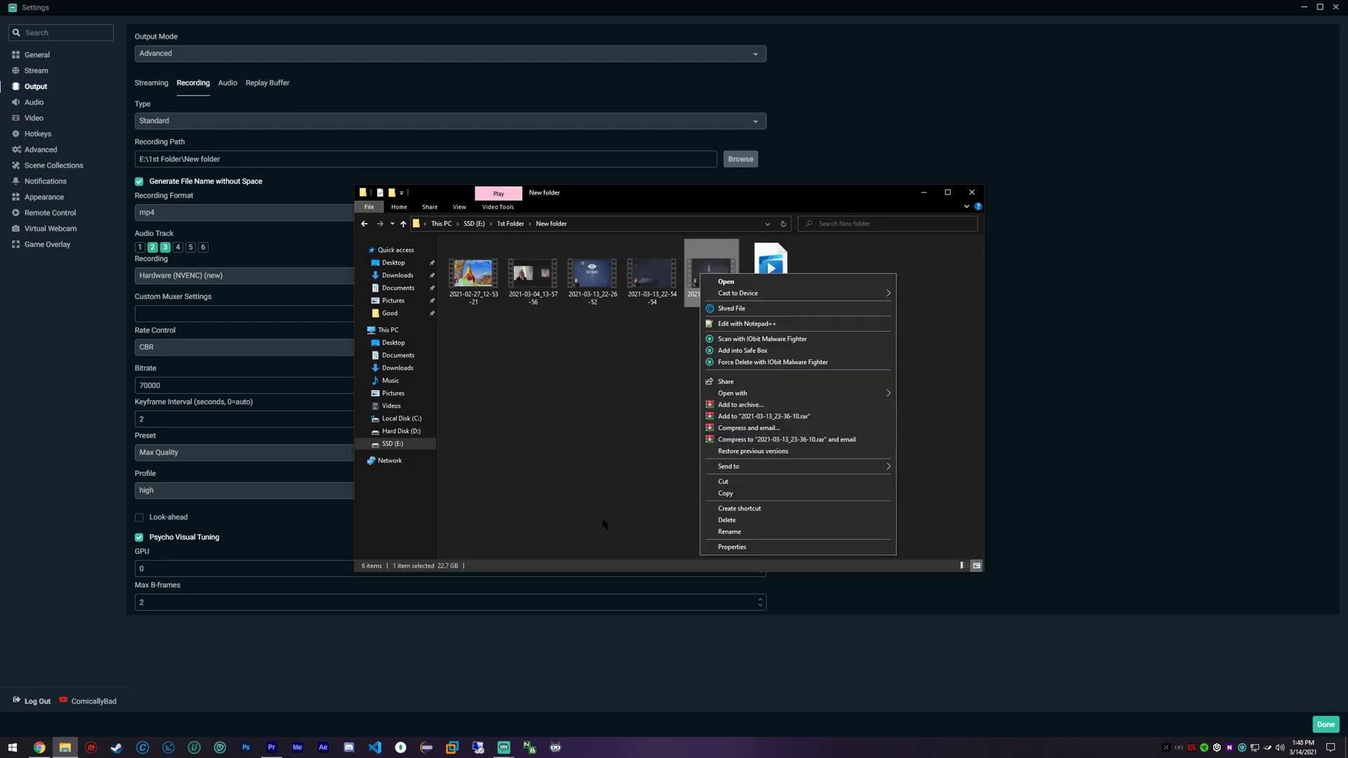
pyautogui.click(601, 524)
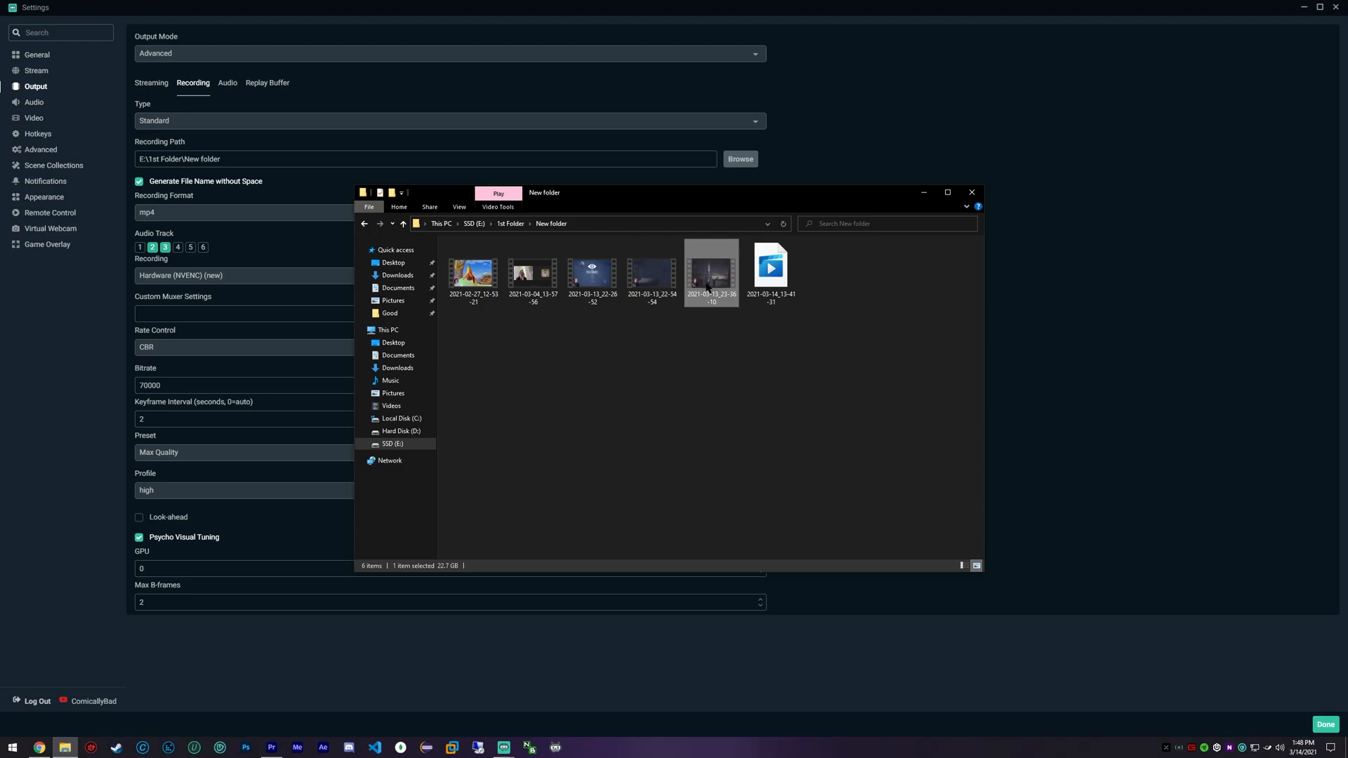
pyautogui.rightClick(709, 271)
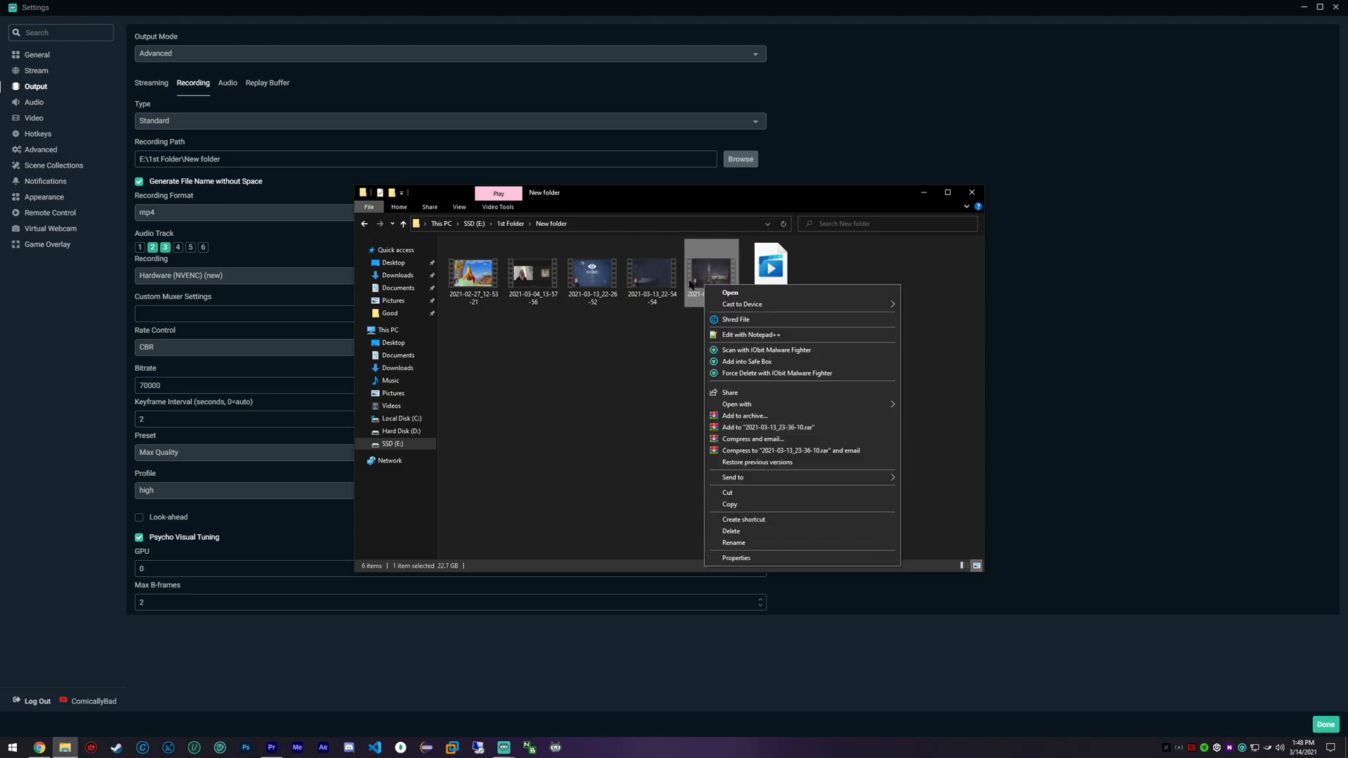
pyautogui.click(730, 292)
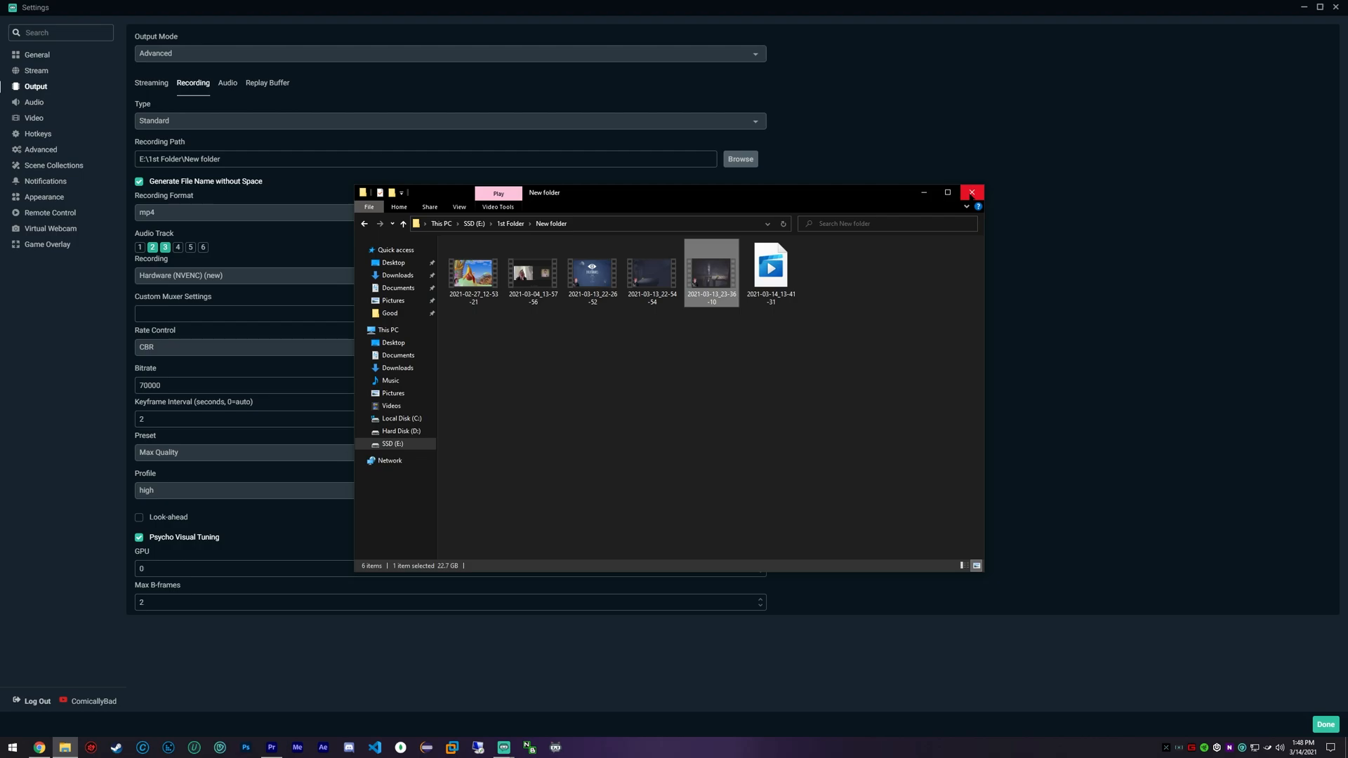
pyautogui.moveTo(972, 193)
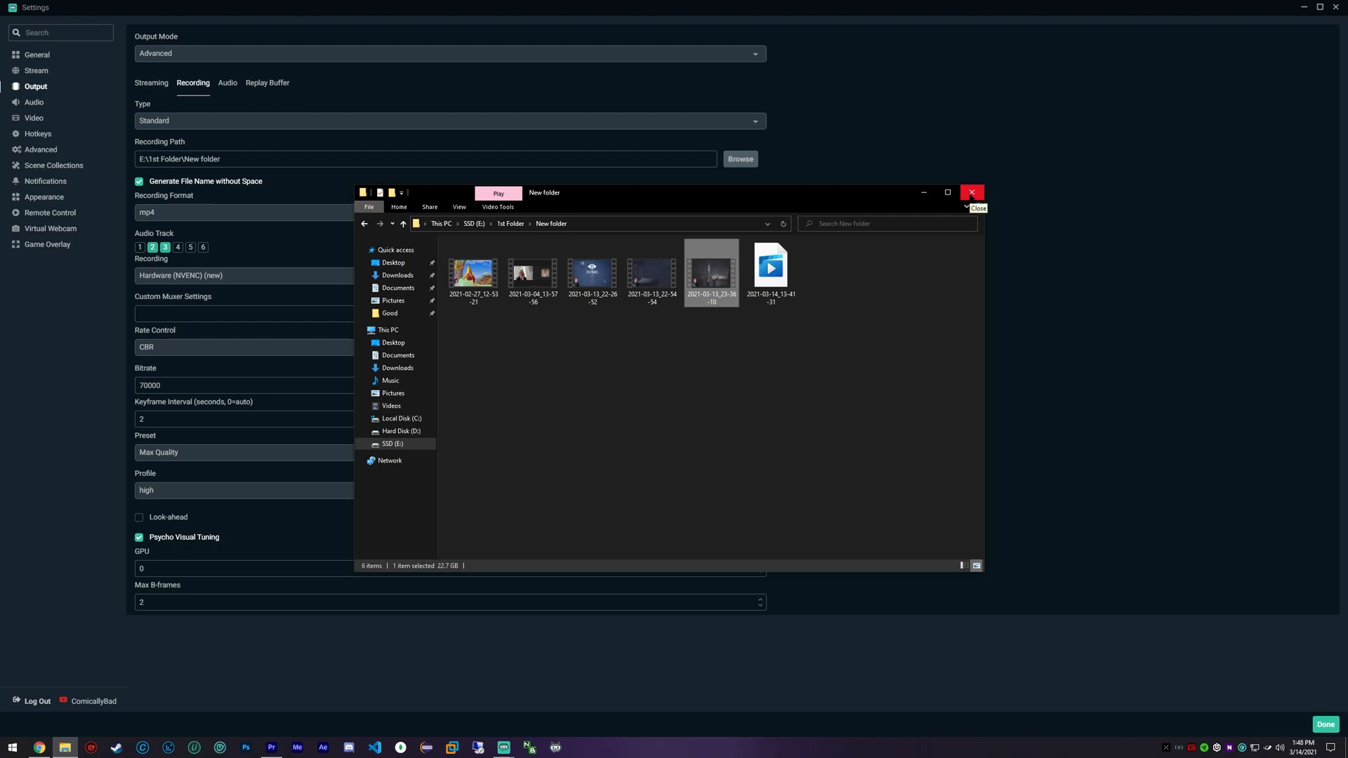
# Step: Close File Explorer and review the recording encoder presets, keeping Max Quality
pyautogui.click(972, 191)
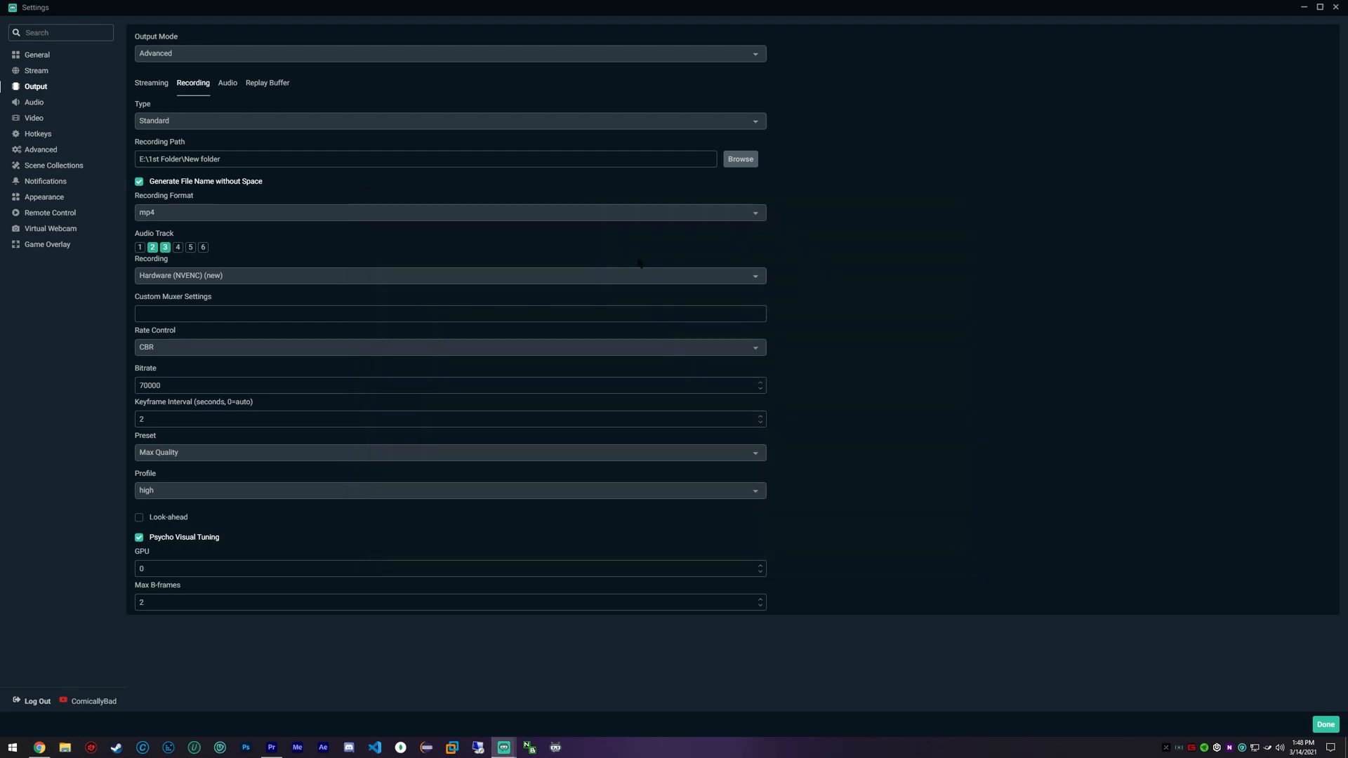
pyautogui.moveTo(875, 356)
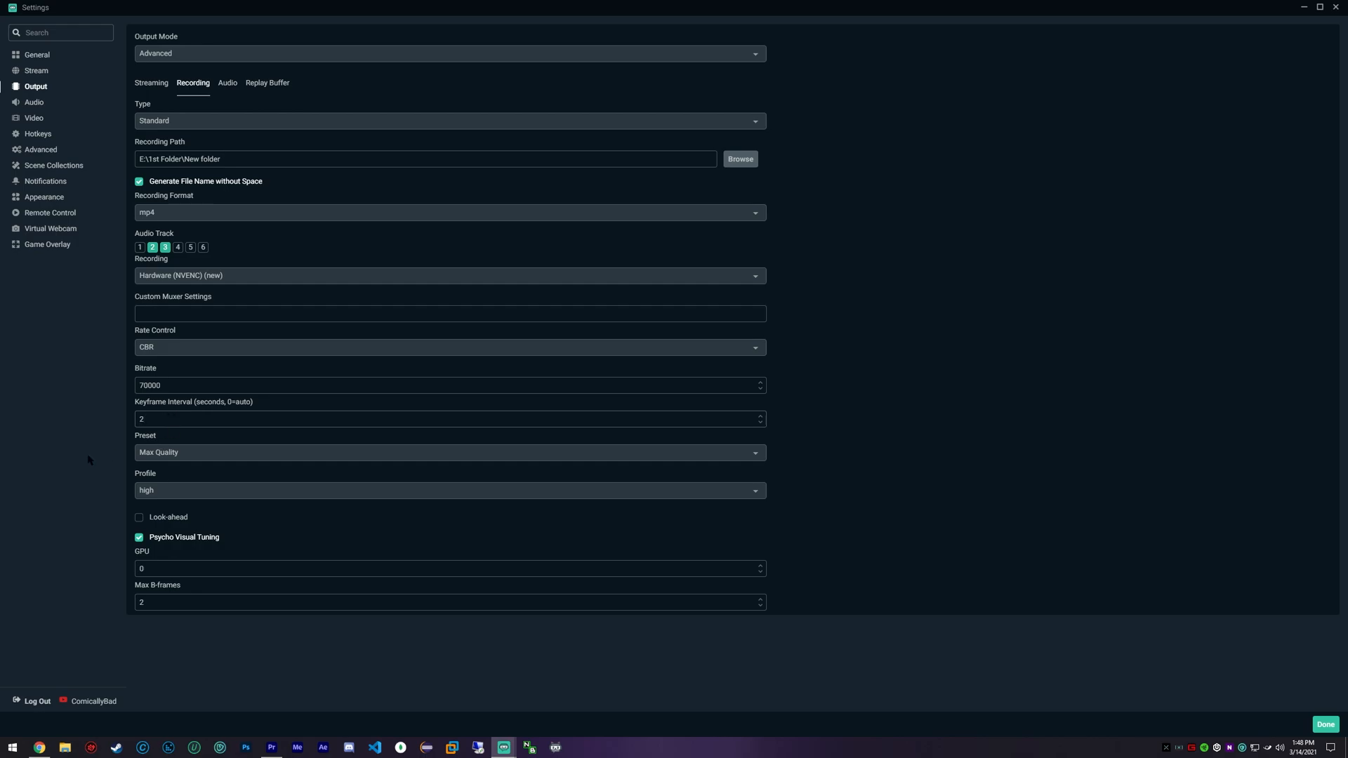
pyautogui.click(448, 452)
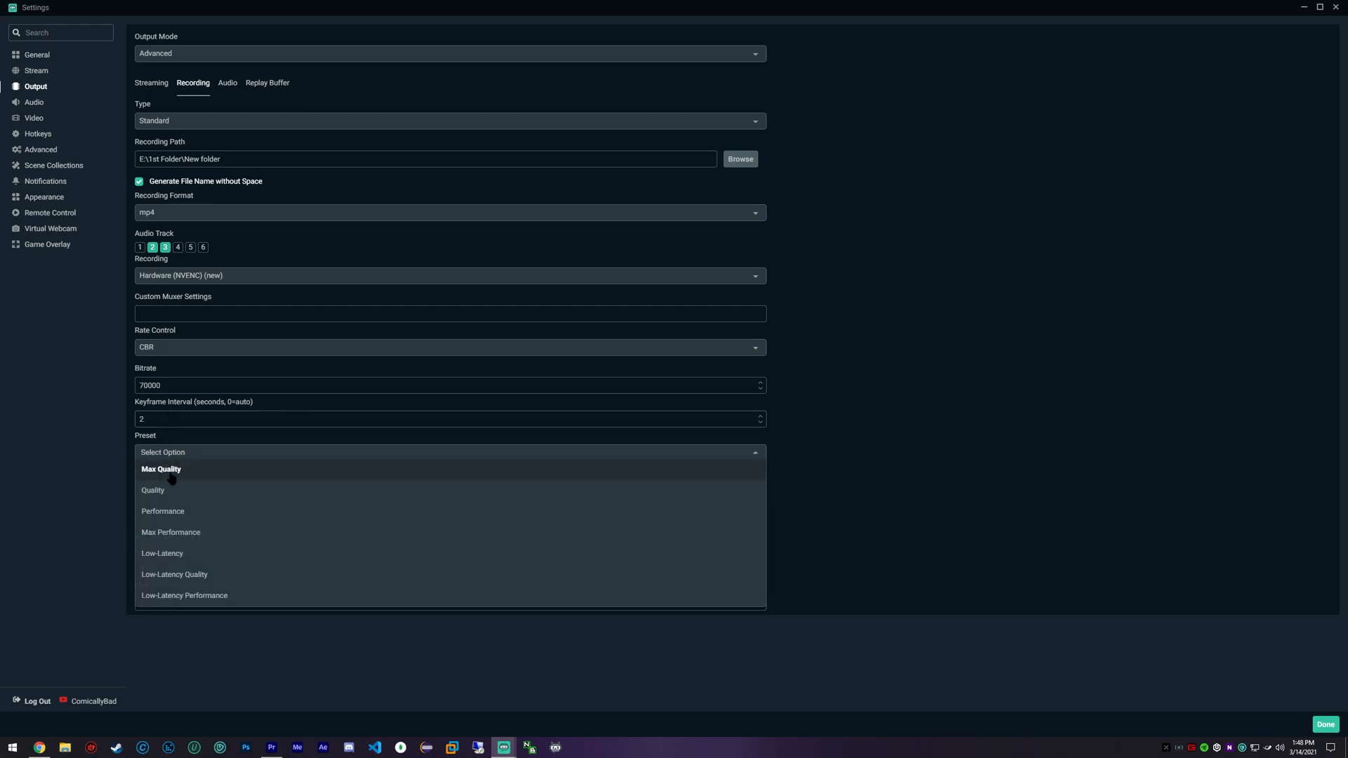
pyautogui.click(161, 468)
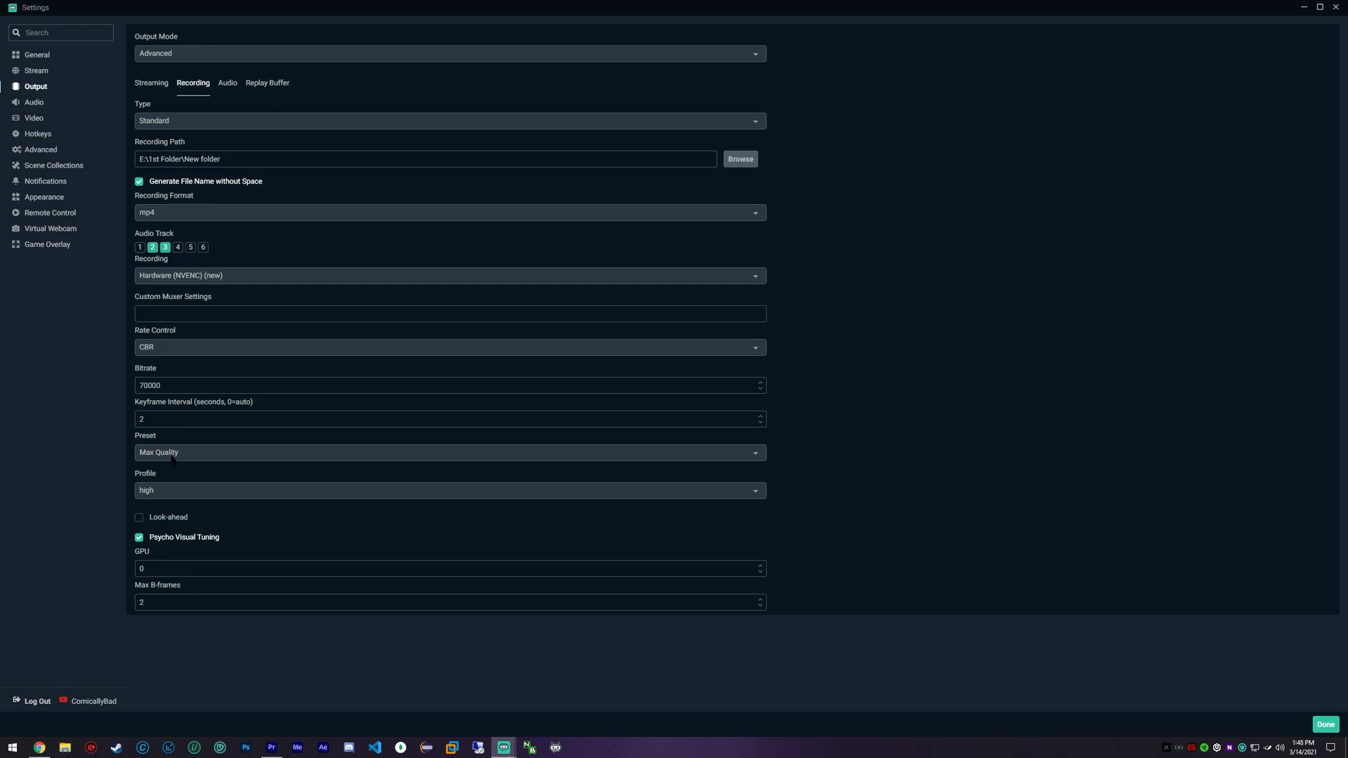
pyautogui.click(448, 452)
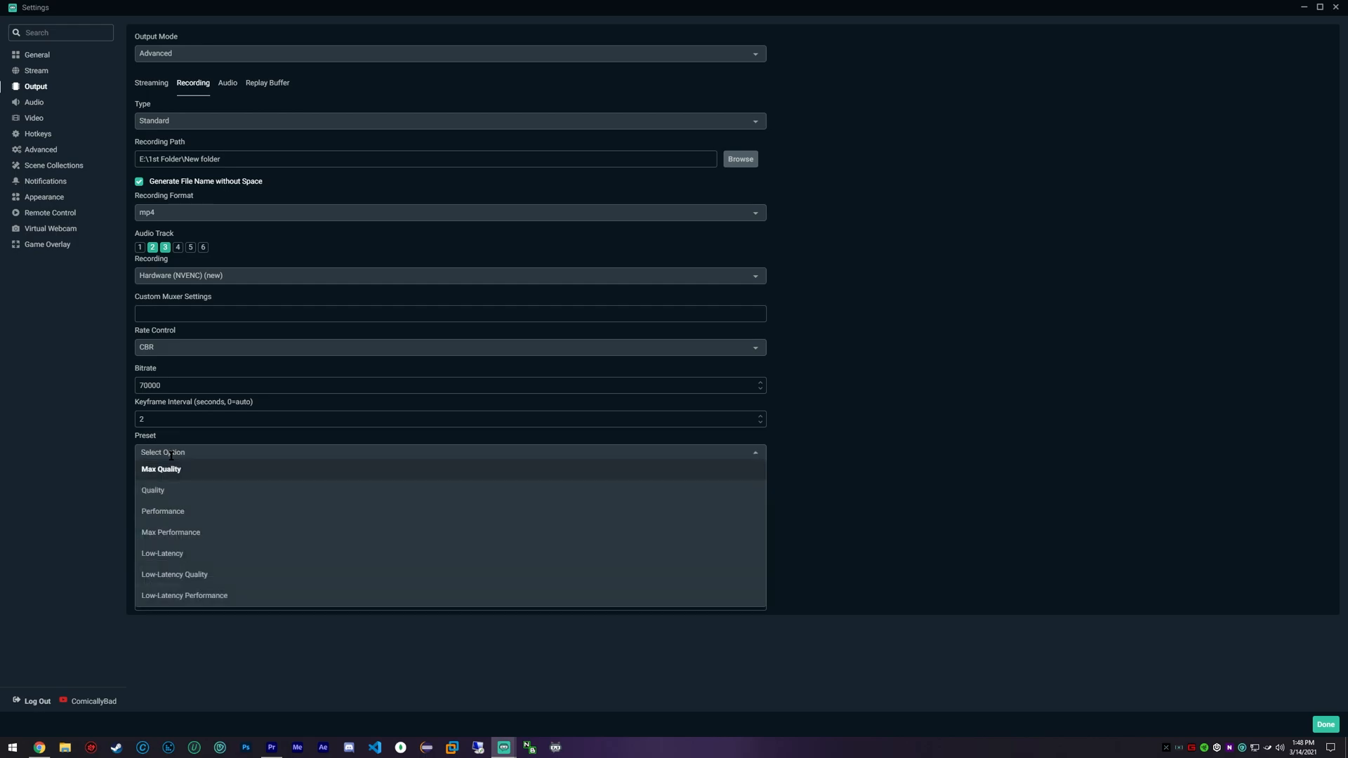
pyautogui.moveTo(153, 490)
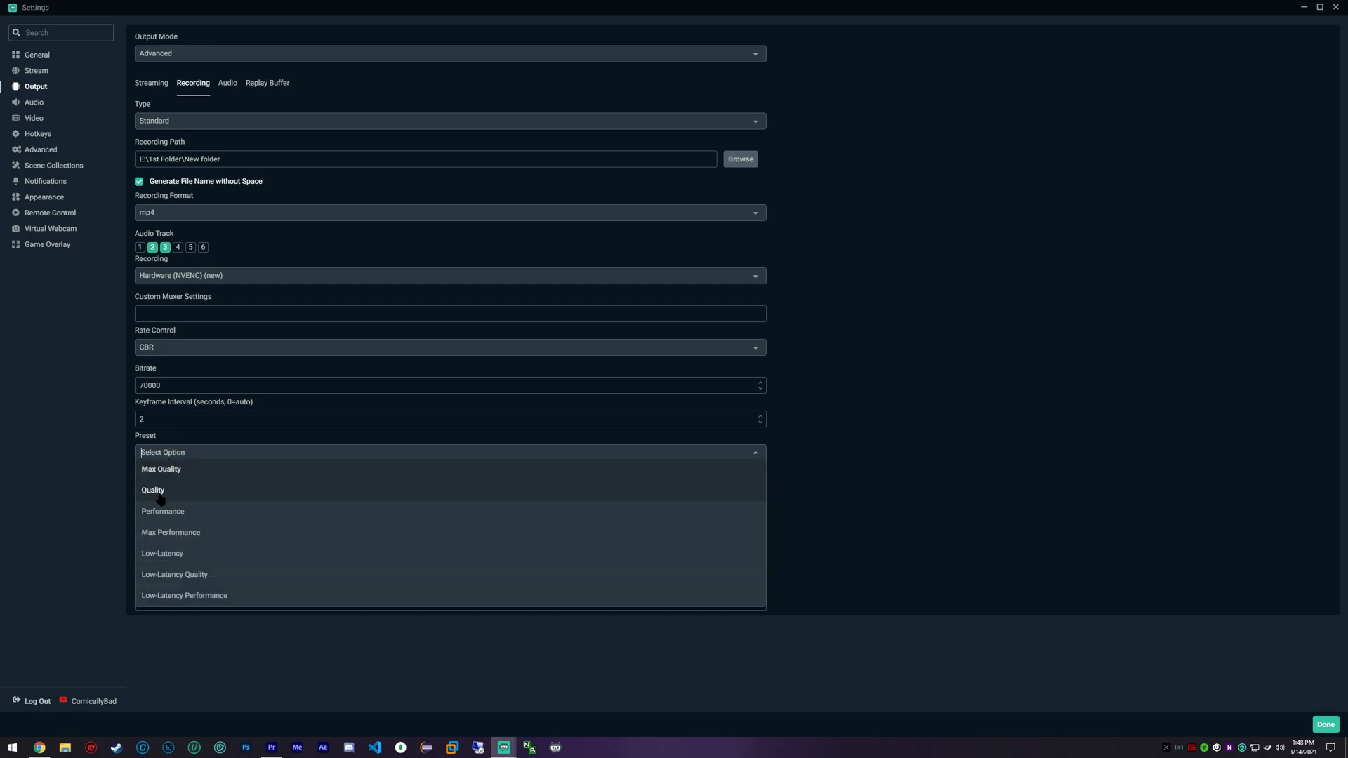
pyautogui.moveTo(162, 510)
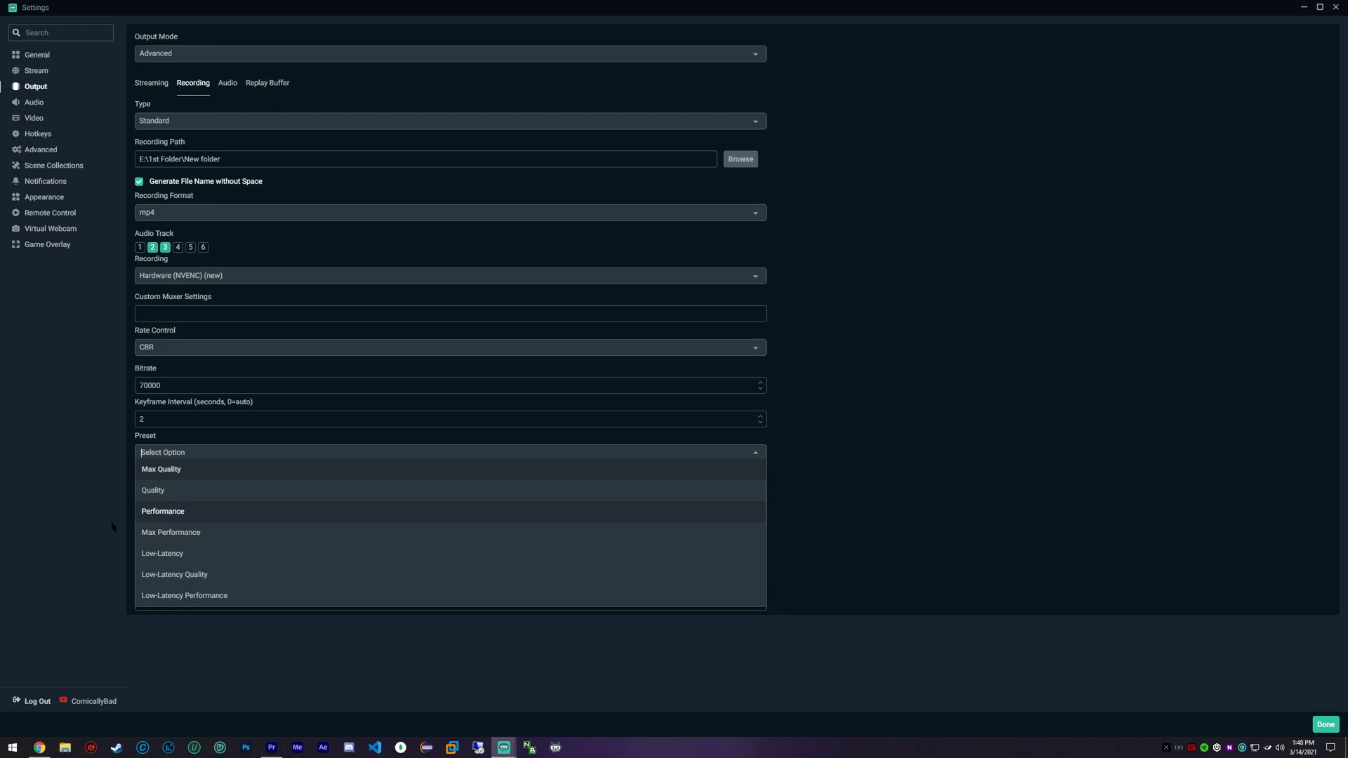
pyautogui.click(160, 468)
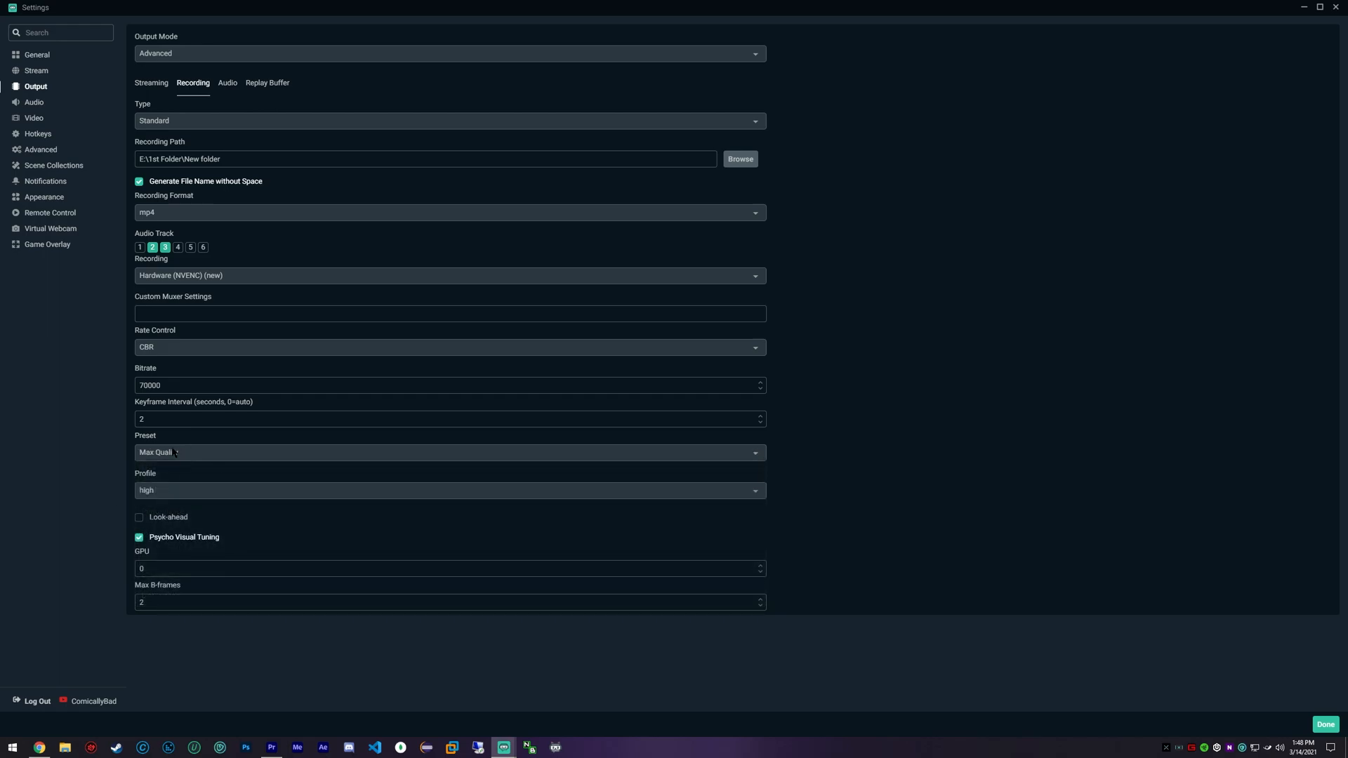
pyautogui.click(448, 452)
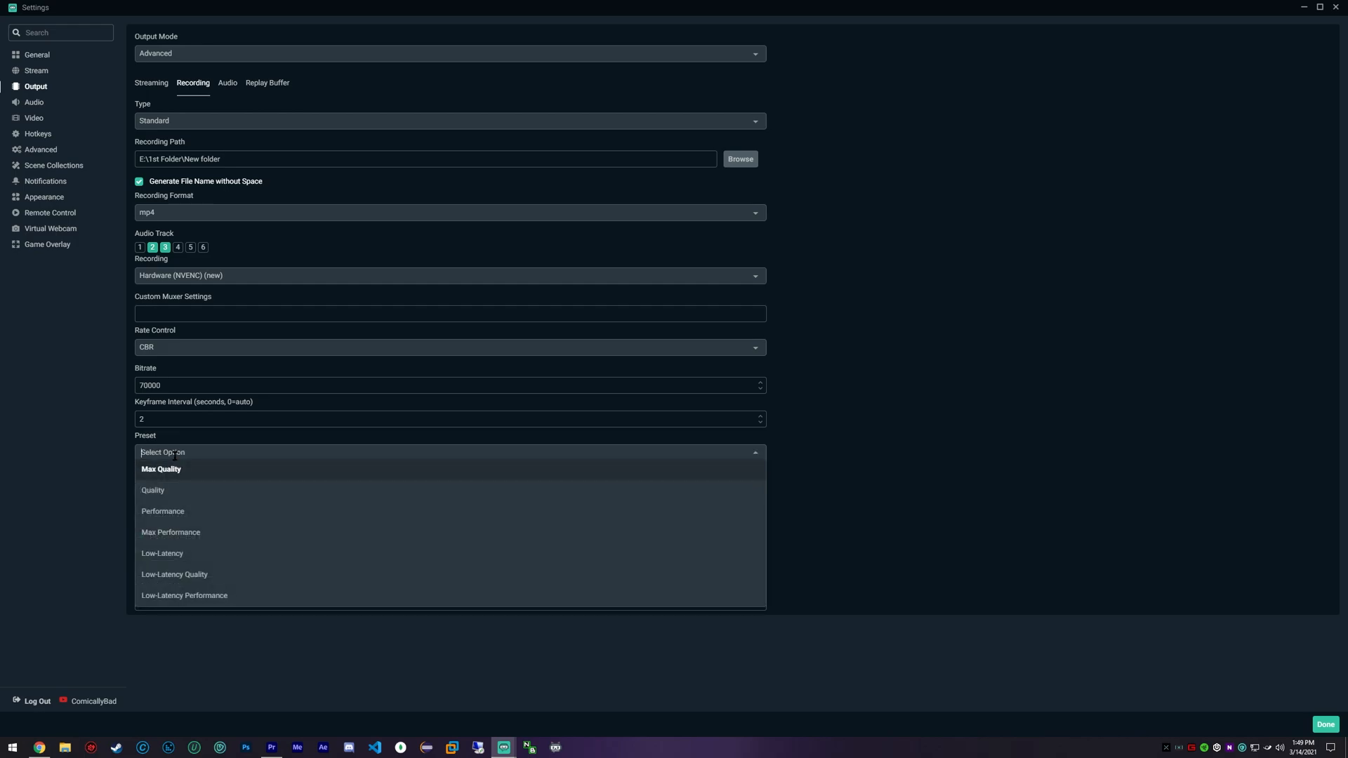
pyautogui.click(161, 469)
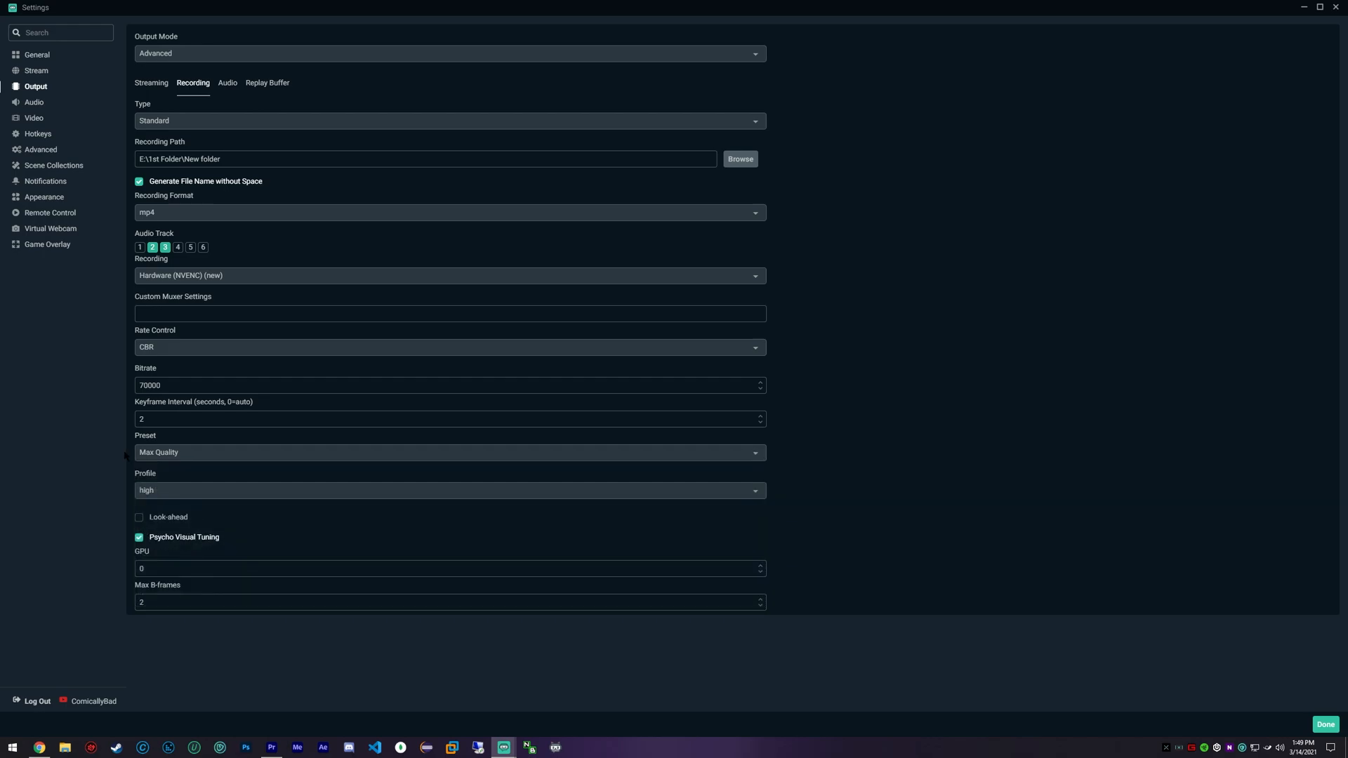
pyautogui.click(447, 452)
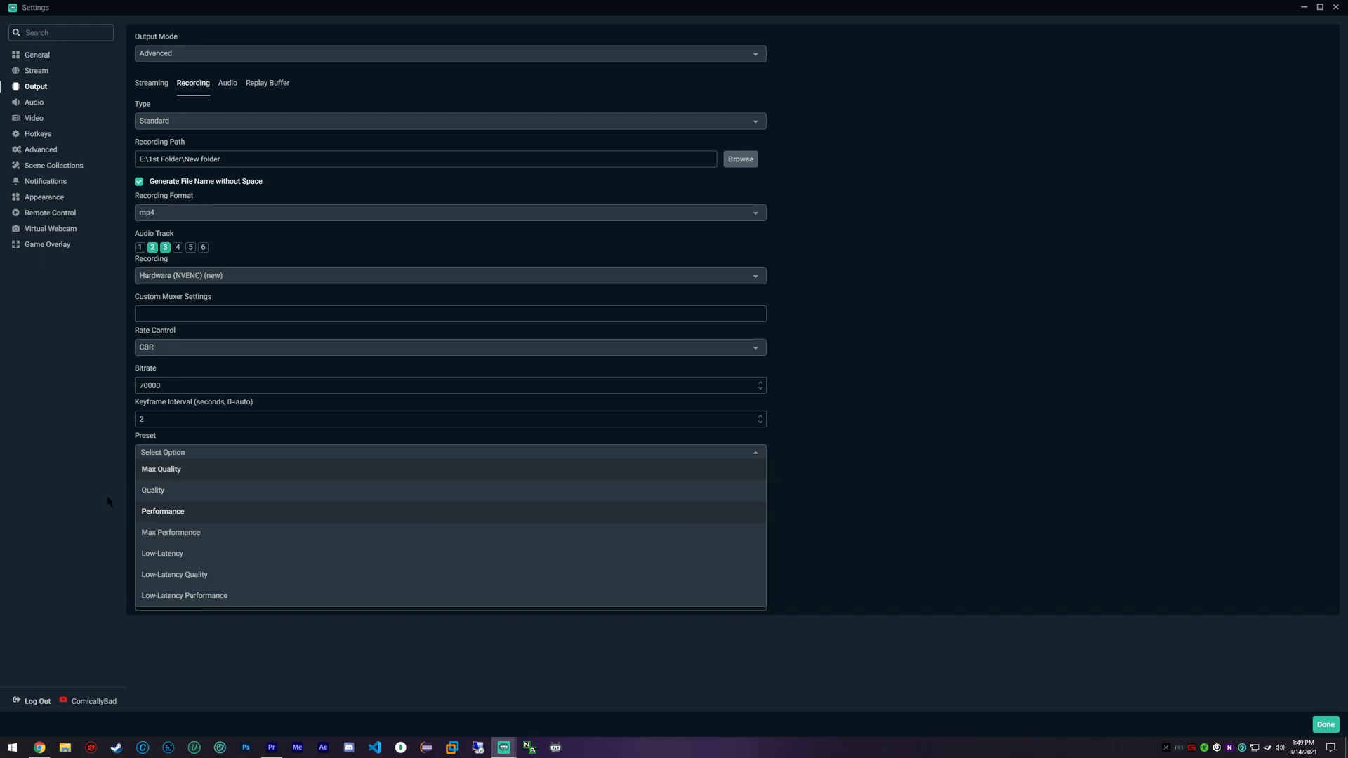
pyautogui.click(161, 470)
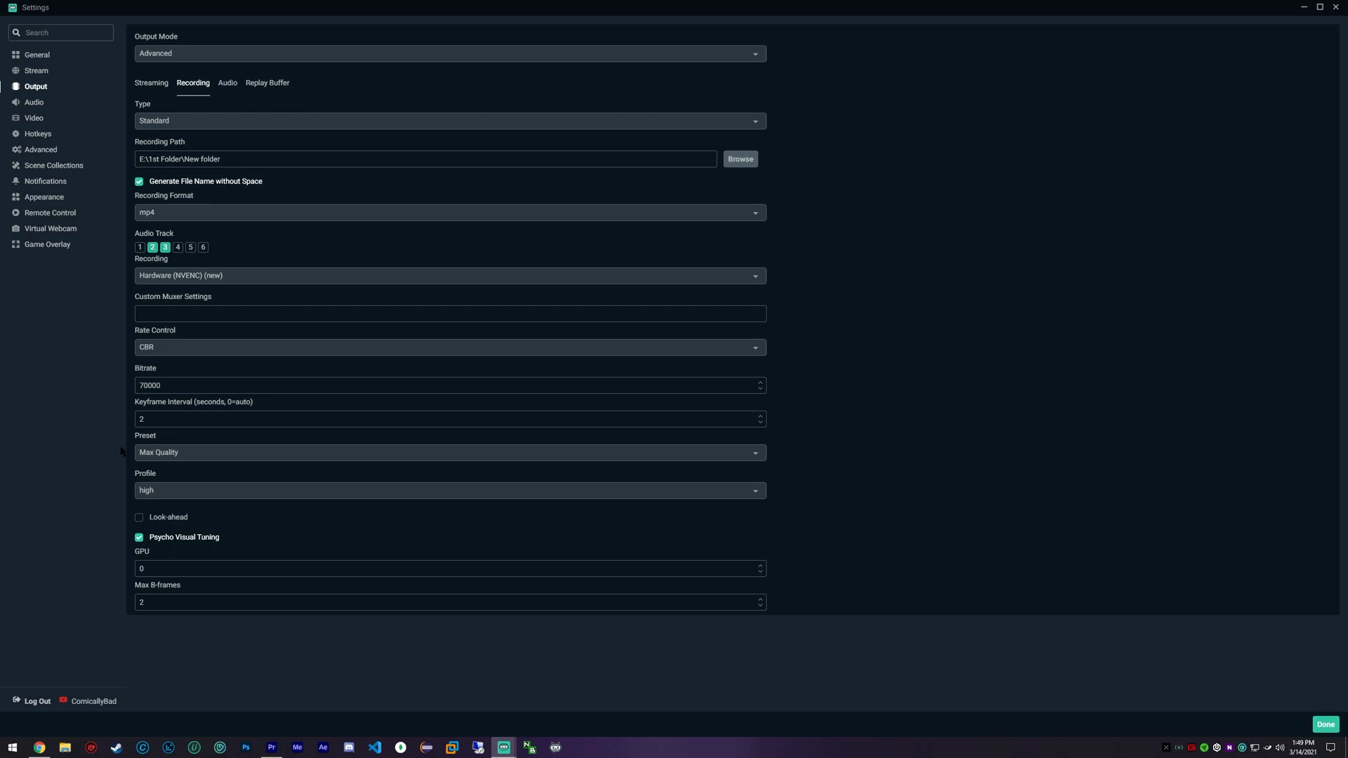
pyautogui.moveTo(69, 483)
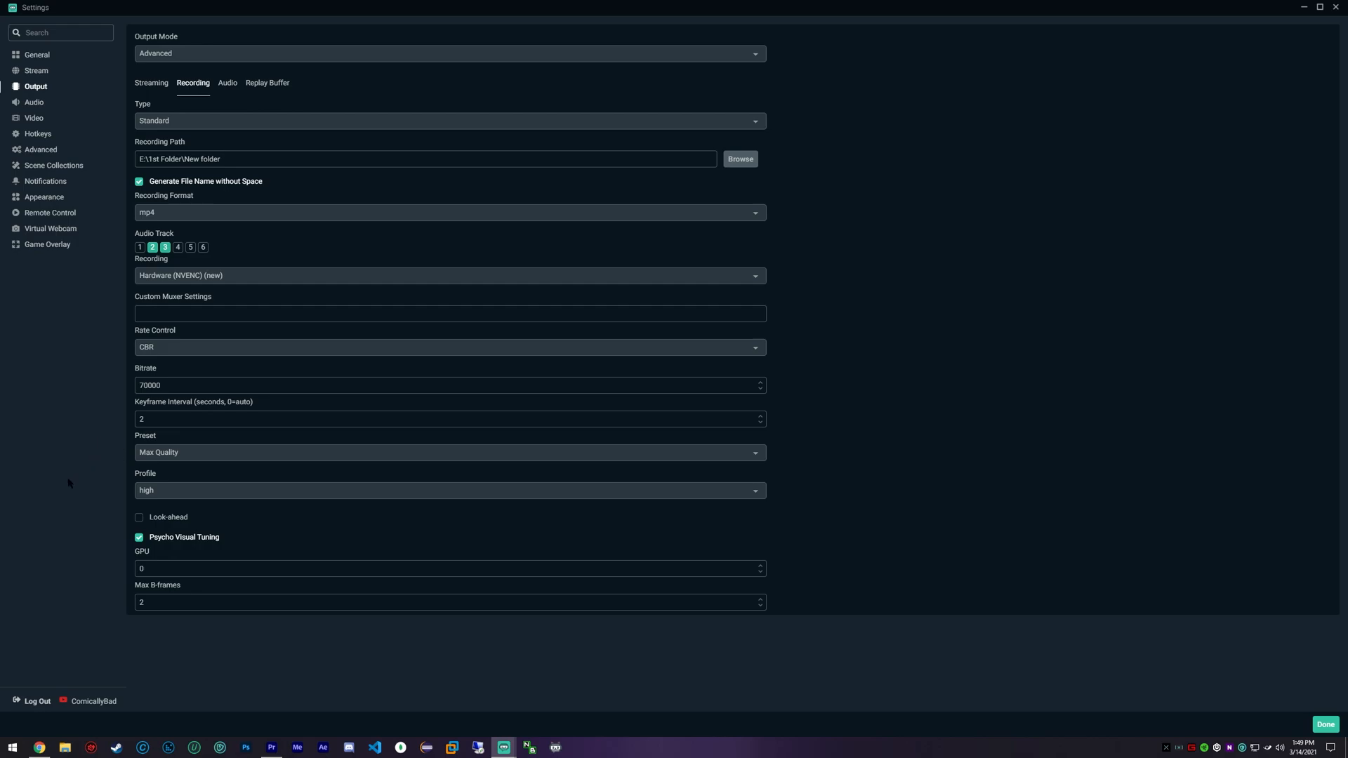
# Step: Keep the recording profile at high, check the Streaming tab, and return to Recording
pyautogui.click(449, 491)
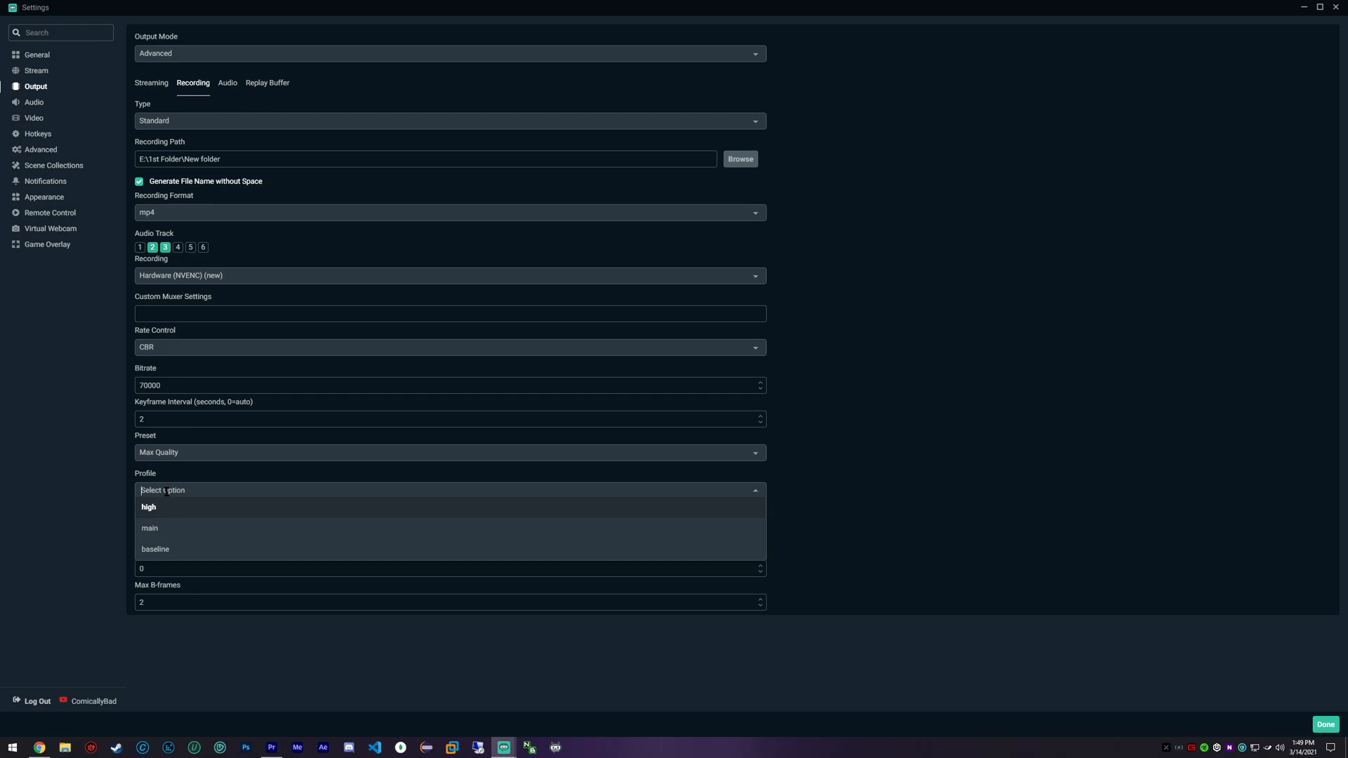
pyautogui.click(149, 507)
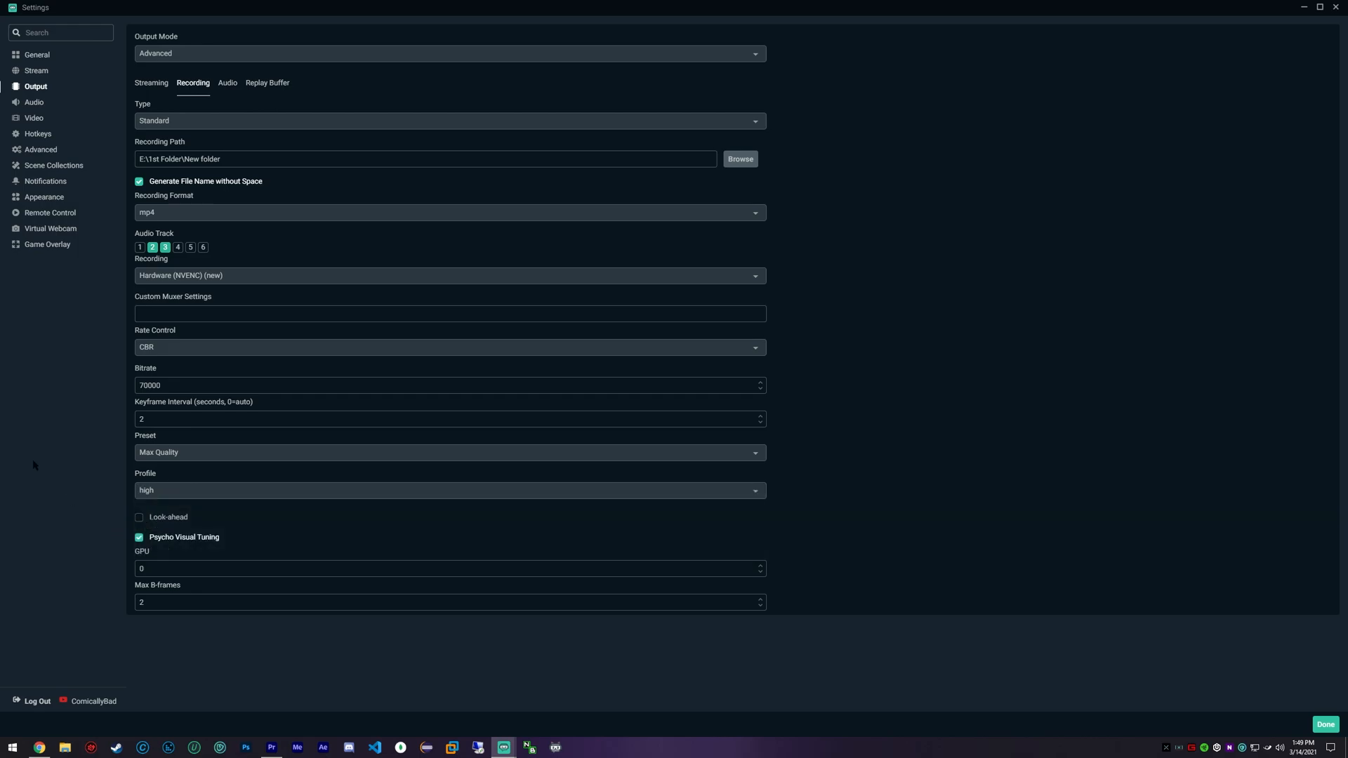
pyautogui.moveTo(146, 490)
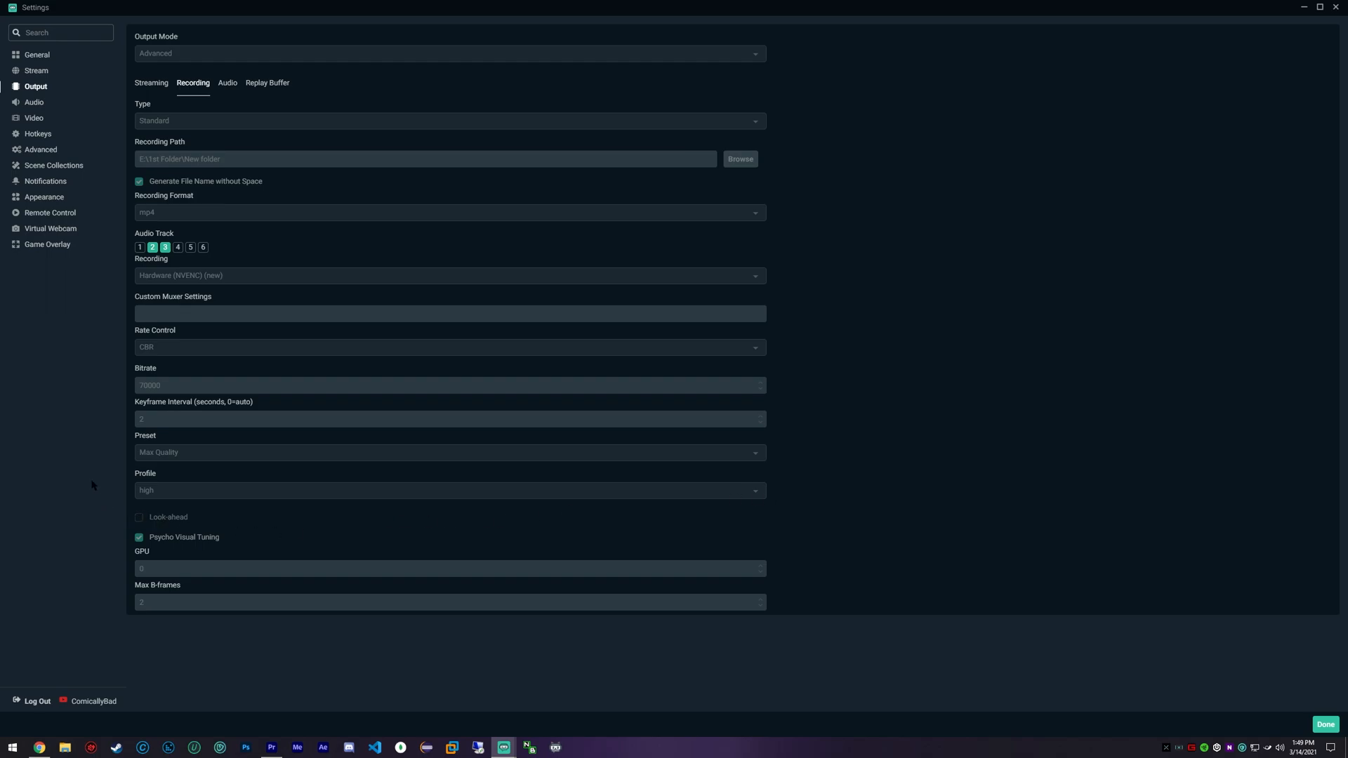
pyautogui.moveTo(140, 528)
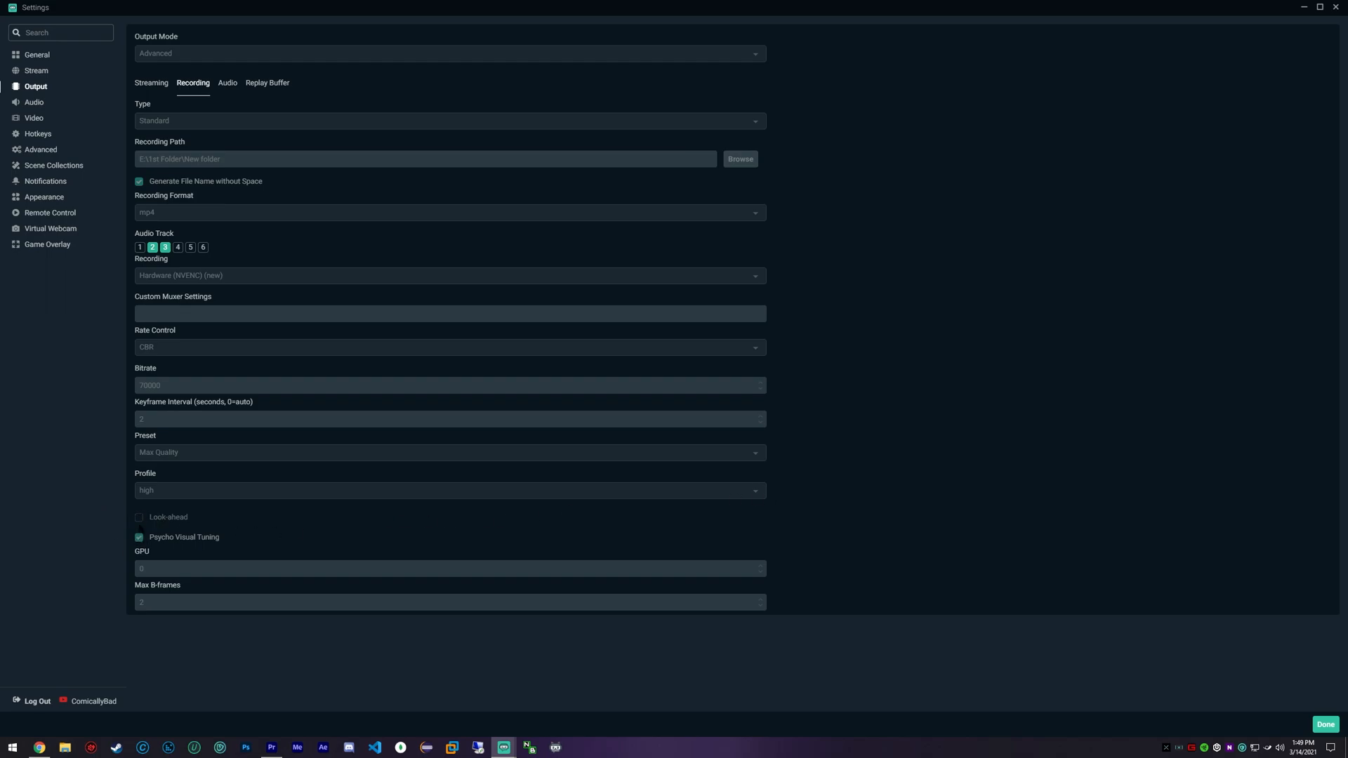
pyautogui.click(152, 83)
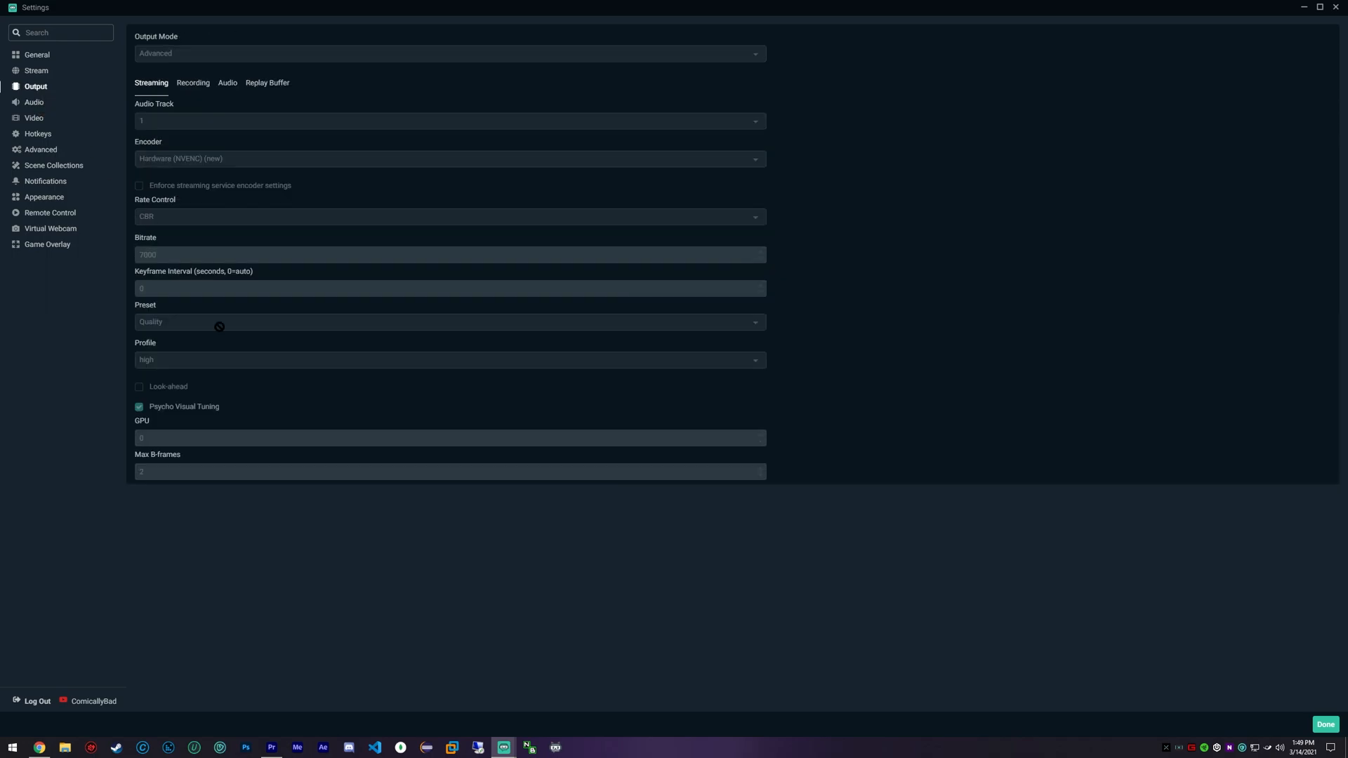
pyautogui.click(192, 83)
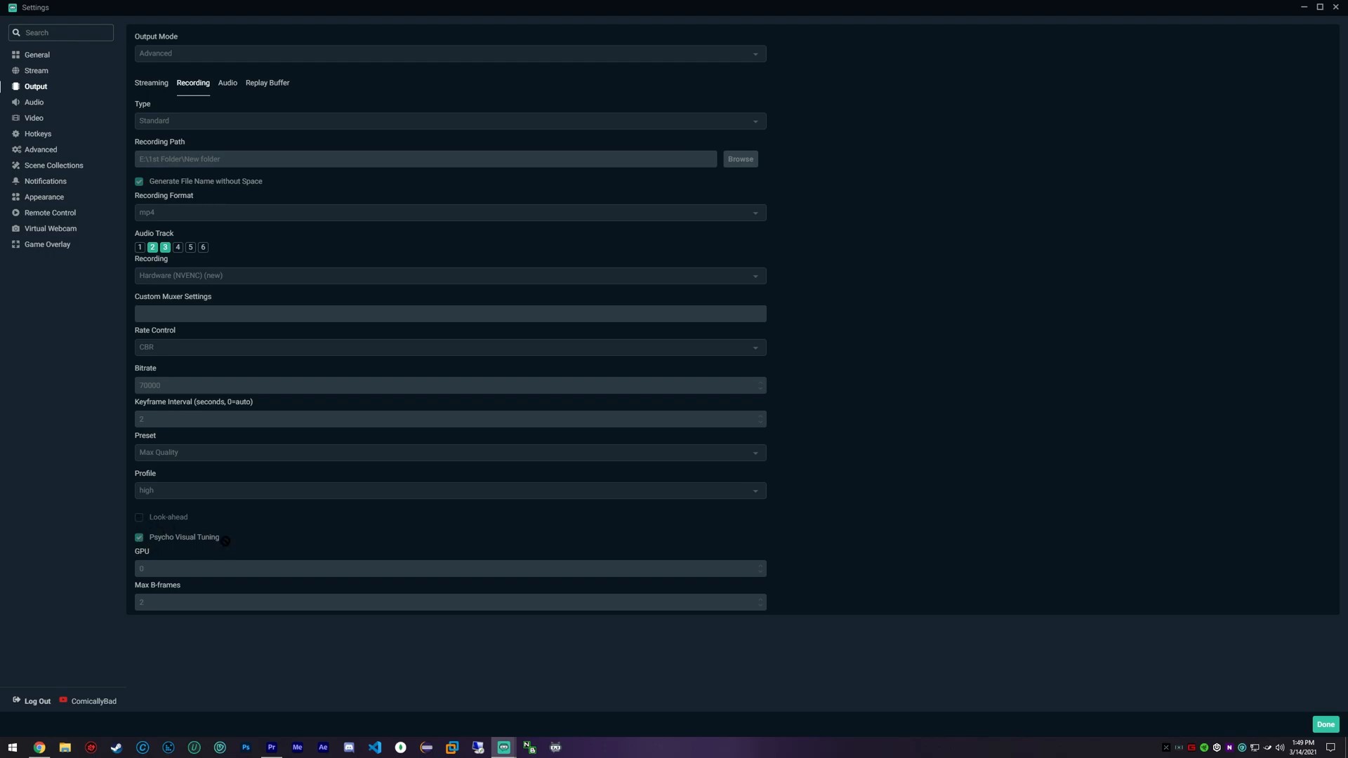
pyautogui.moveTo(211, 560)
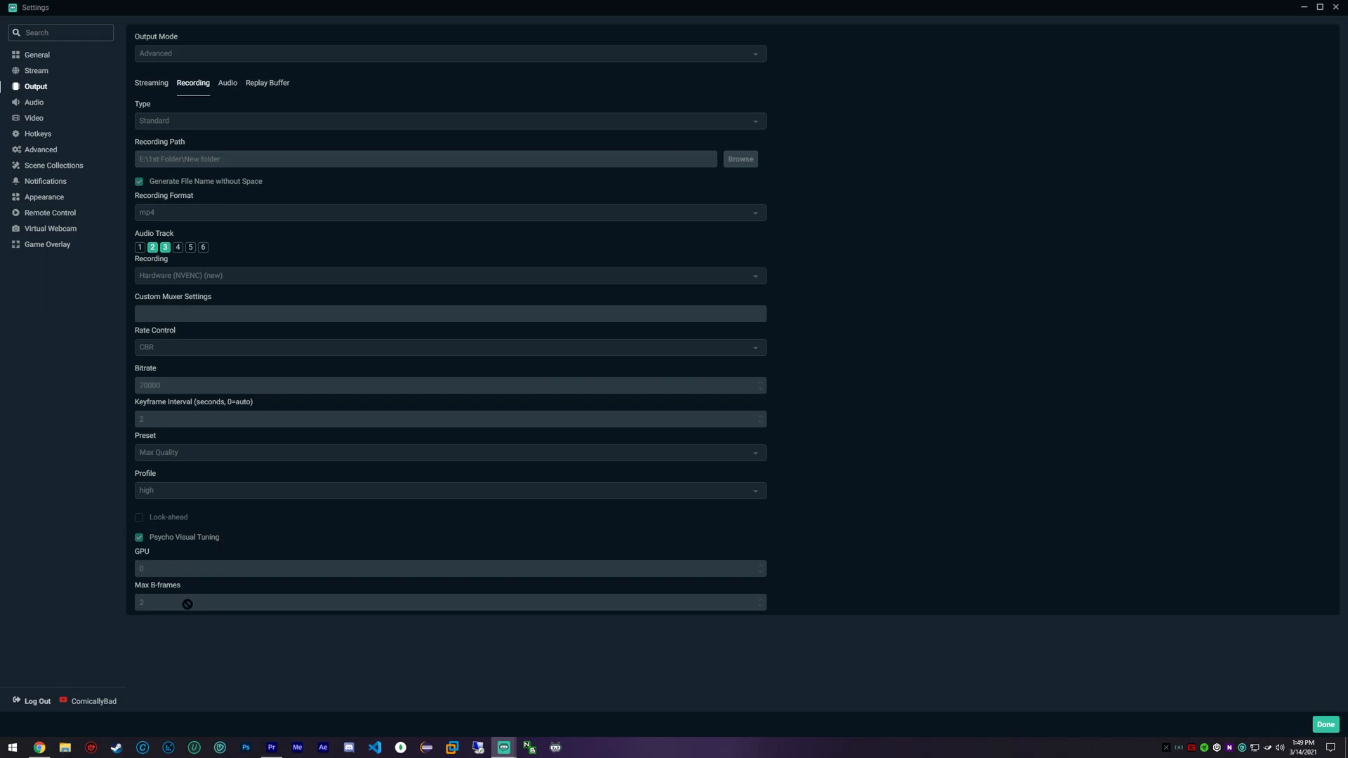
pyautogui.moveTo(109, 598)
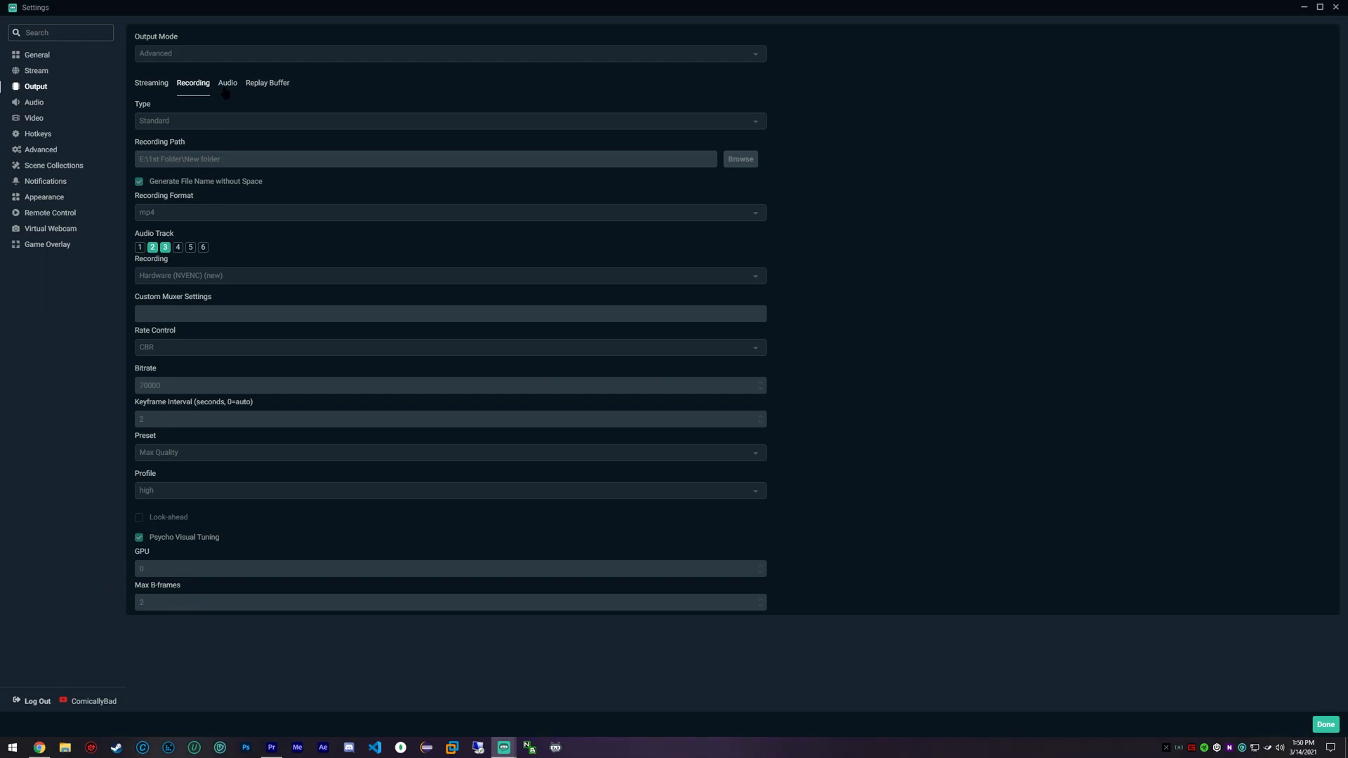
# Step: View the Output Audio tab with track bitrates of 192 or 160
pyautogui.click(226, 82)
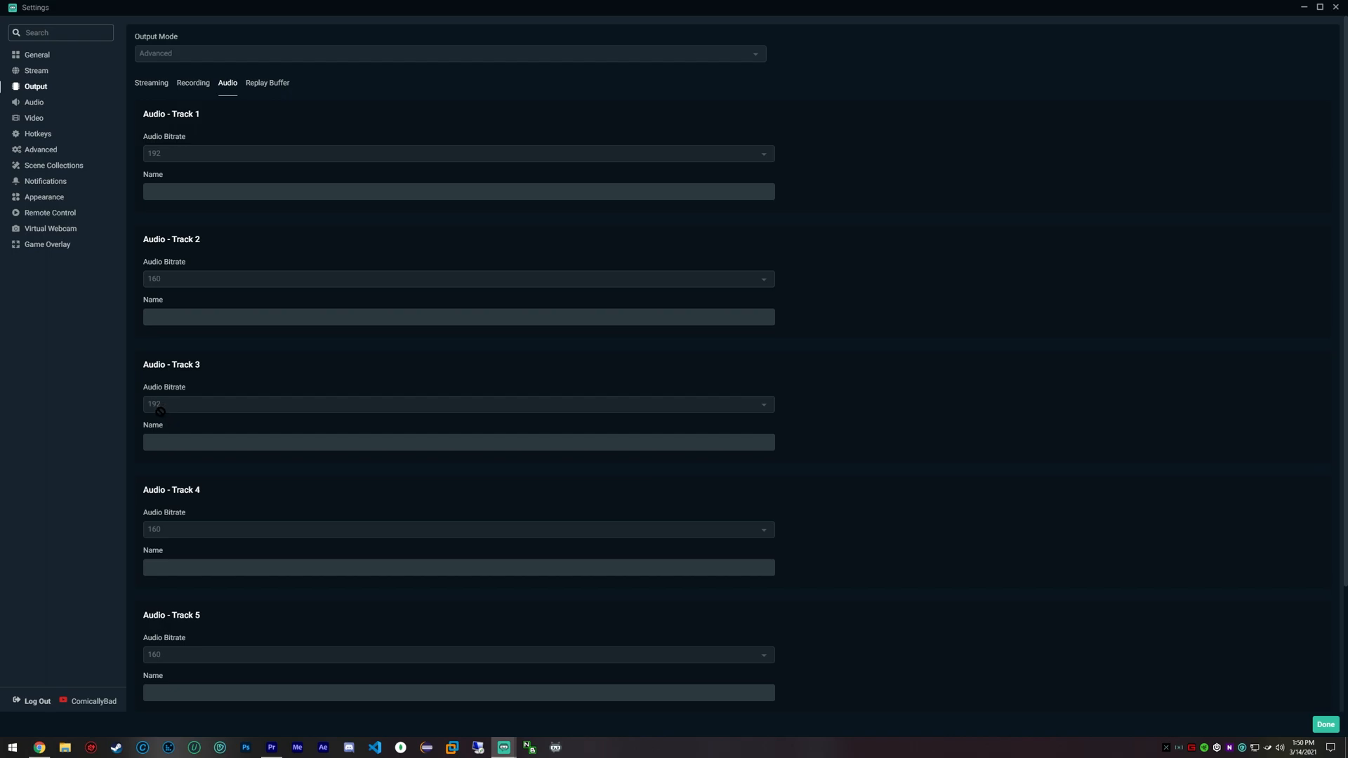
pyautogui.moveTo(164, 406)
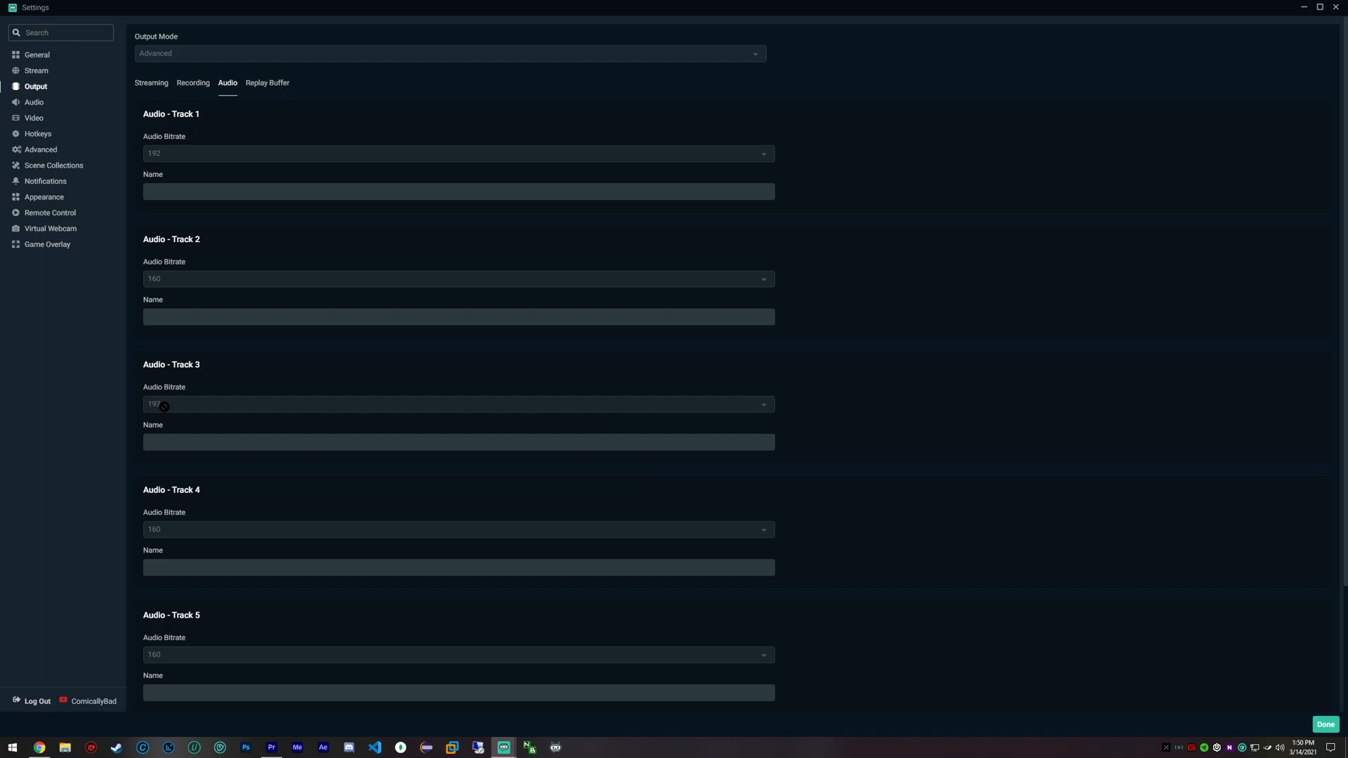
pyautogui.moveTo(137, 225)
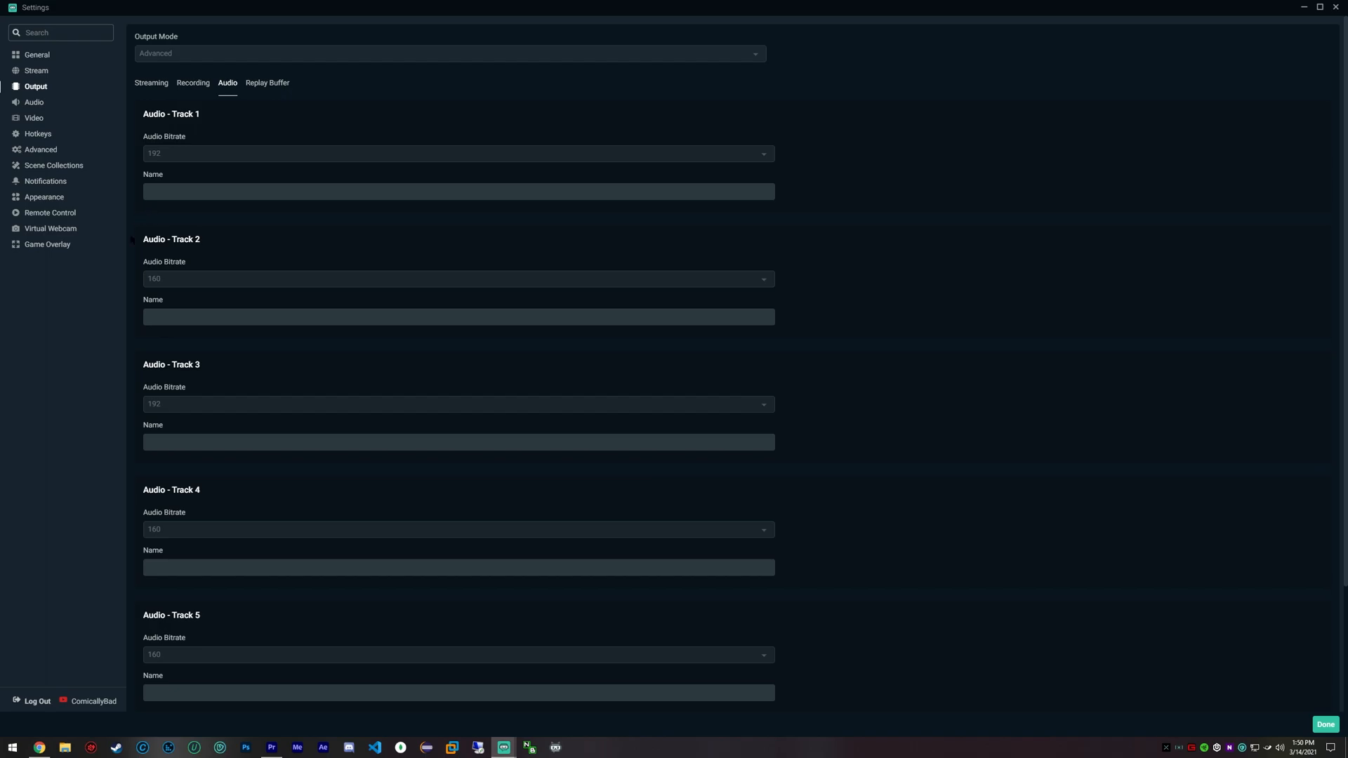
pyautogui.moveTo(106, 301)
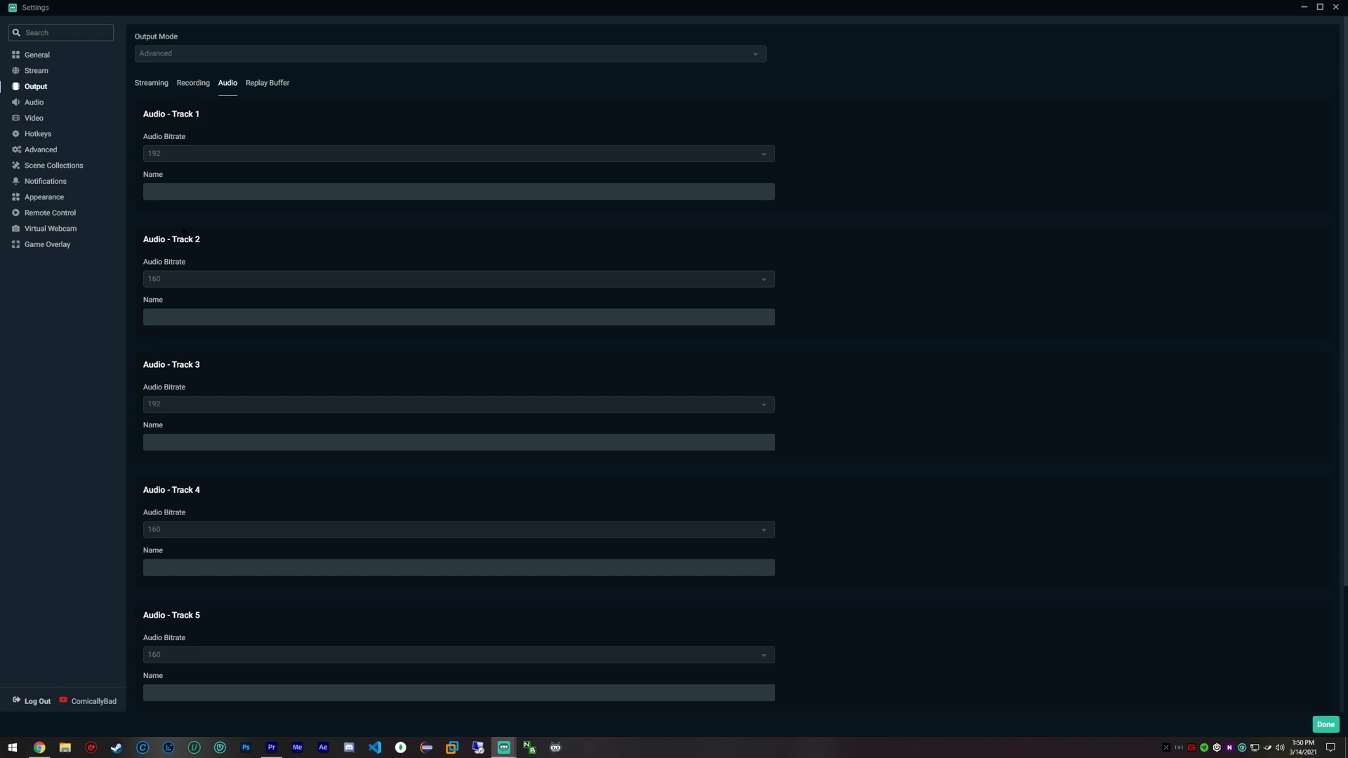
# Step: Review Advanced settings keeping process priority at Normal, then view Scene Collections
pyautogui.click(41, 150)
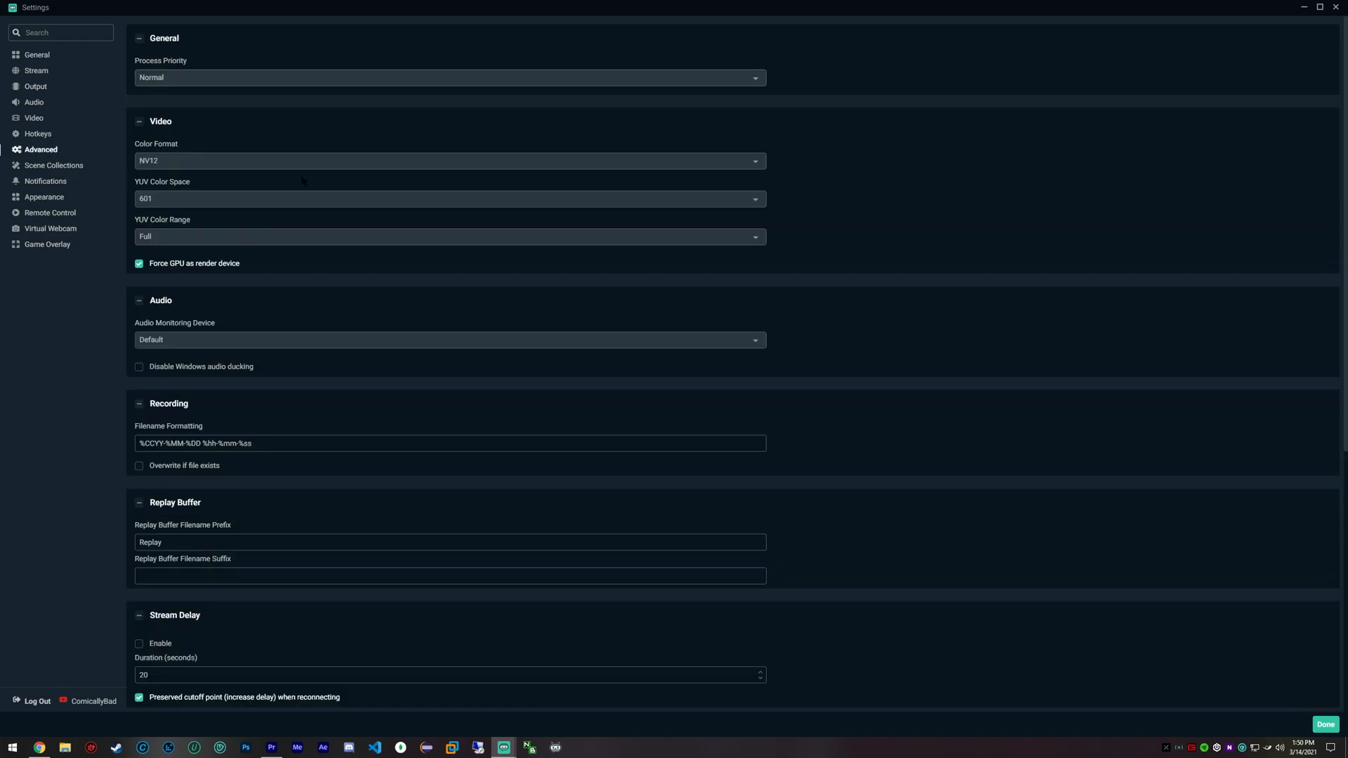
pyautogui.scroll(-3)
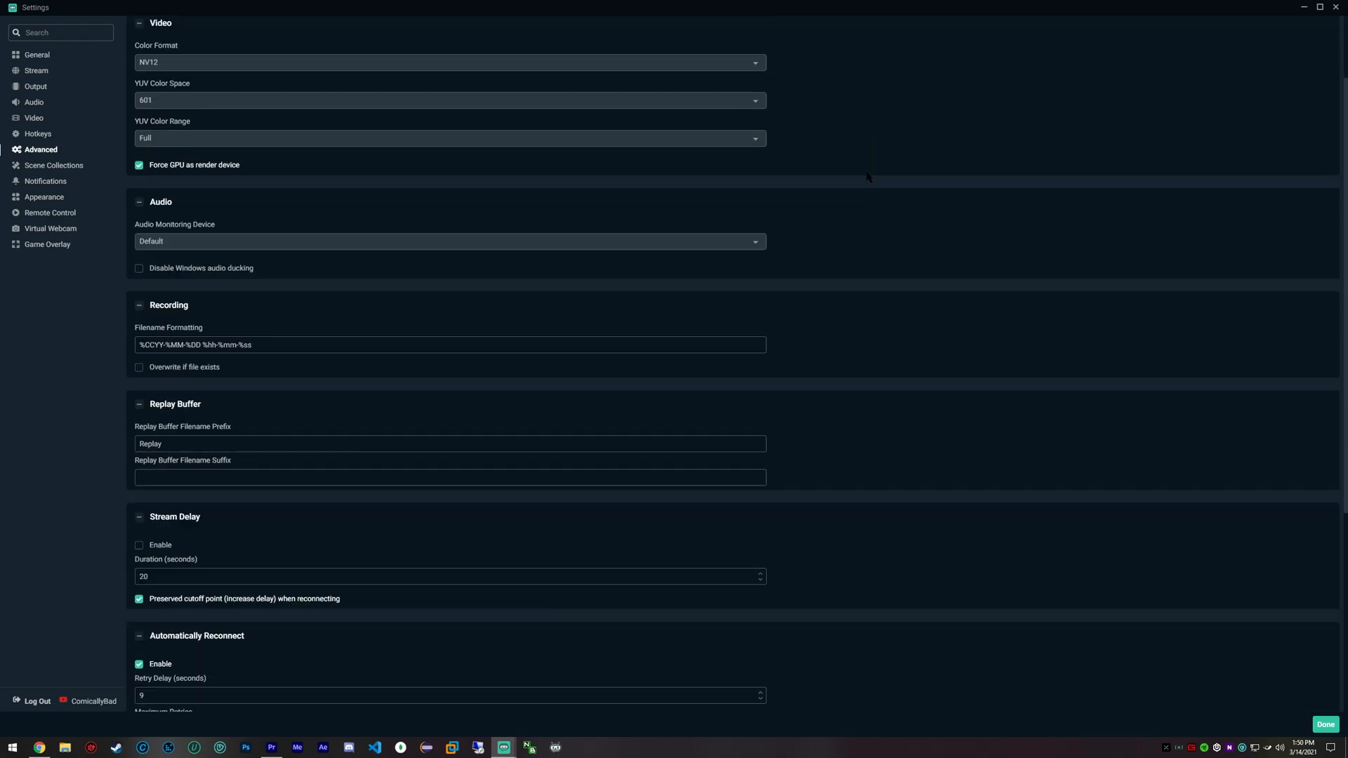
pyautogui.scroll(-3)
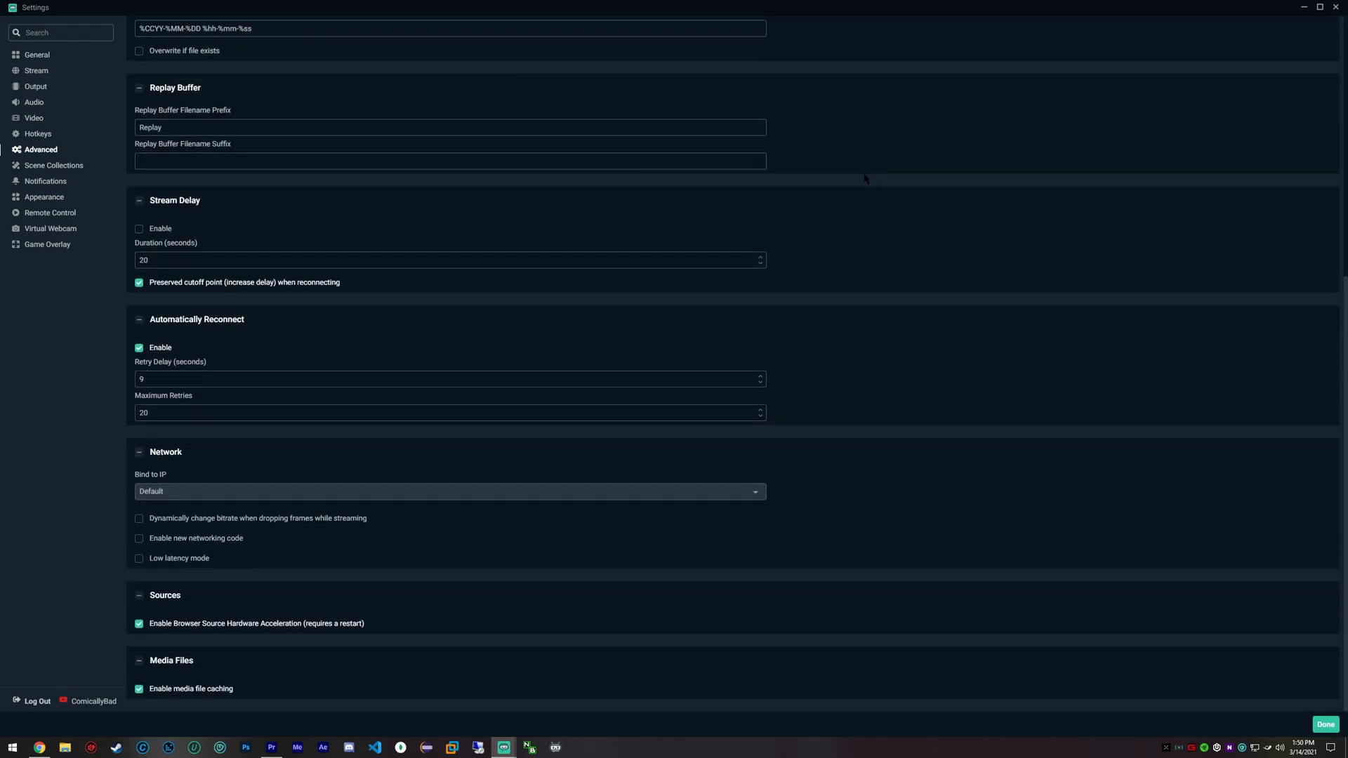
pyautogui.scroll(3)
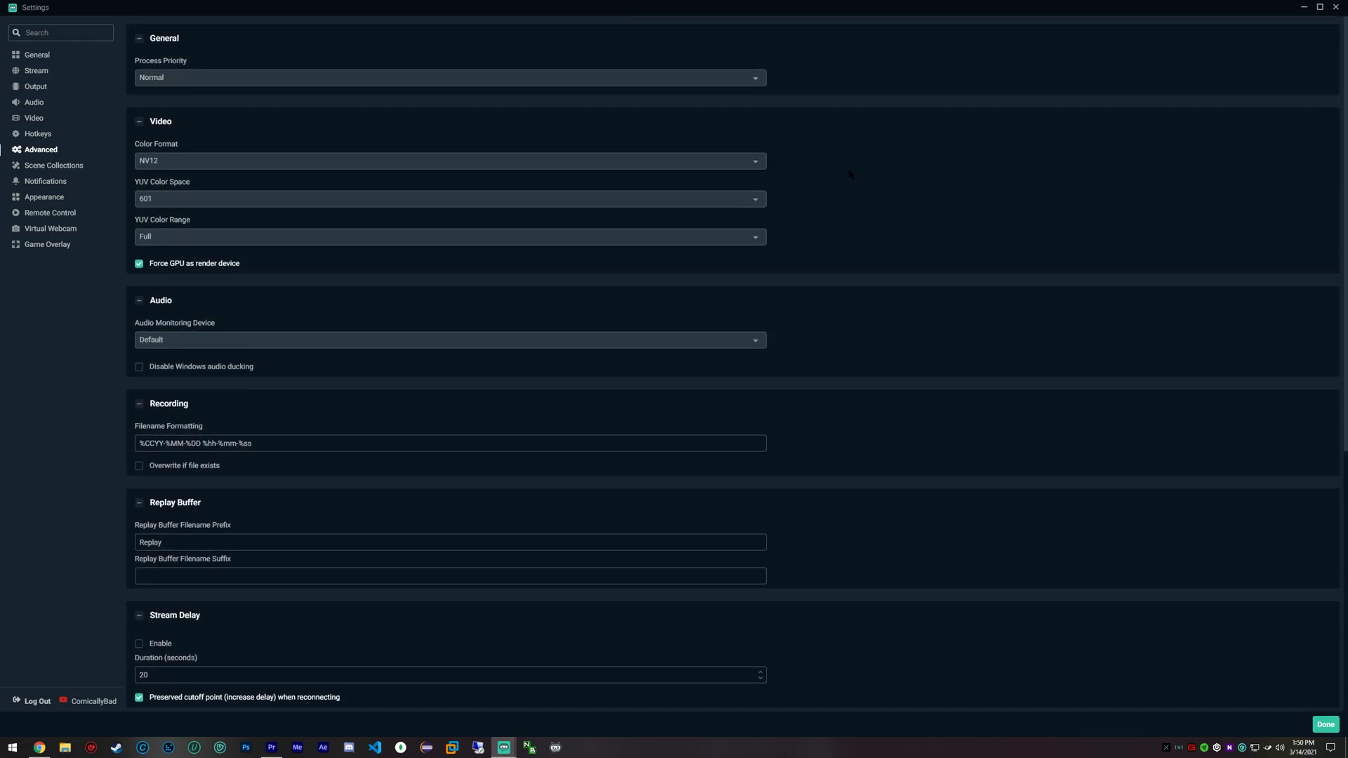
pyautogui.click(449, 77)
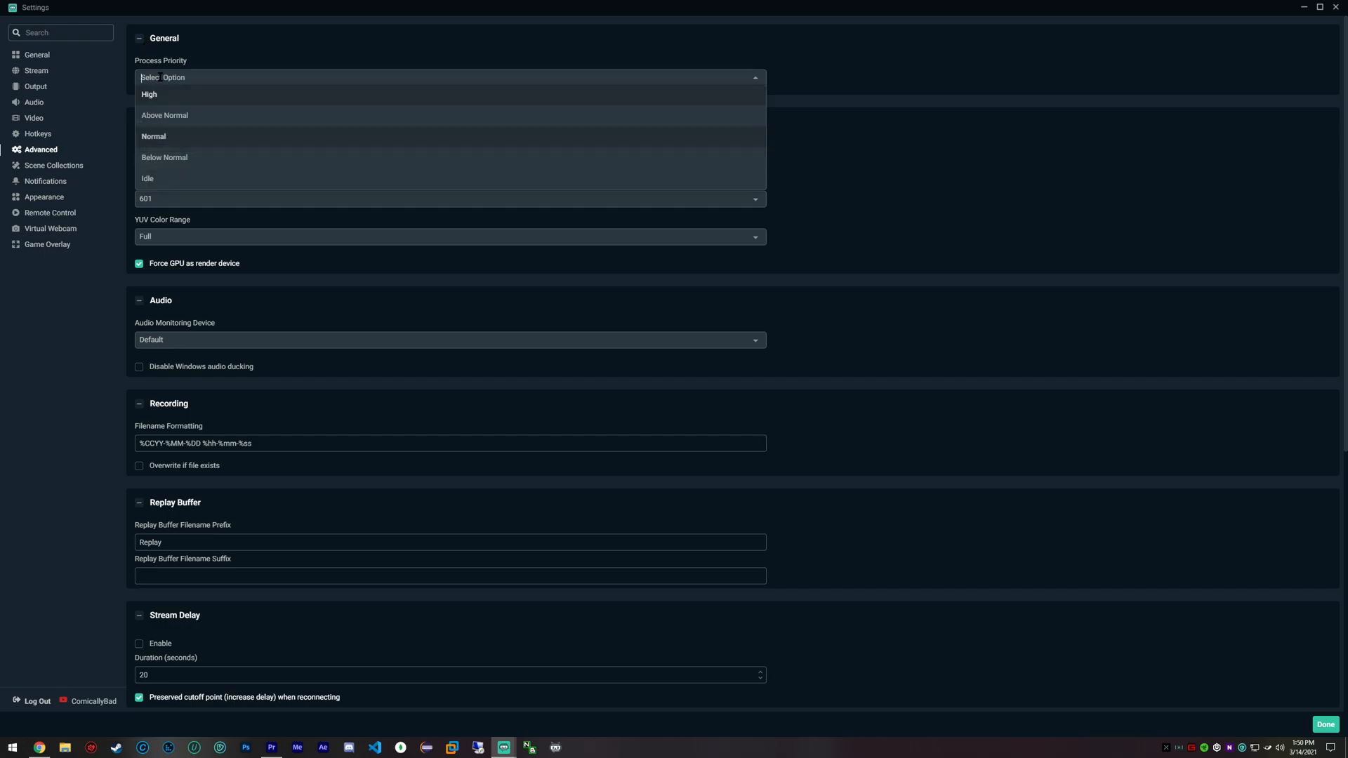
pyautogui.moveTo(208, 122)
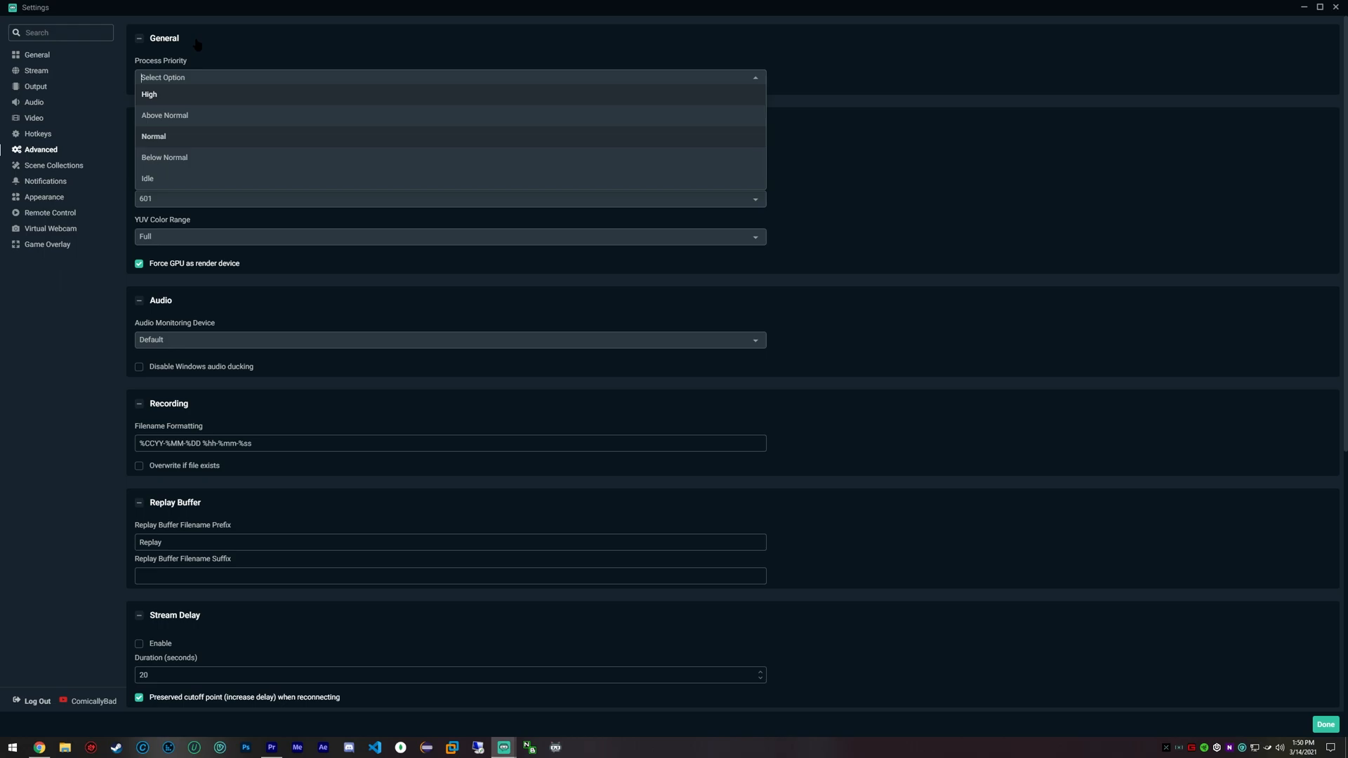
pyautogui.click(153, 136)
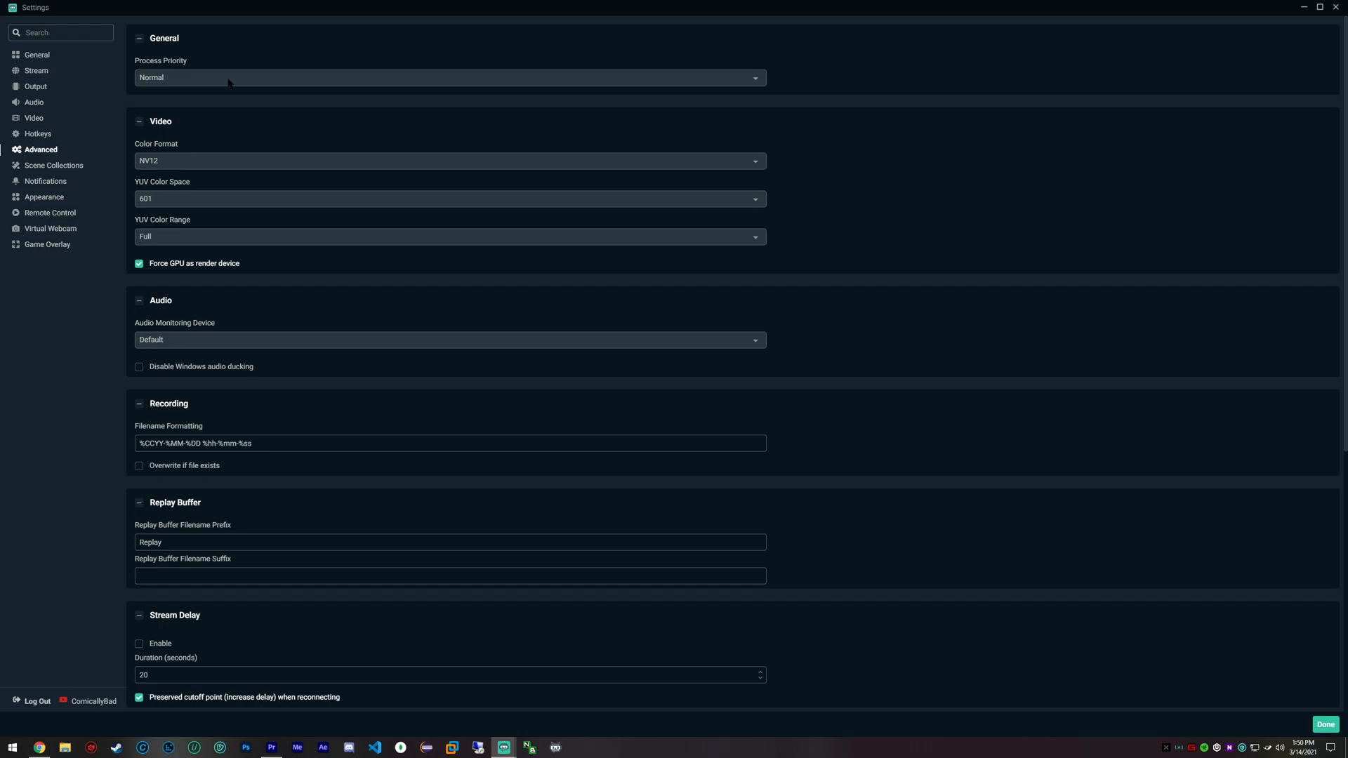
pyautogui.moveTo(116, 389)
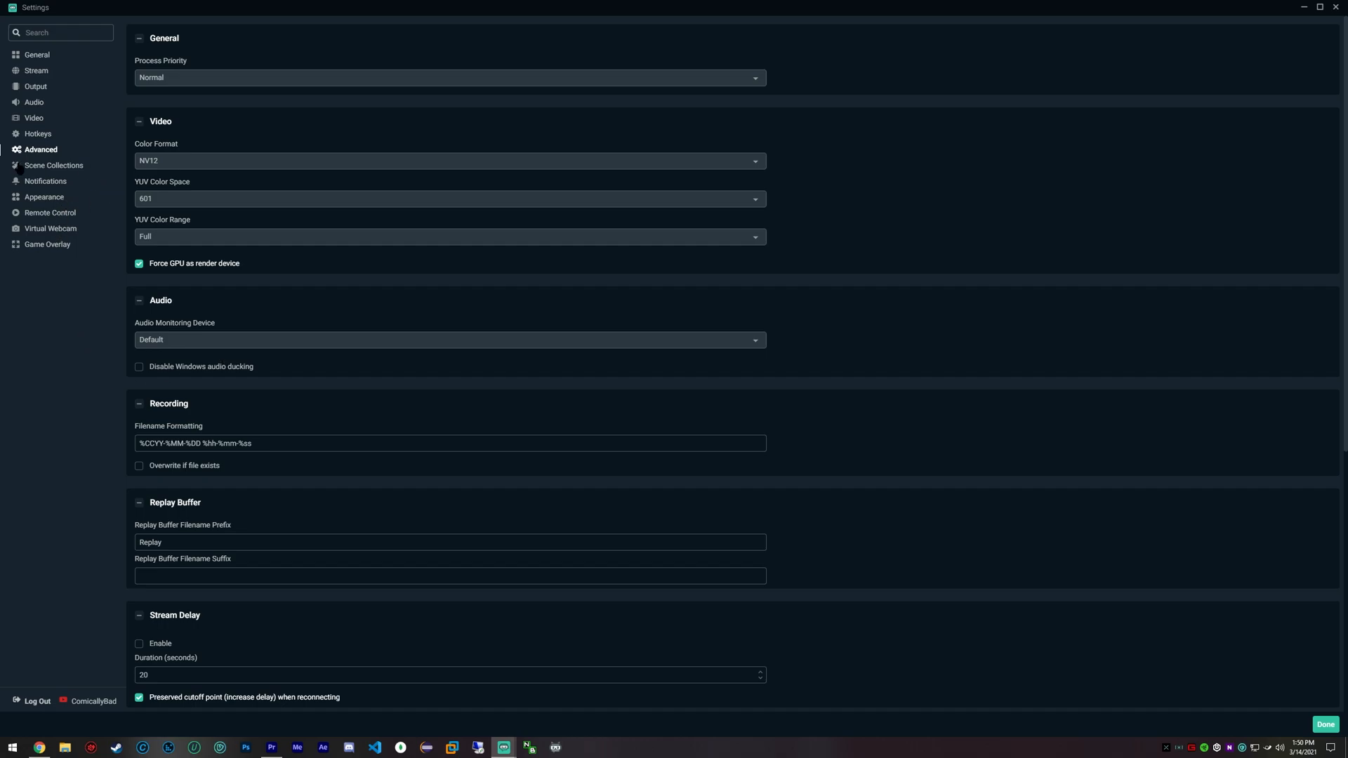
pyautogui.click(53, 166)
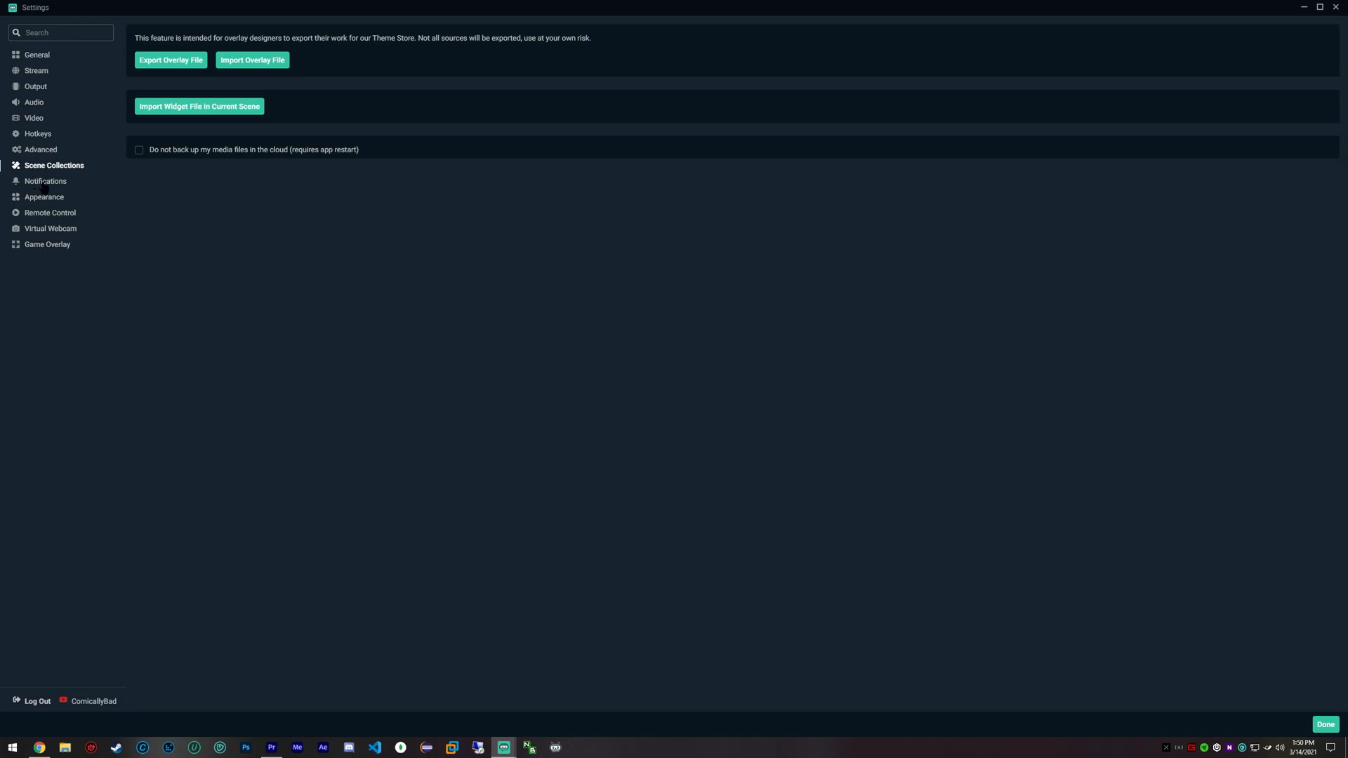
# Step: View the Appearance and Virtual Webcam pages, then return to Output's Streaming tab
pyautogui.click(43, 197)
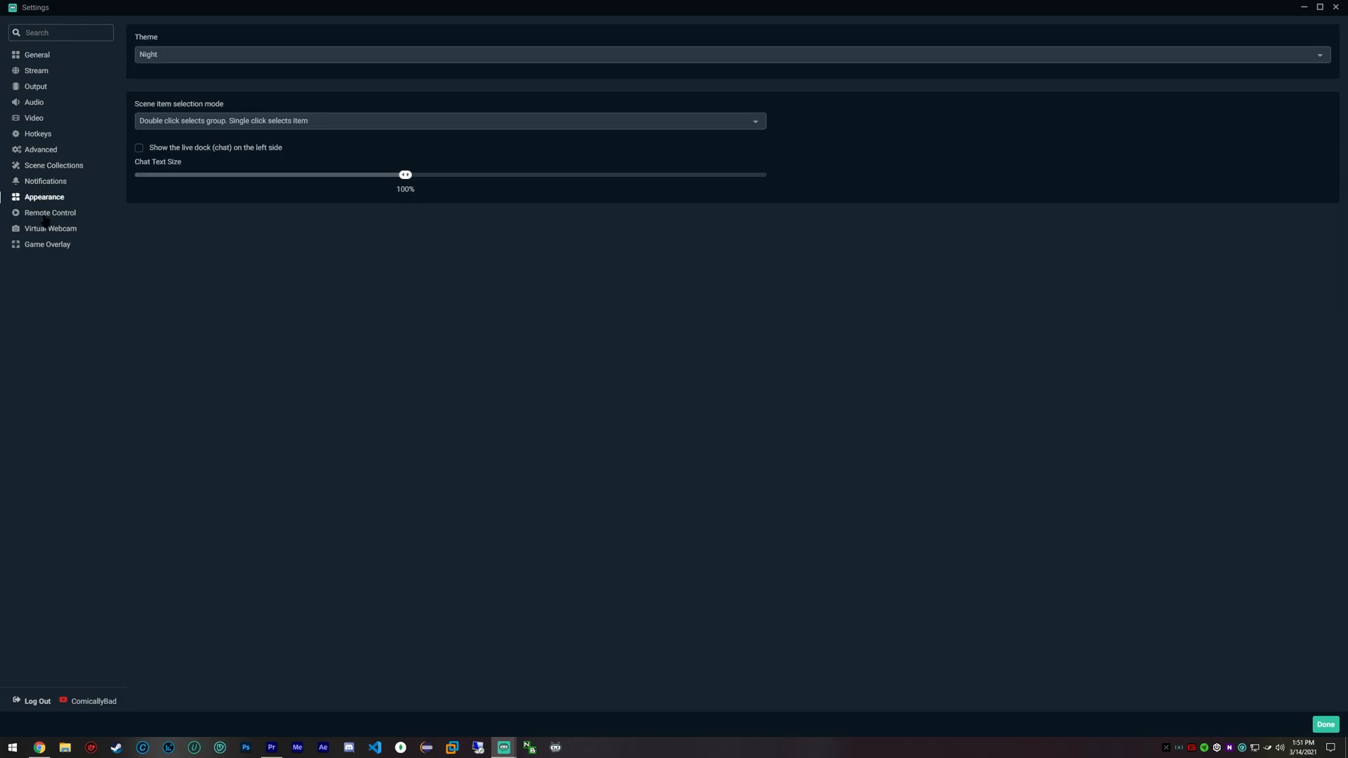
pyautogui.click(50, 229)
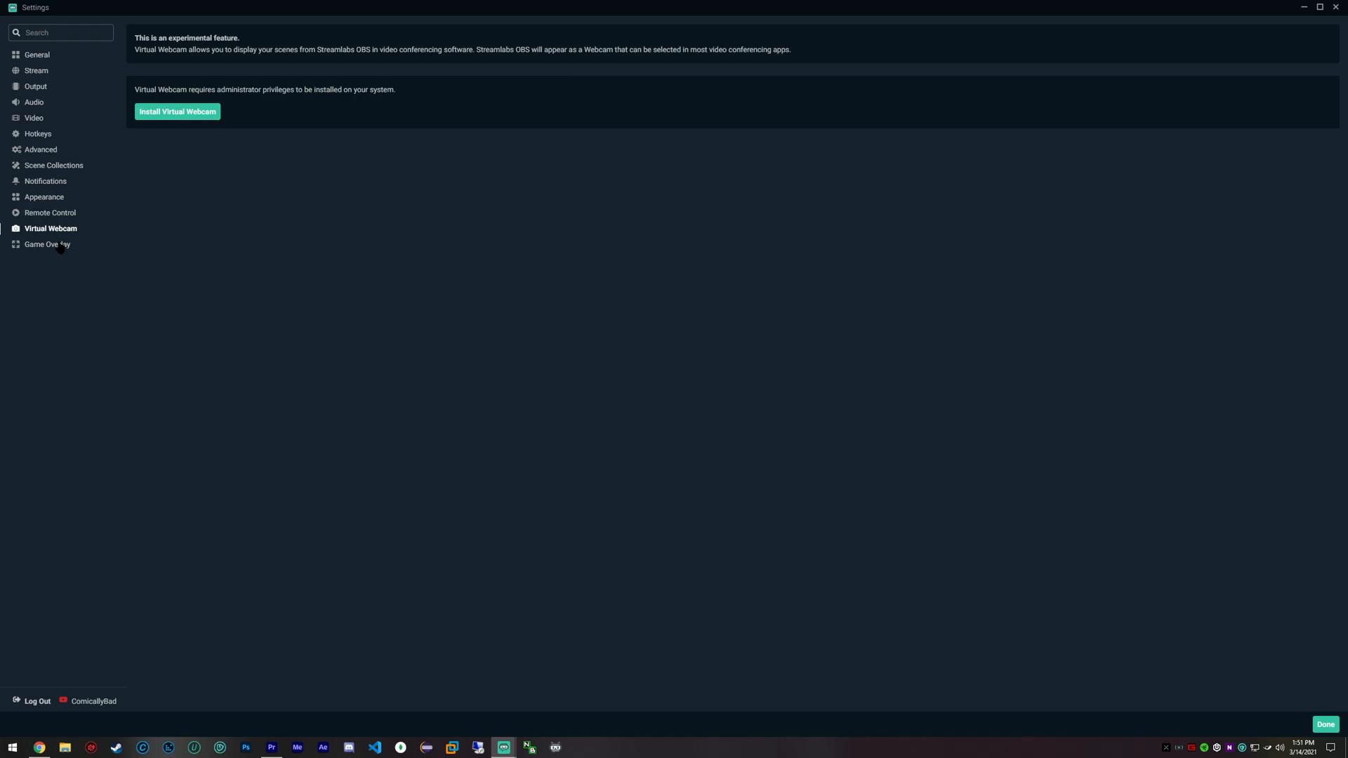
pyautogui.click(35, 86)
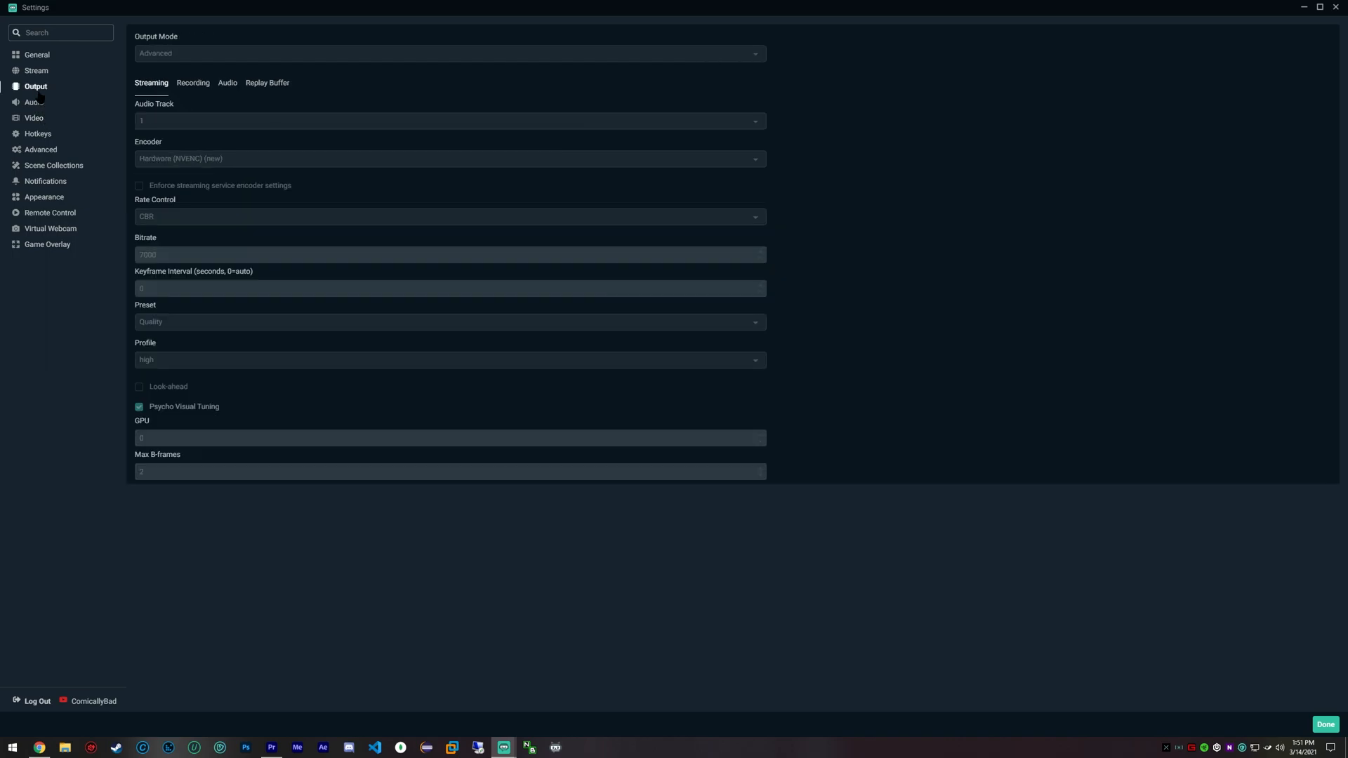
# Step: Review the recording output settings: mp4, NVENC, CBR 70000, Max Quality, high profile
pyautogui.click(192, 82)
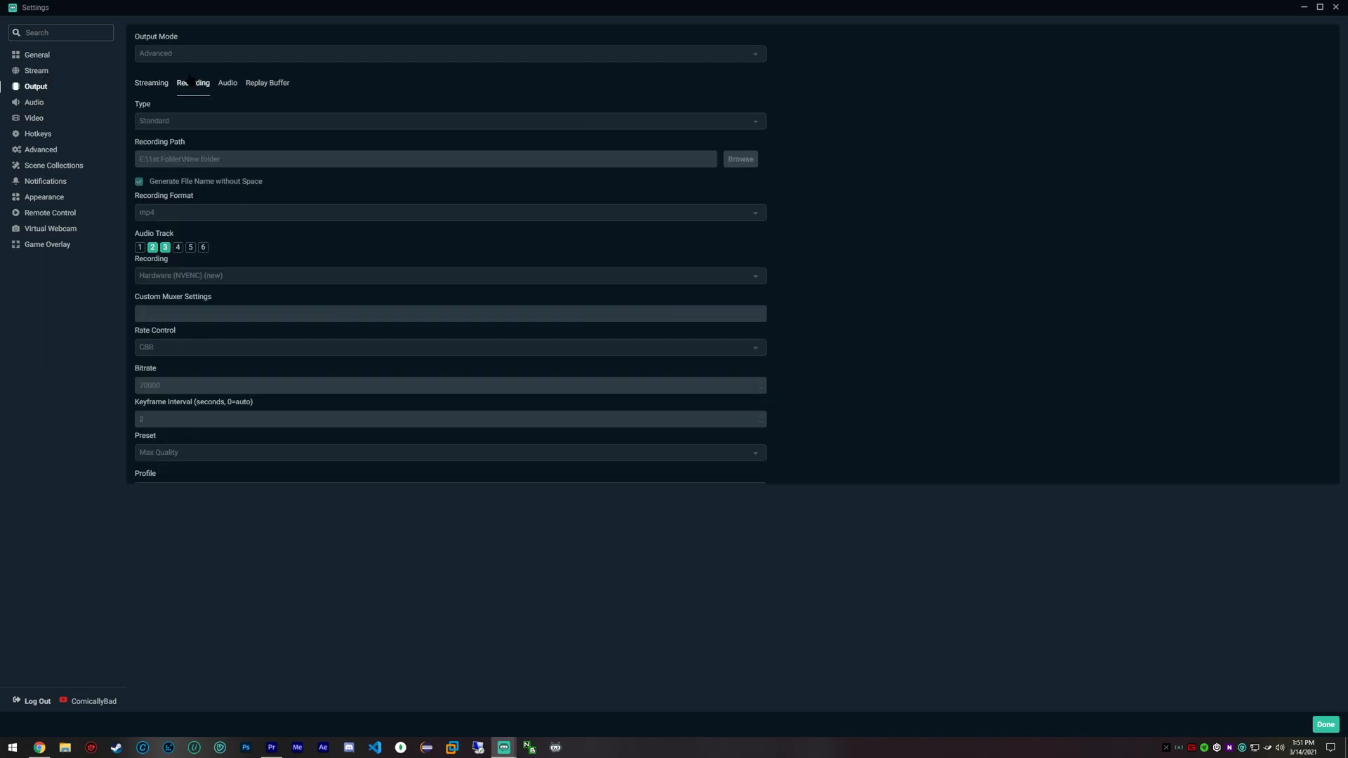
pyautogui.scroll(-3)
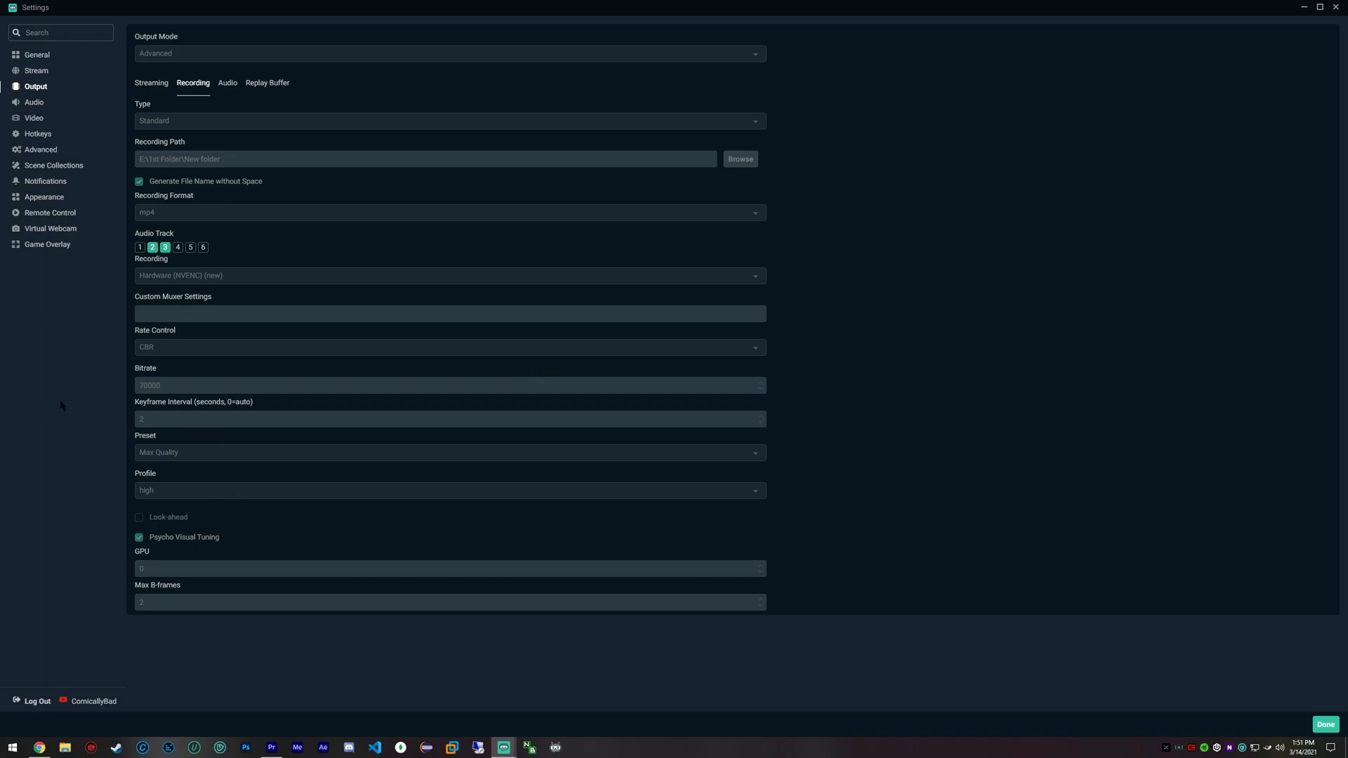
pyautogui.moveTo(246, 402)
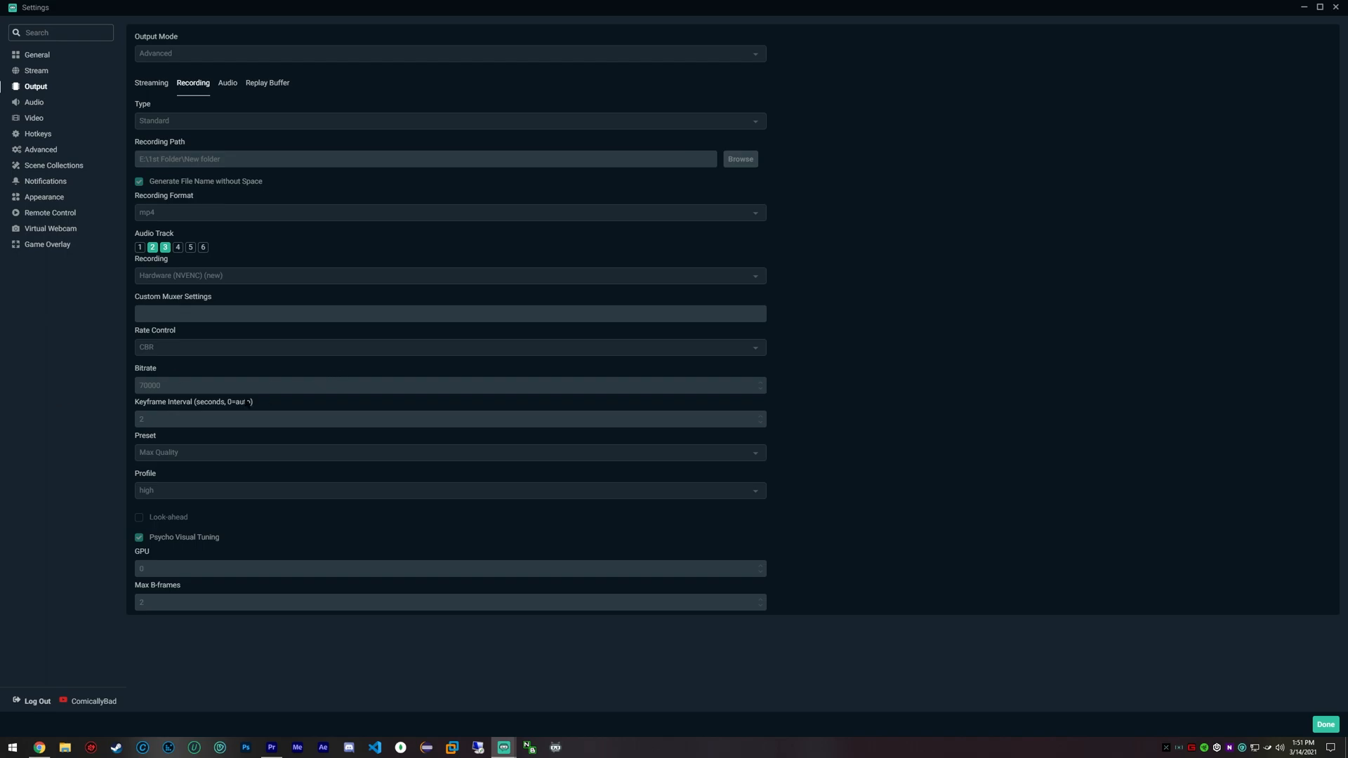